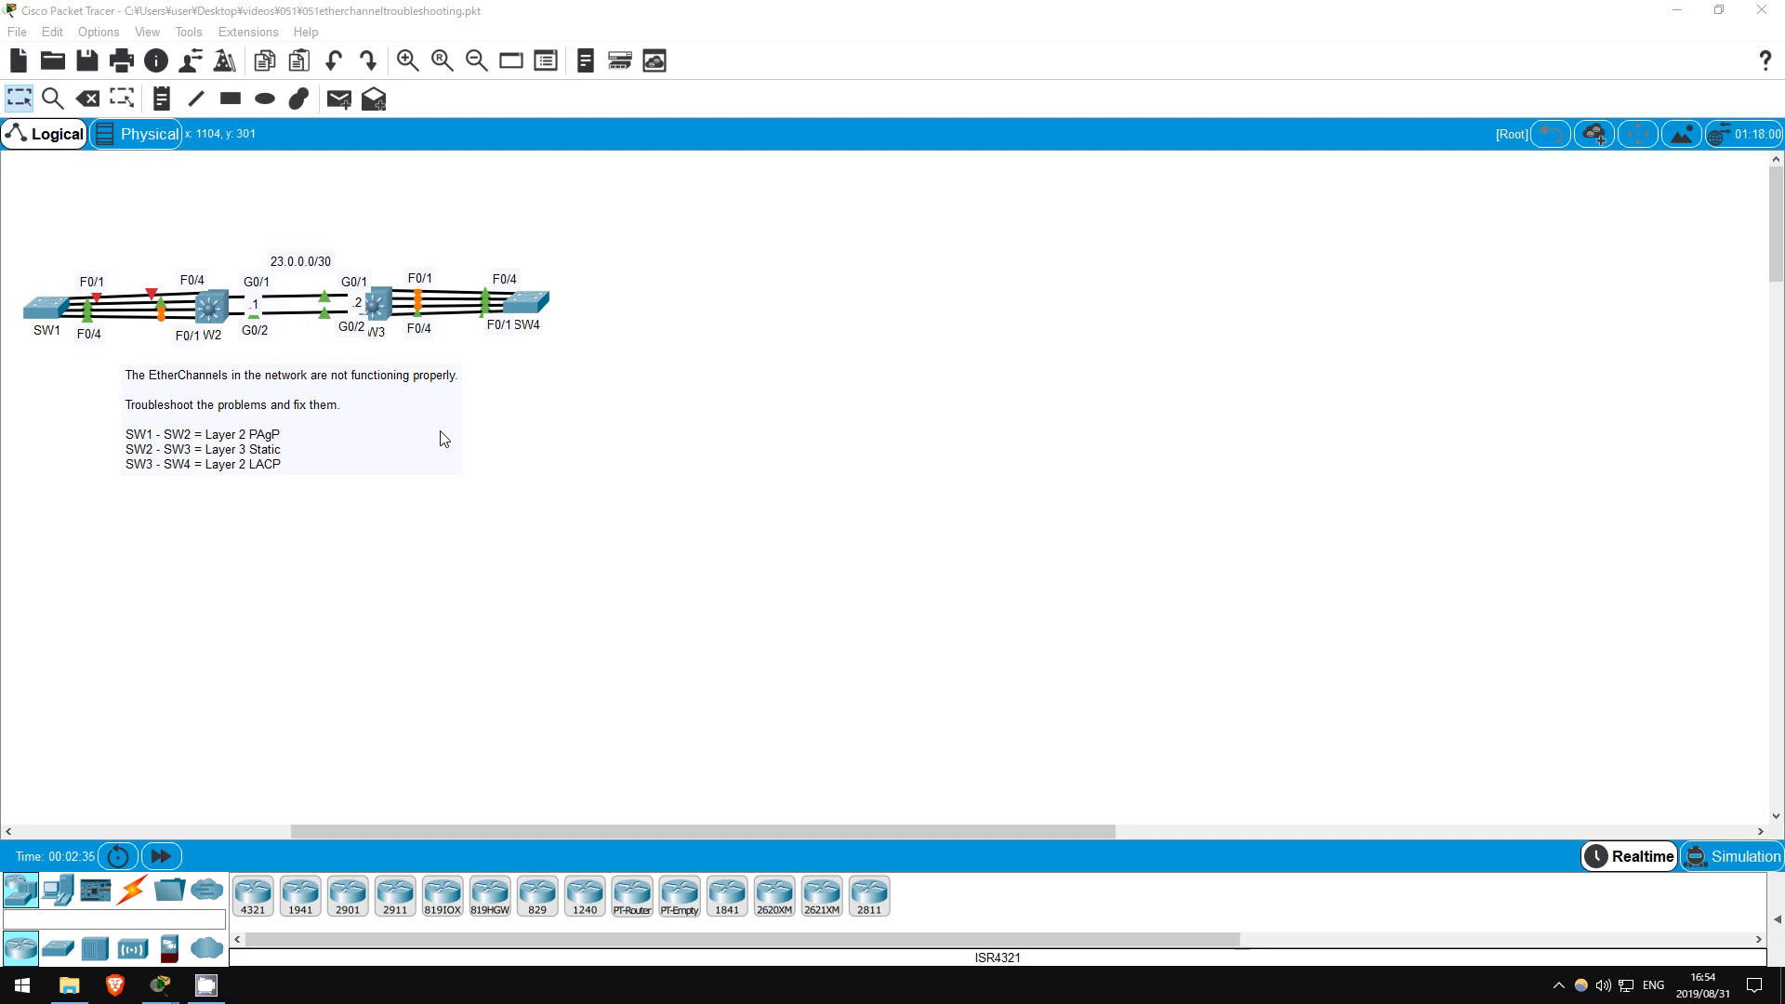
mouse_move(93, 384)
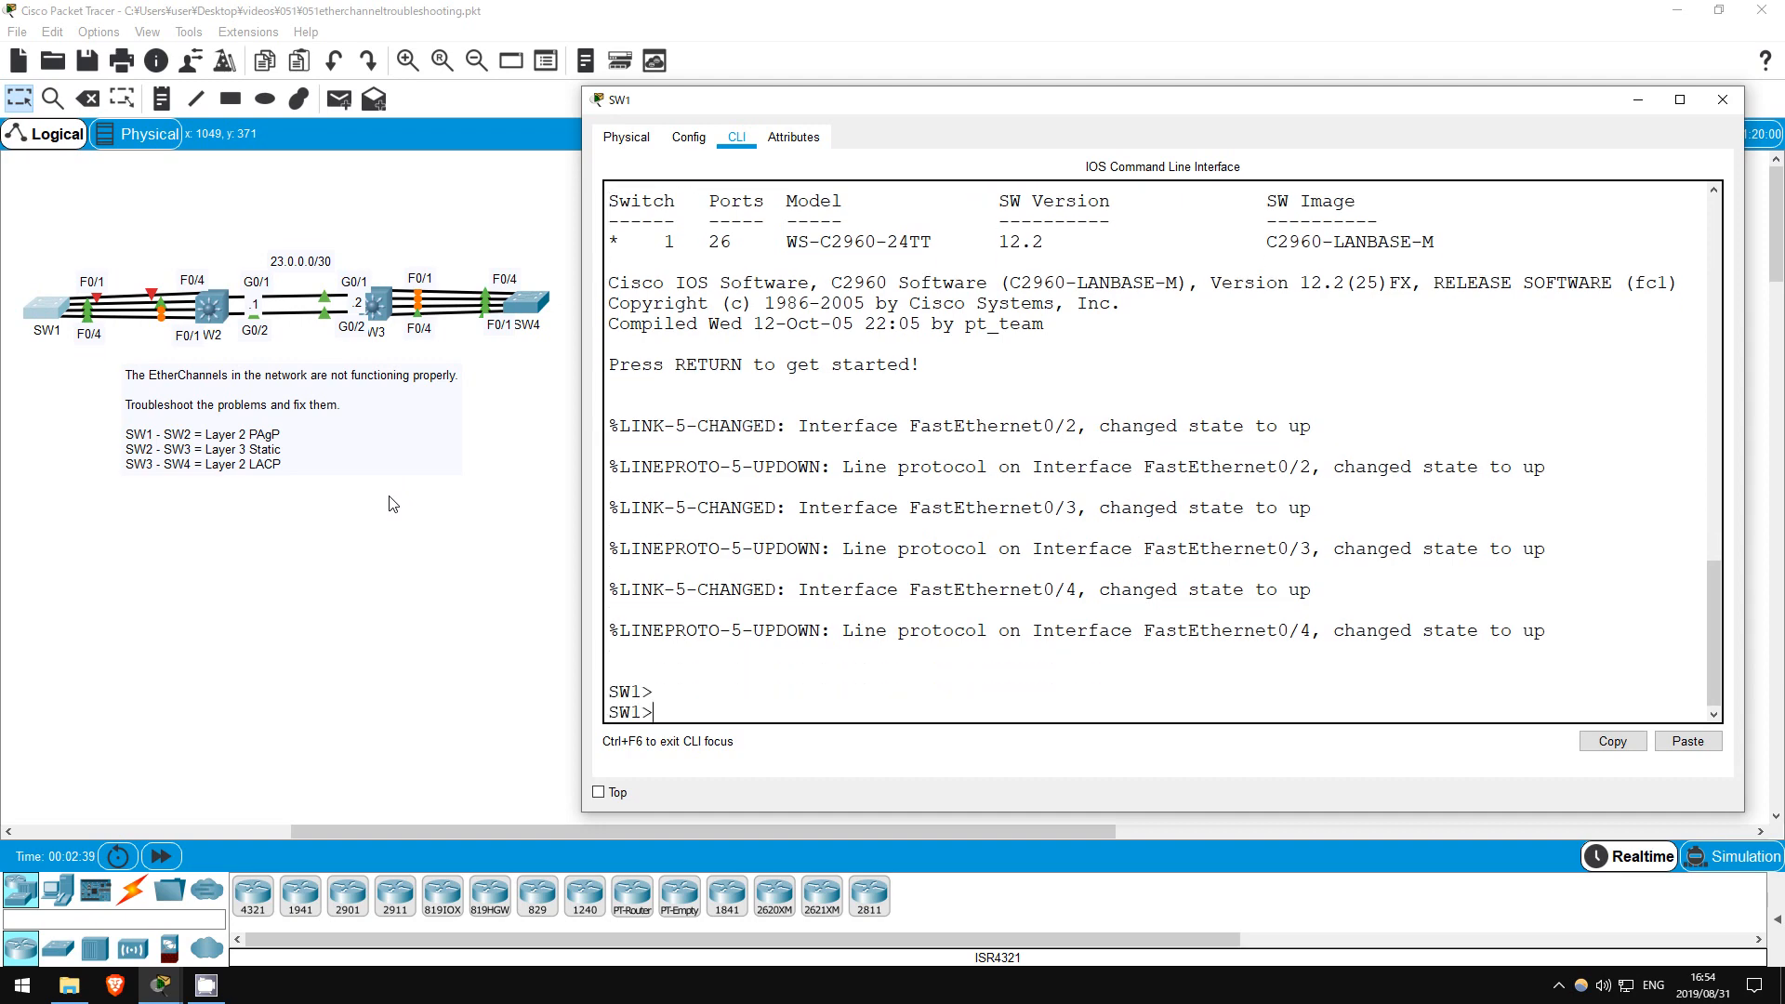
Enable SW1 and show the EtherChannel summary, revealing Po1 down as LACP with standalone ports.
text(en)
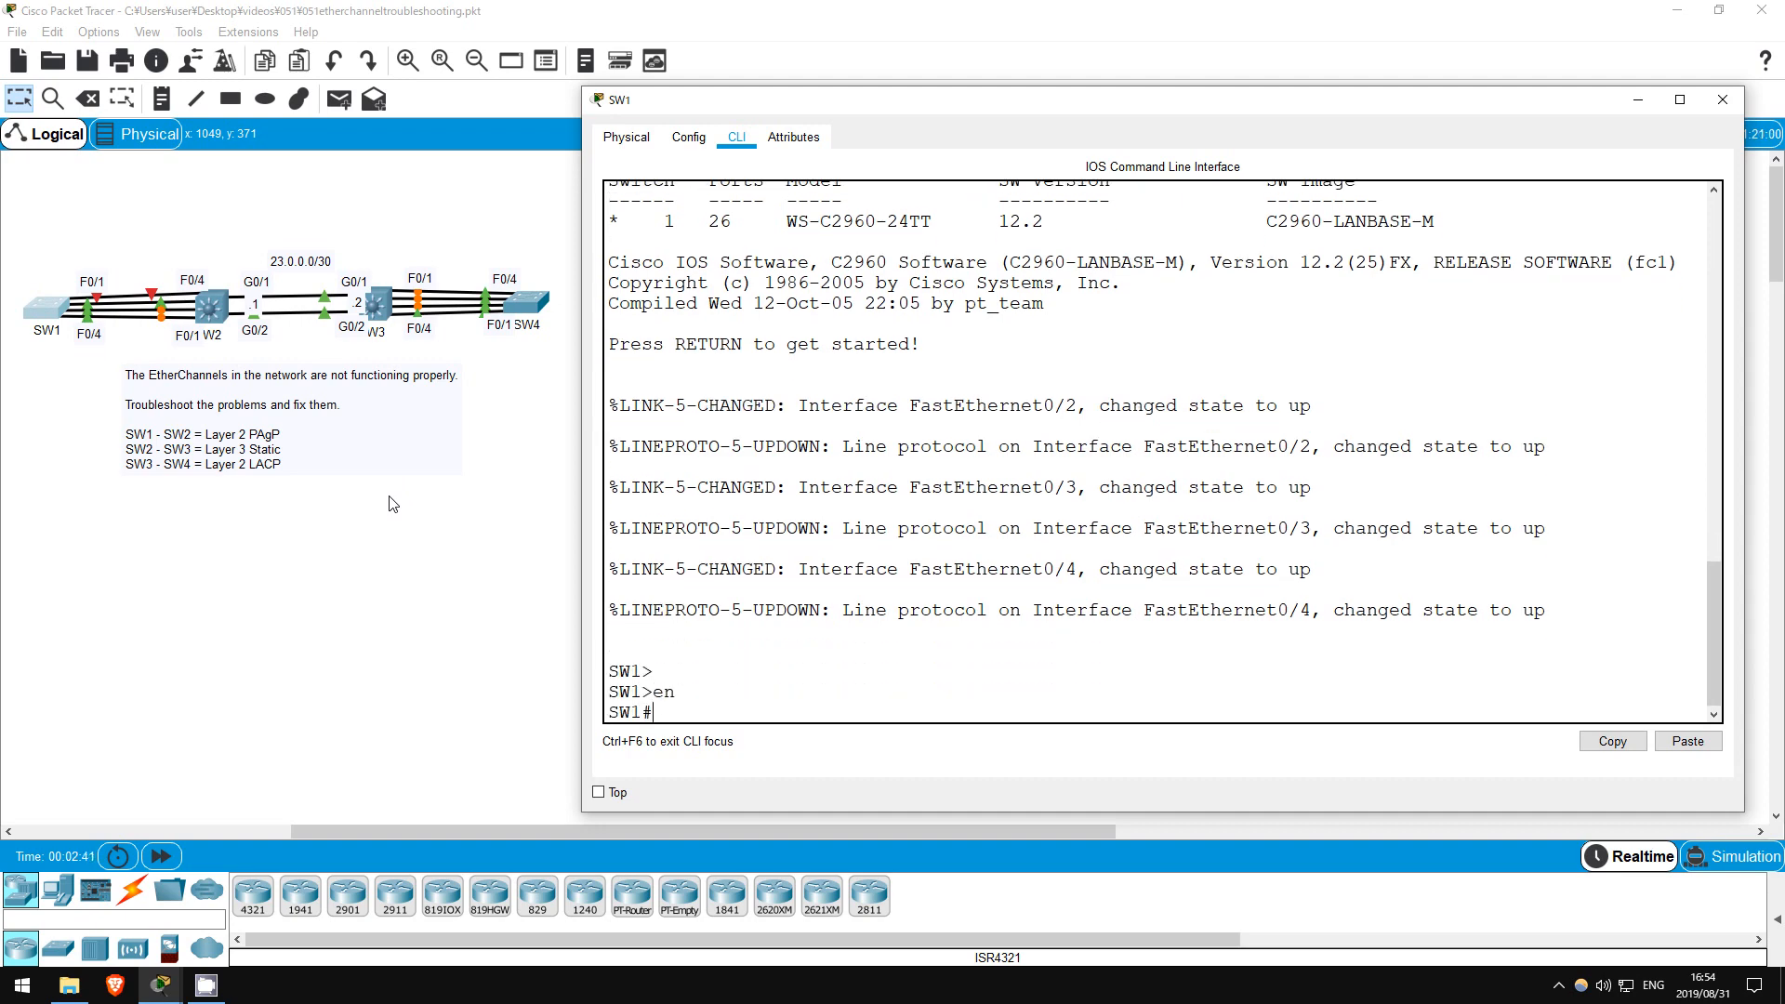
text(sh eth sum)
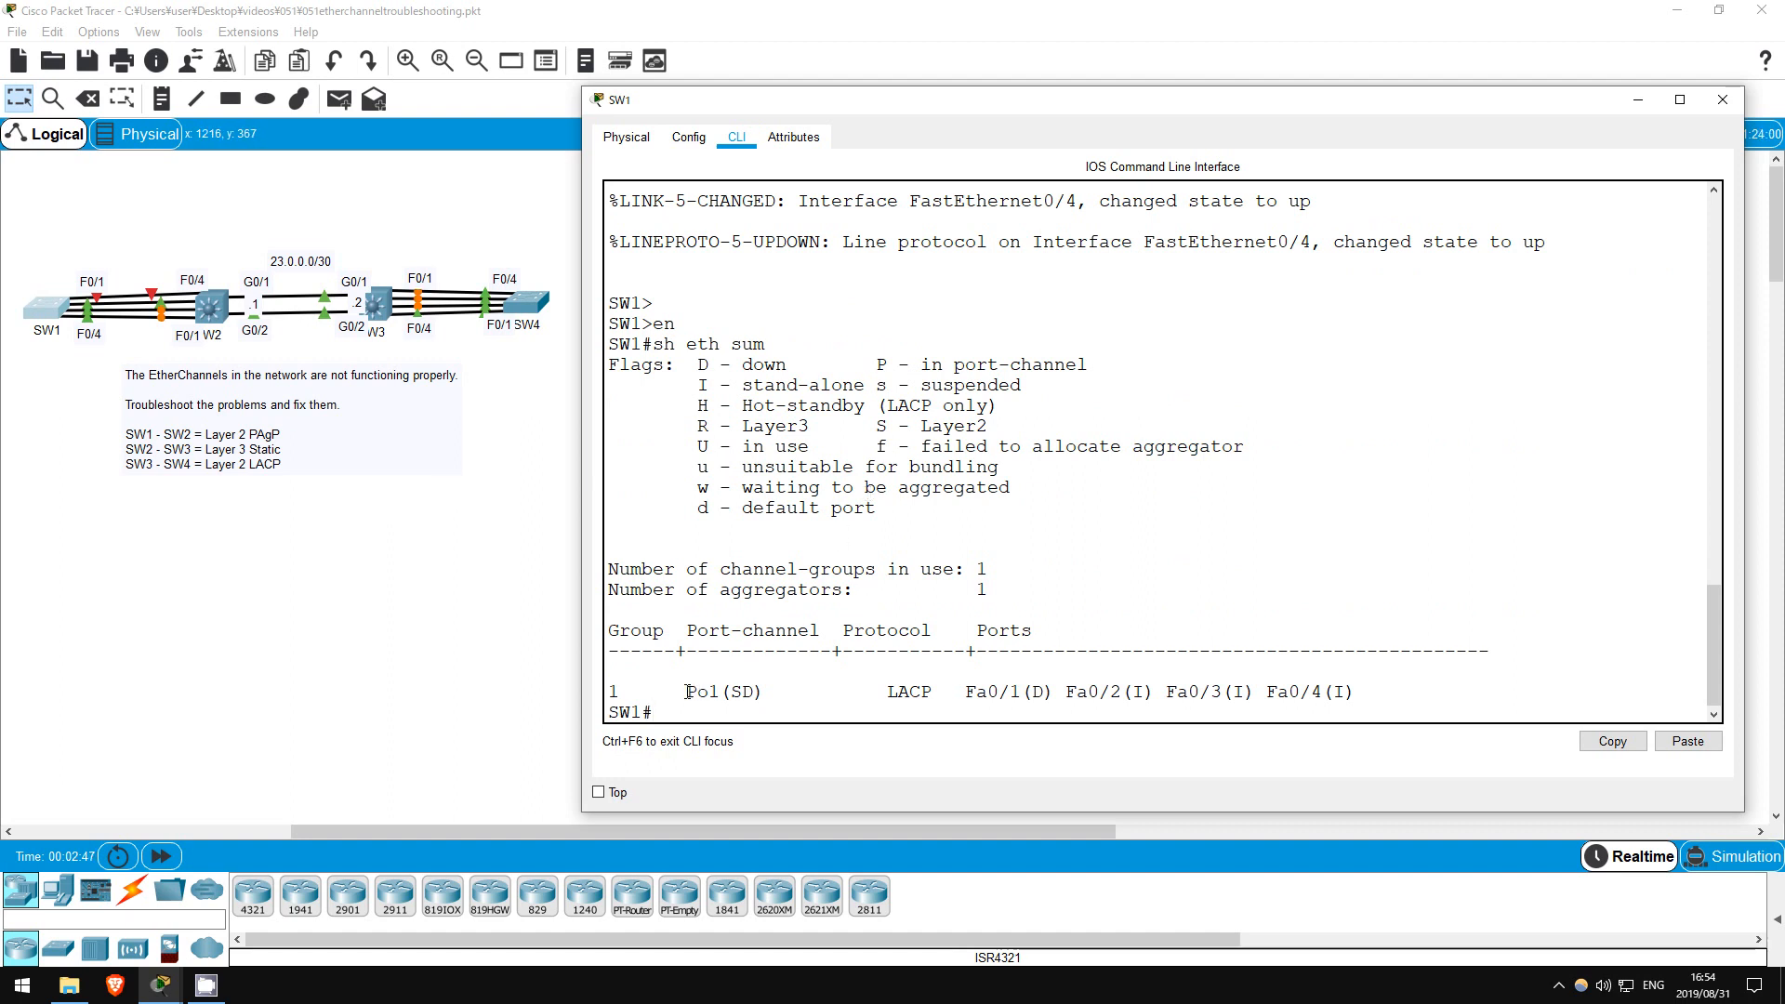
double_click(703, 692)
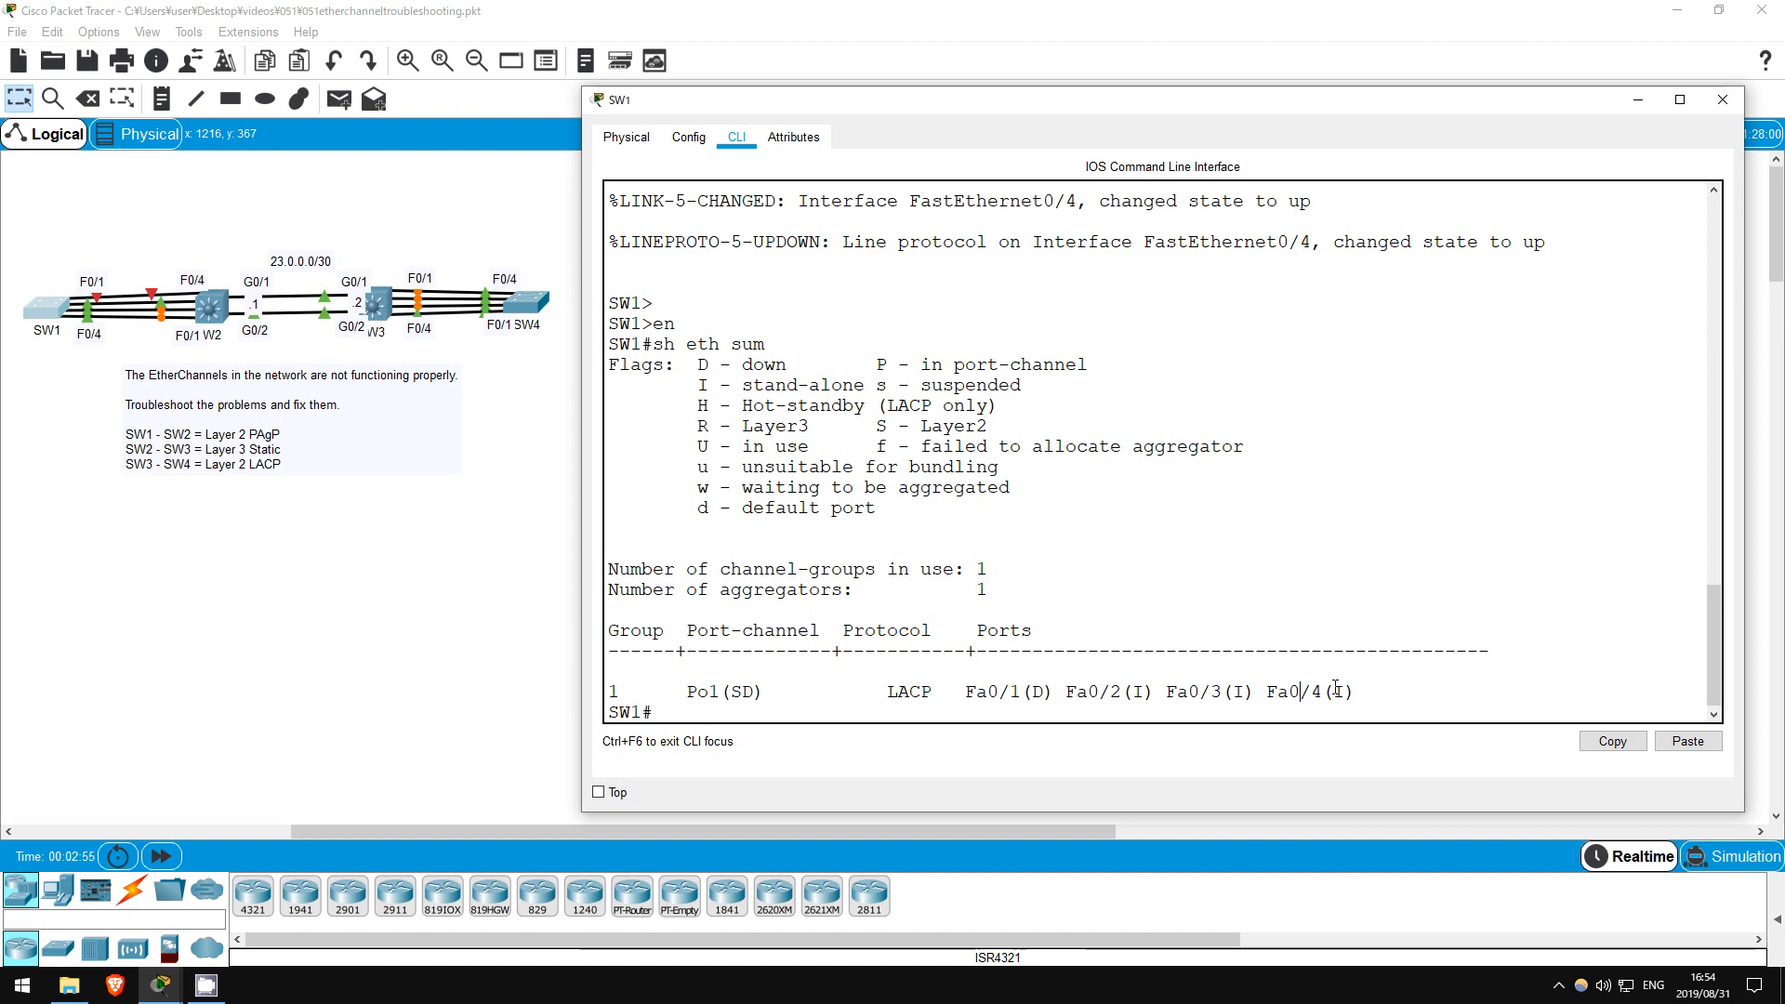
double_click(1341, 692)
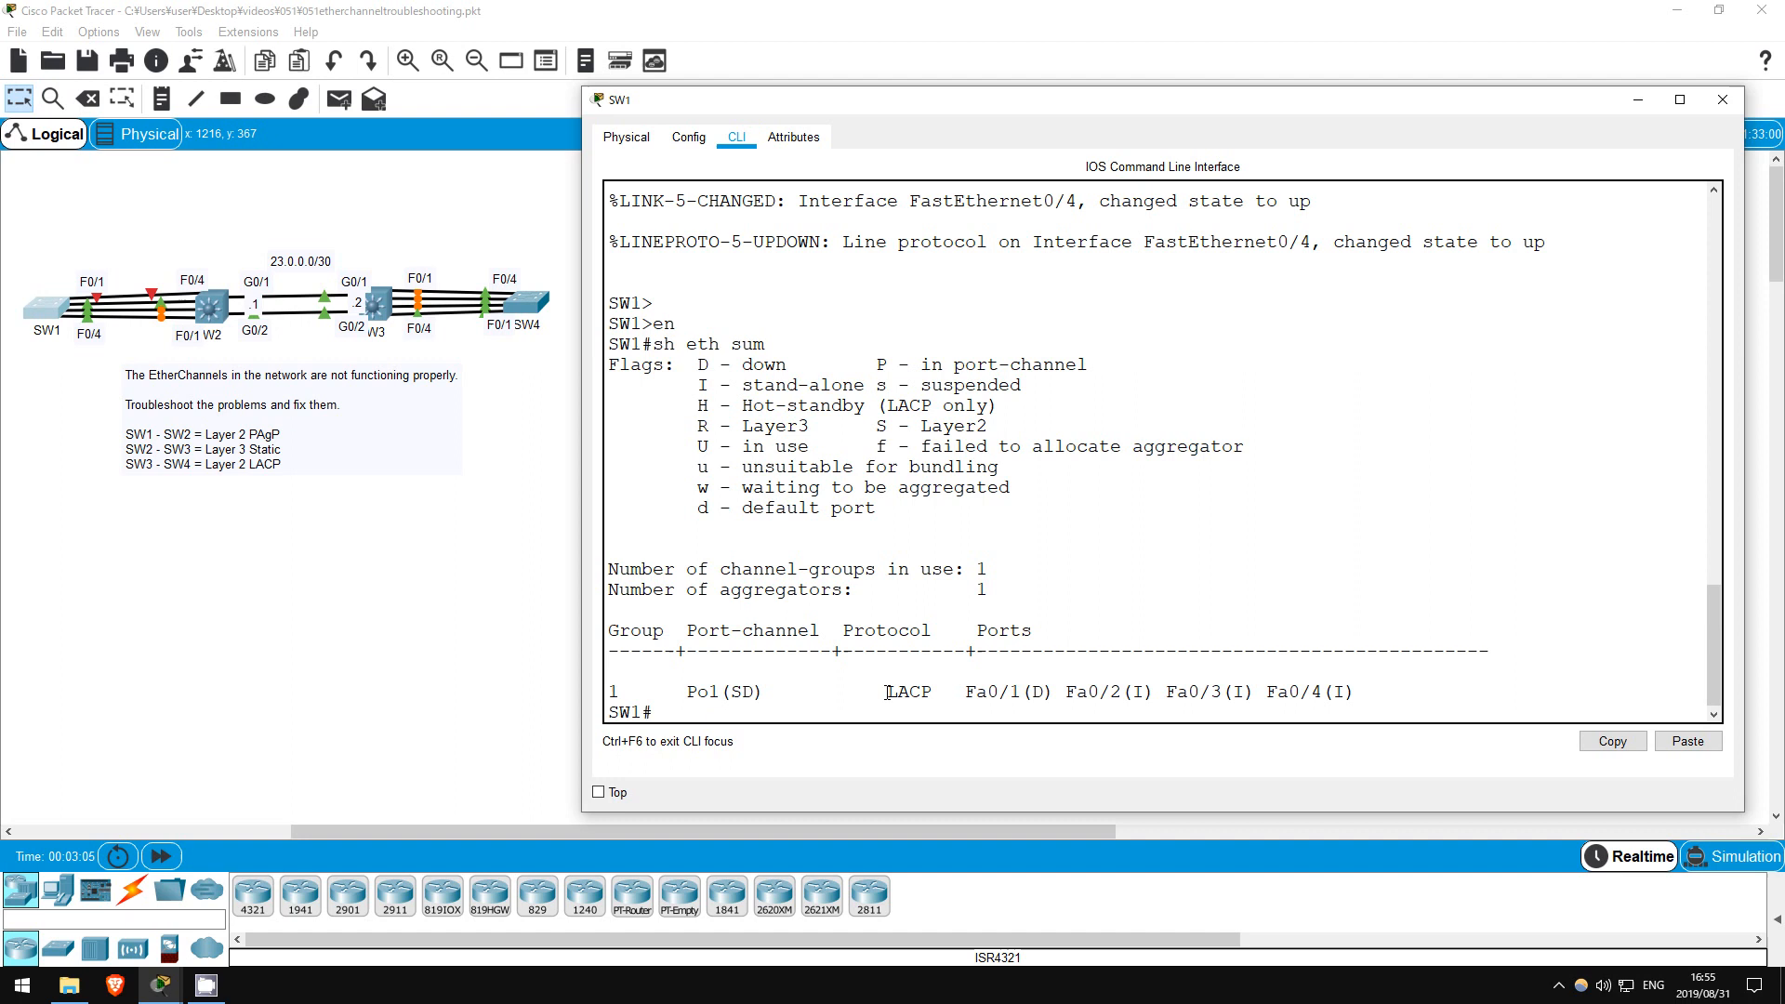
double_click(908, 691)
text(conf t)
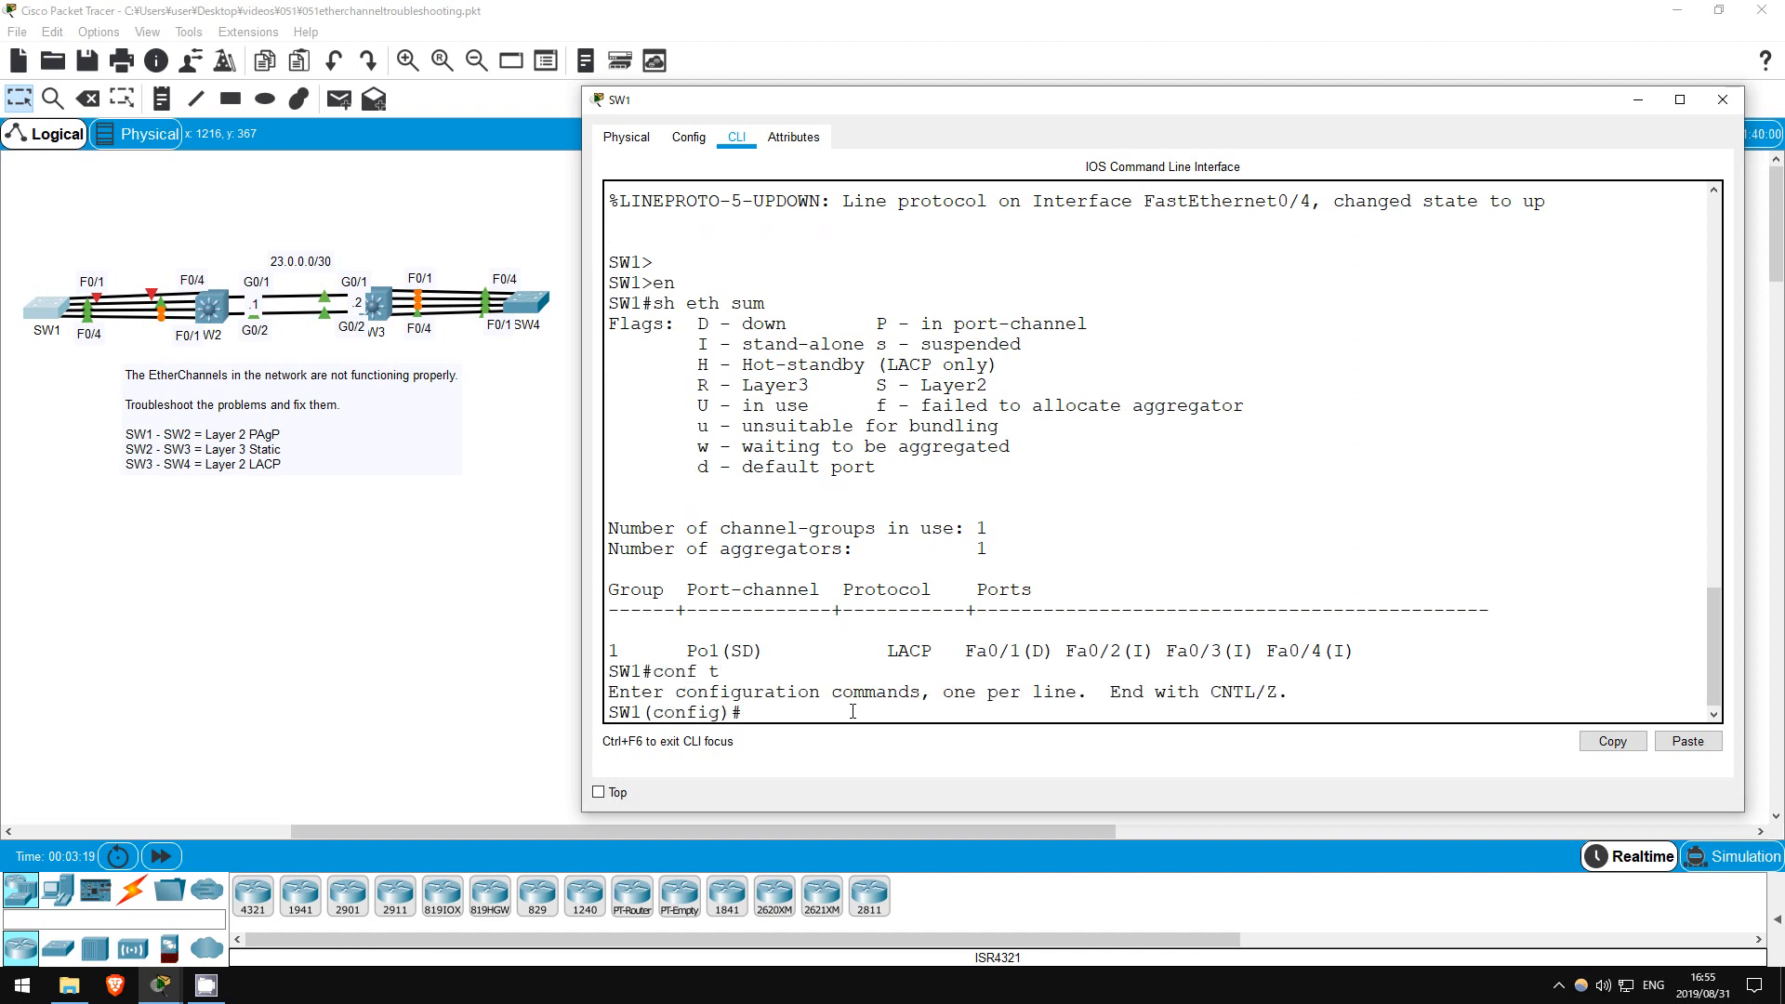
Remove channel-group 1 from F0/1–4 and delete interface Po1 on SW1.
text(int range f0/1 - 4)
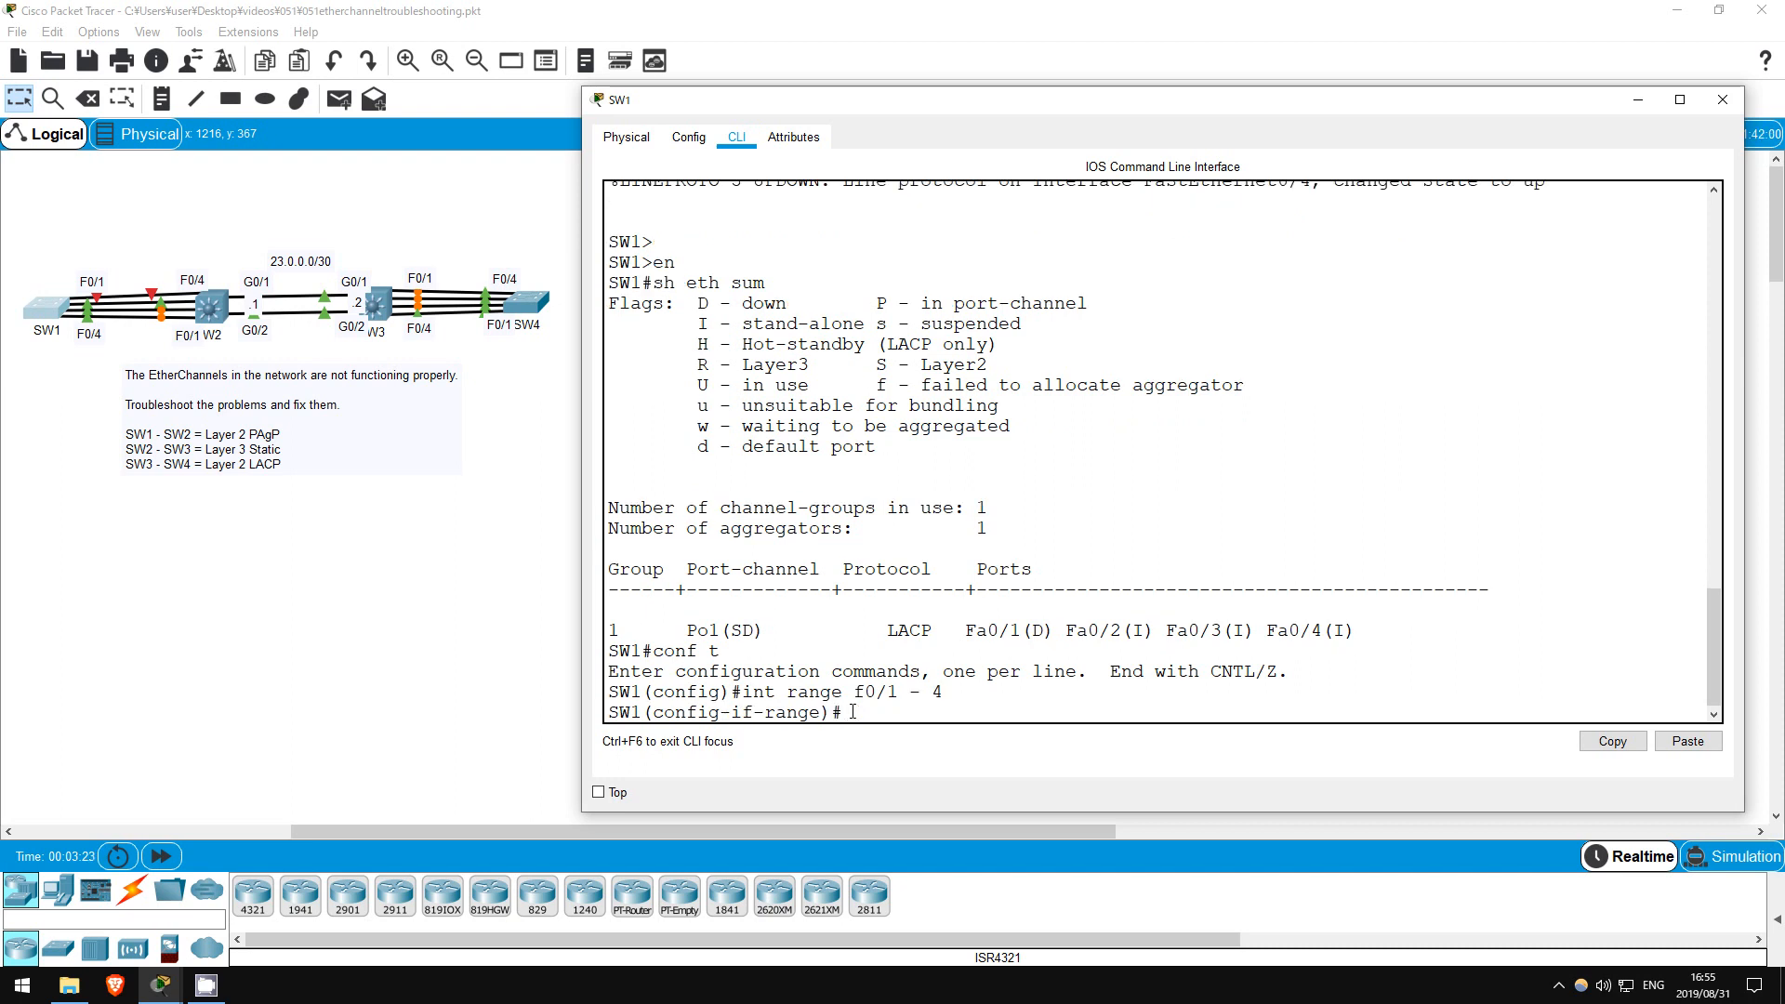
text(no channel-group 1)
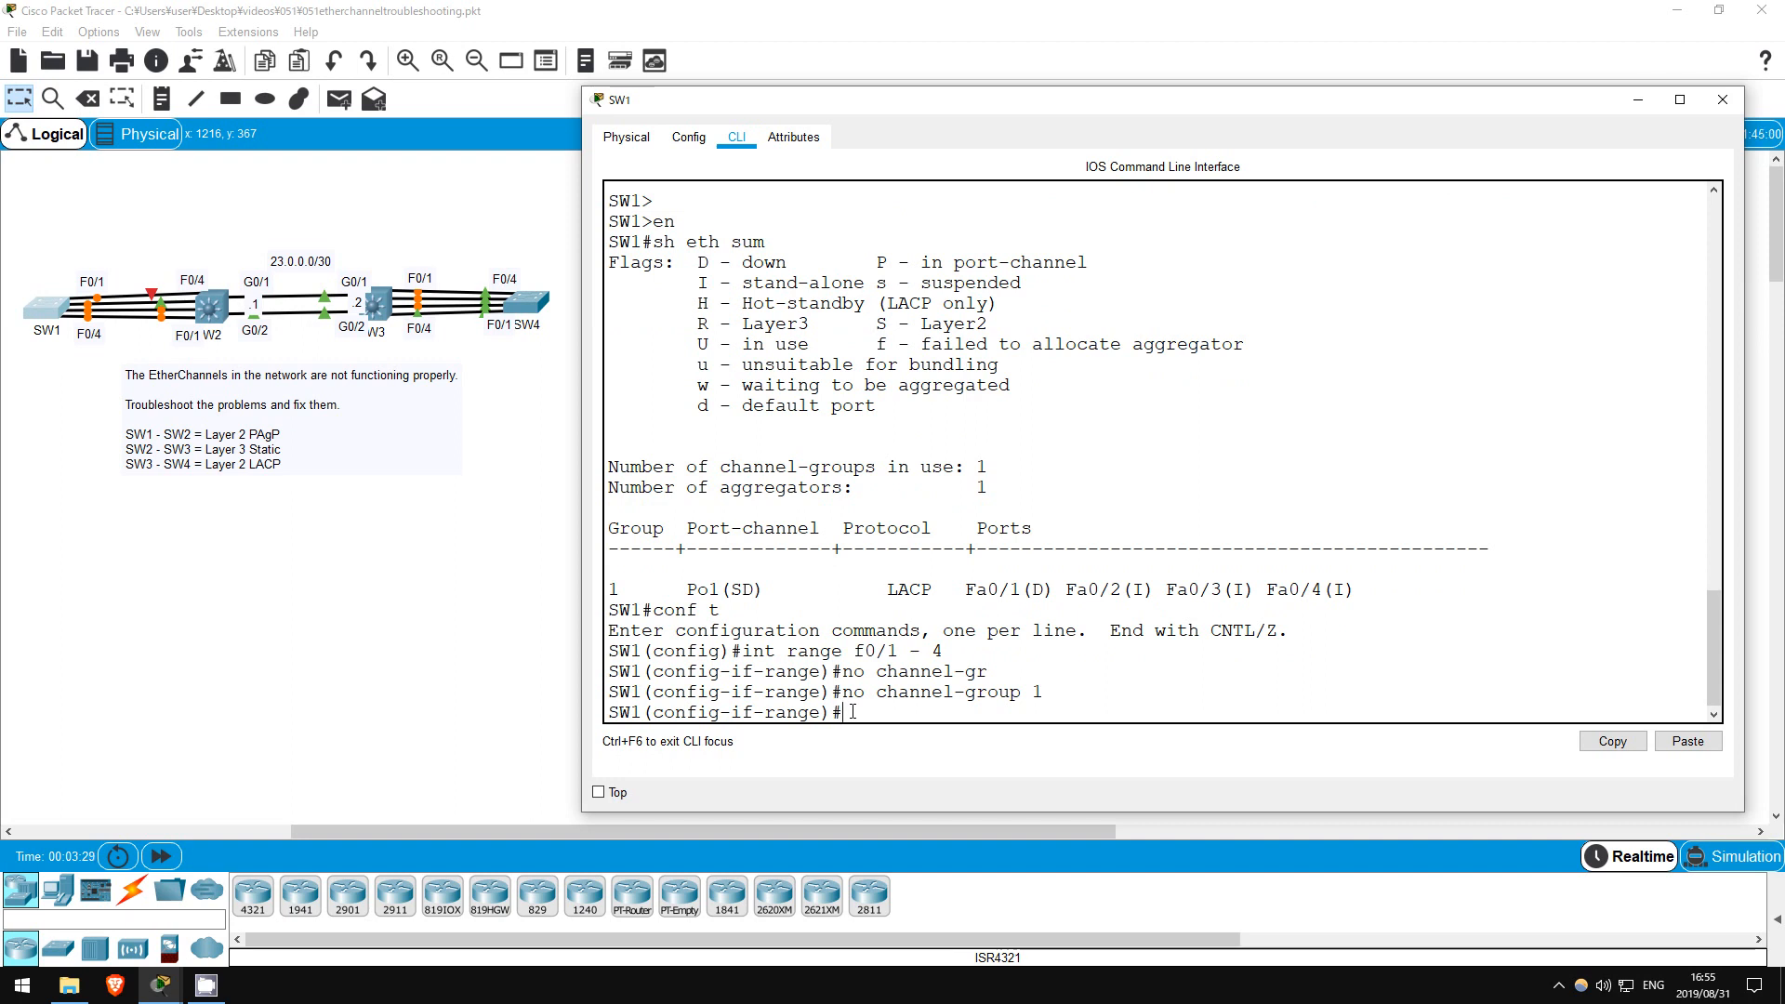
text(no int po1)
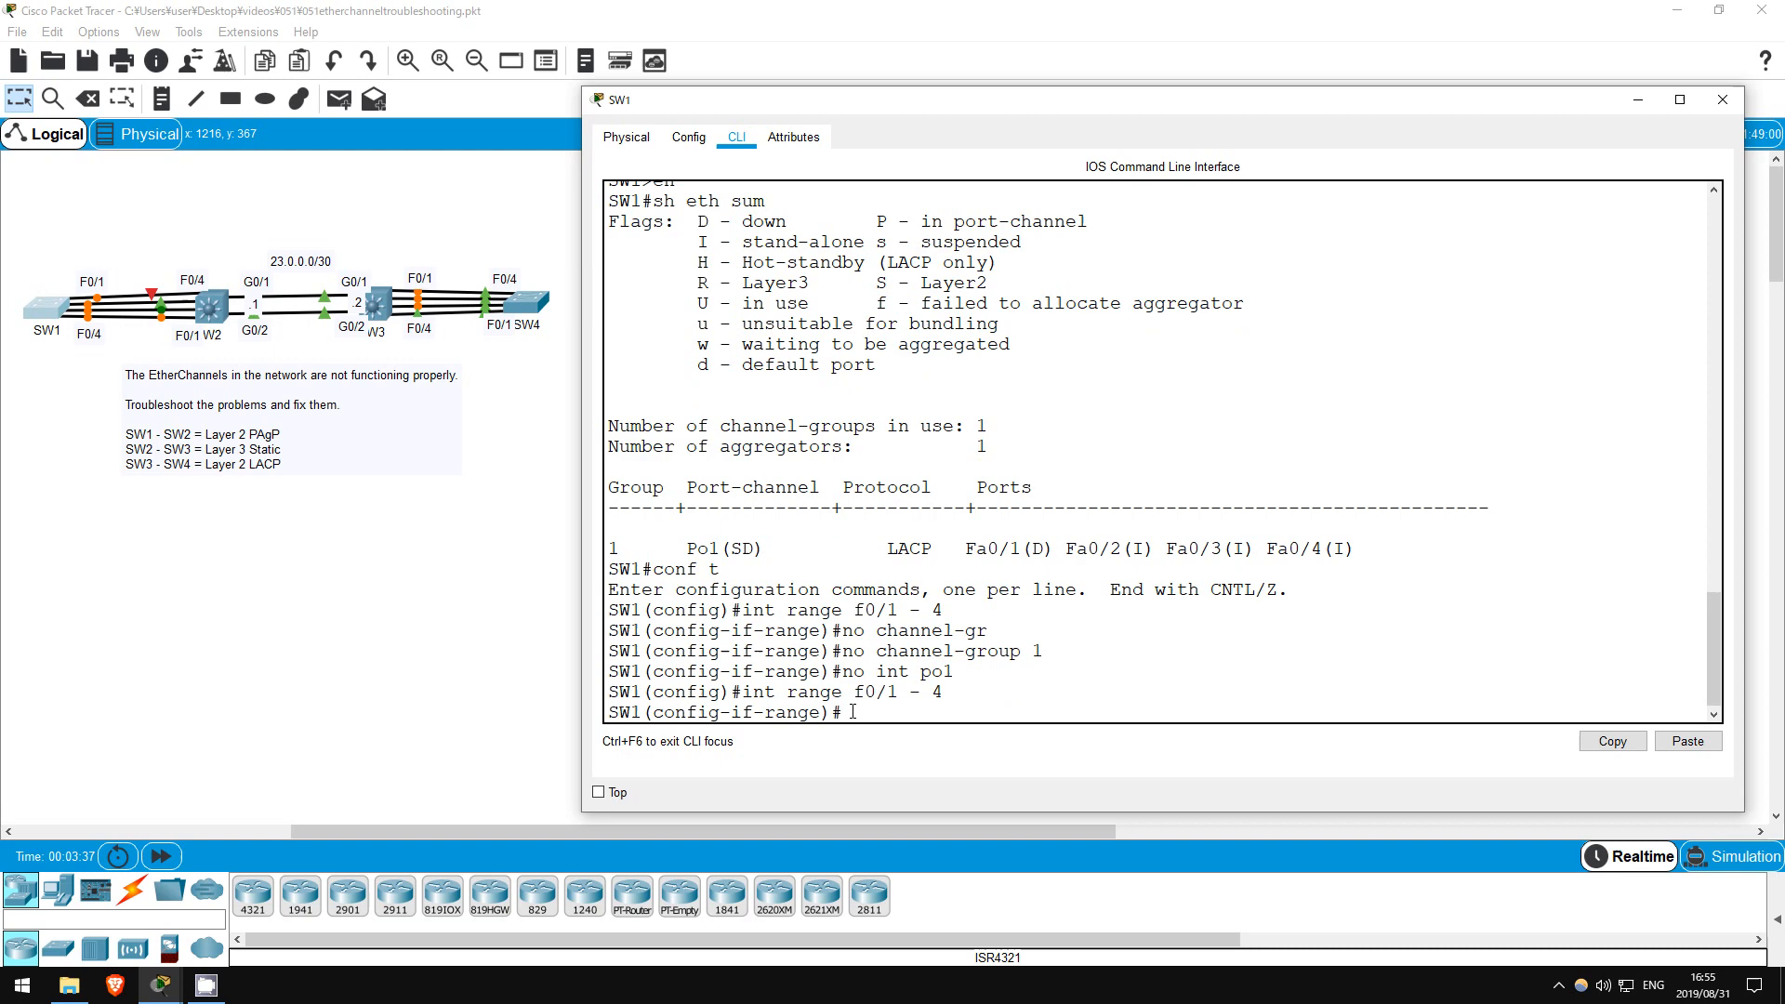
Re-add F0/1–4 to channel-group 1 in PAgP desirable mode and verify Po1 with 'do sh eth sum'.
text(chan)
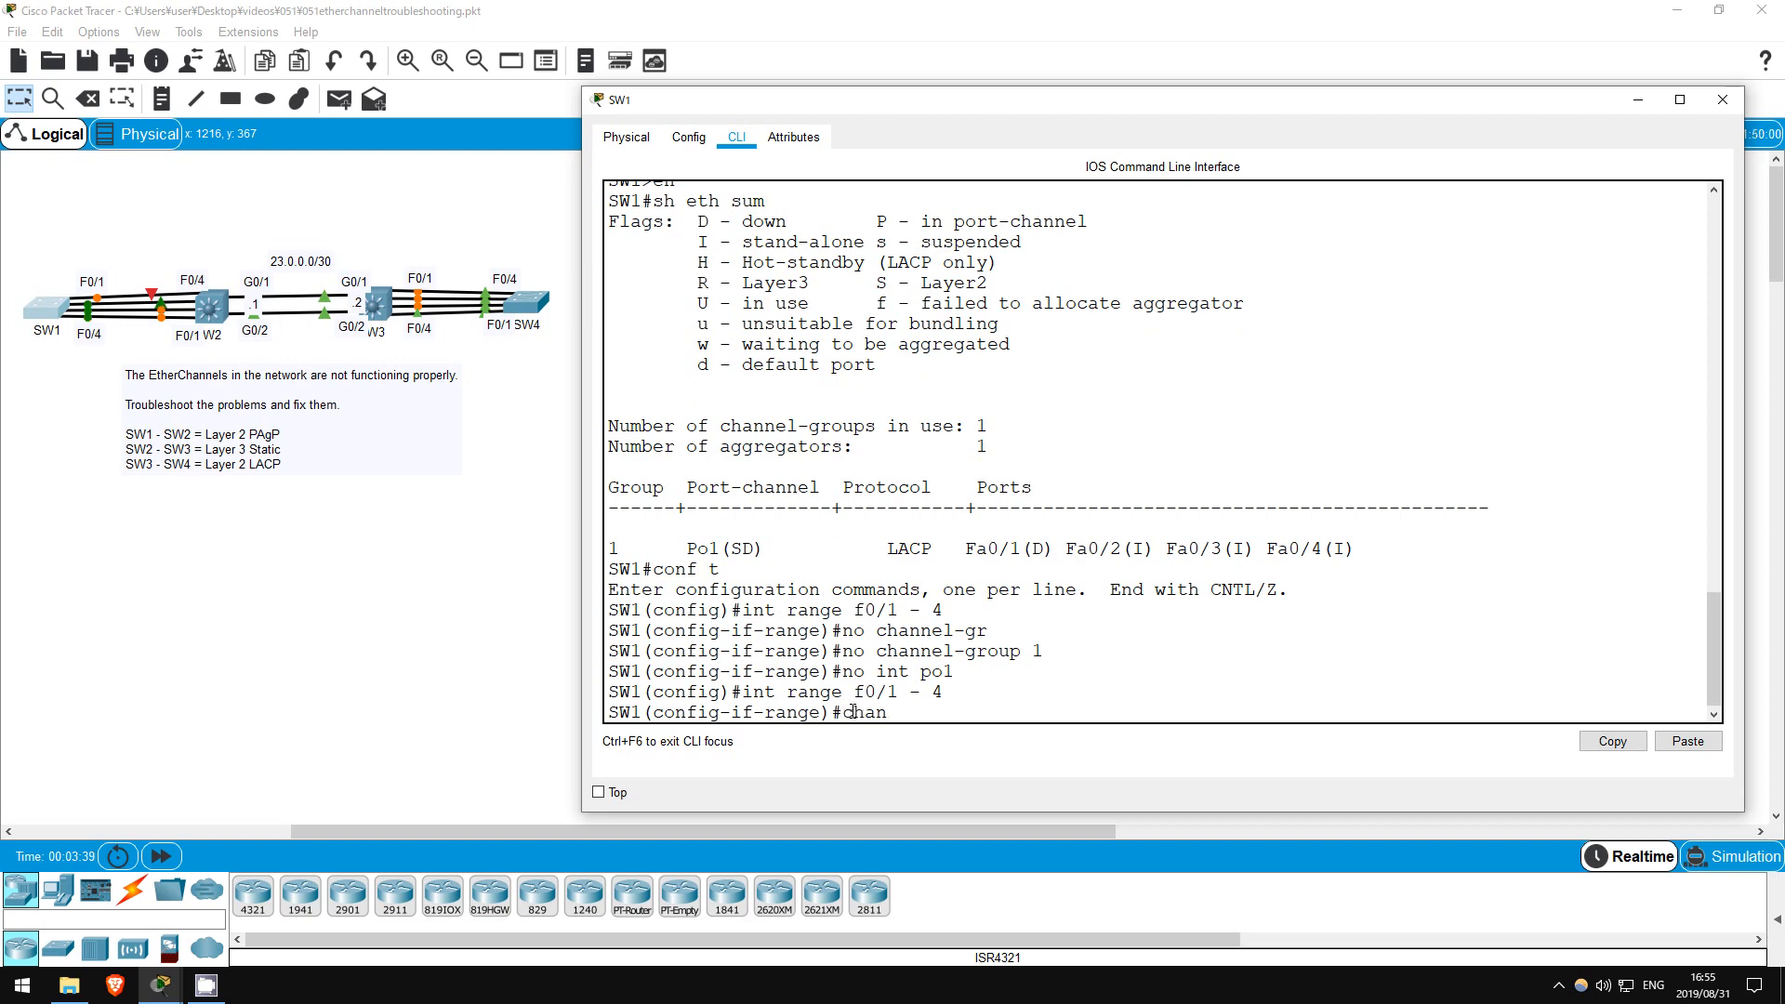
text(channel-group 1 mode desirable)
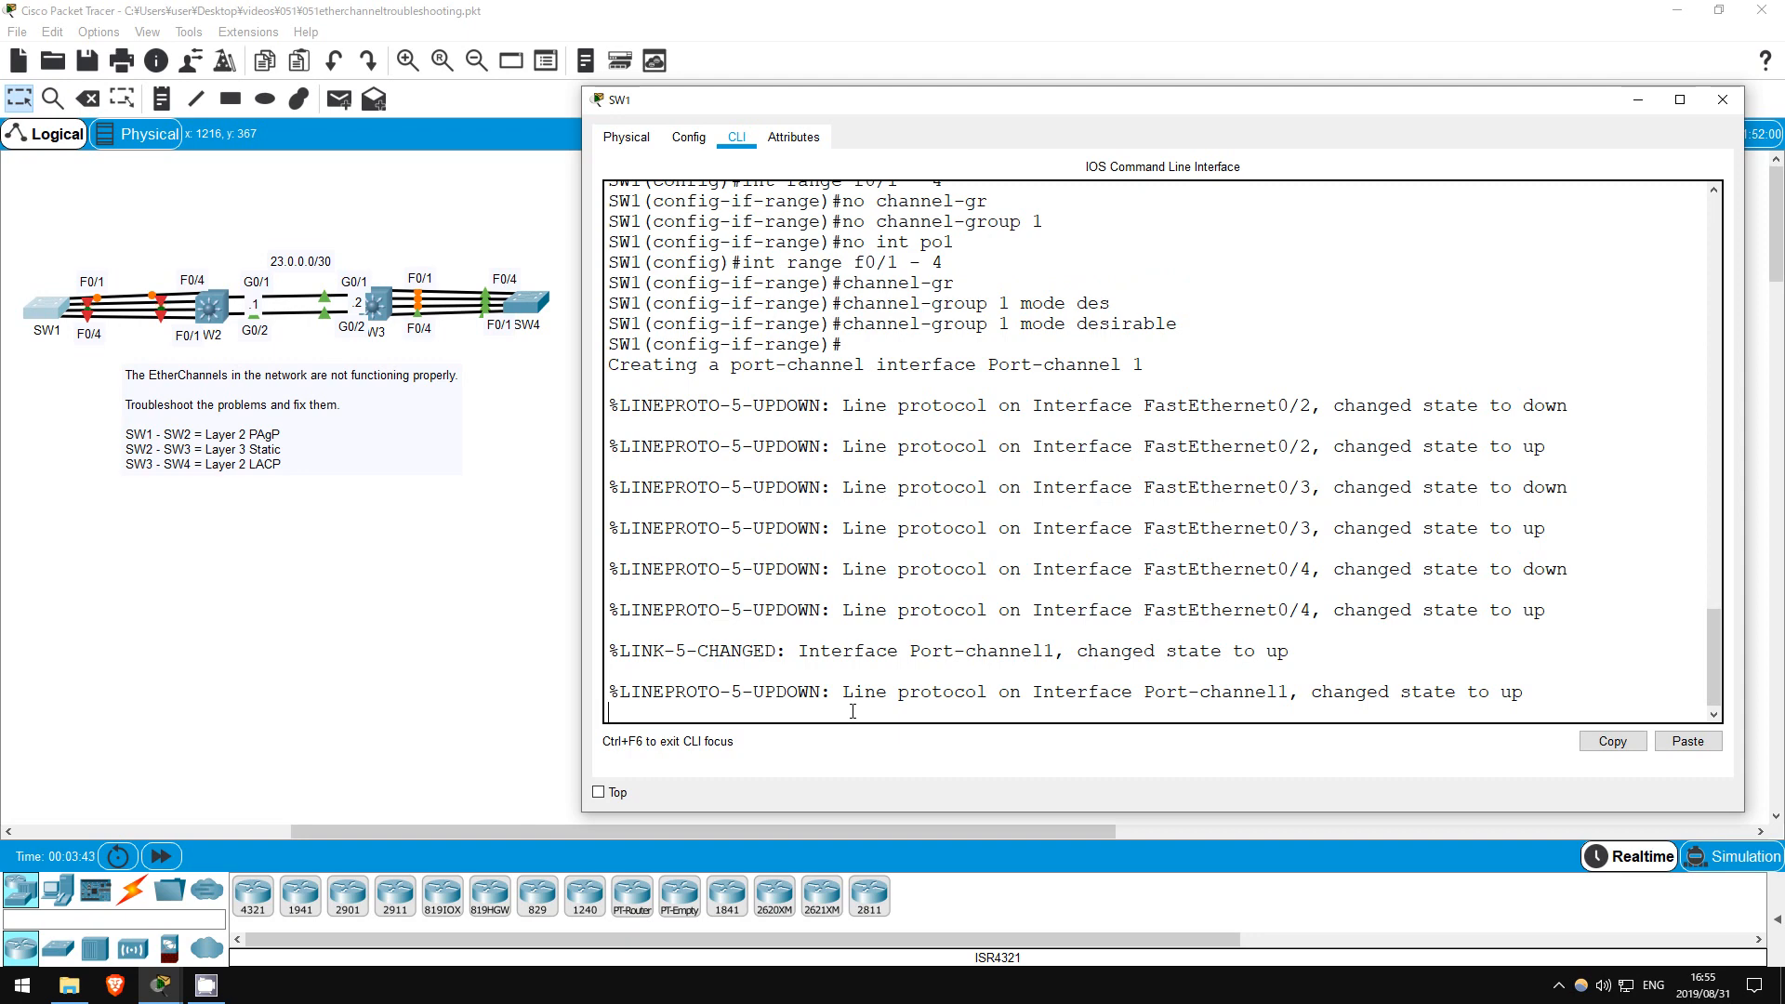
text(do sh eth sum)
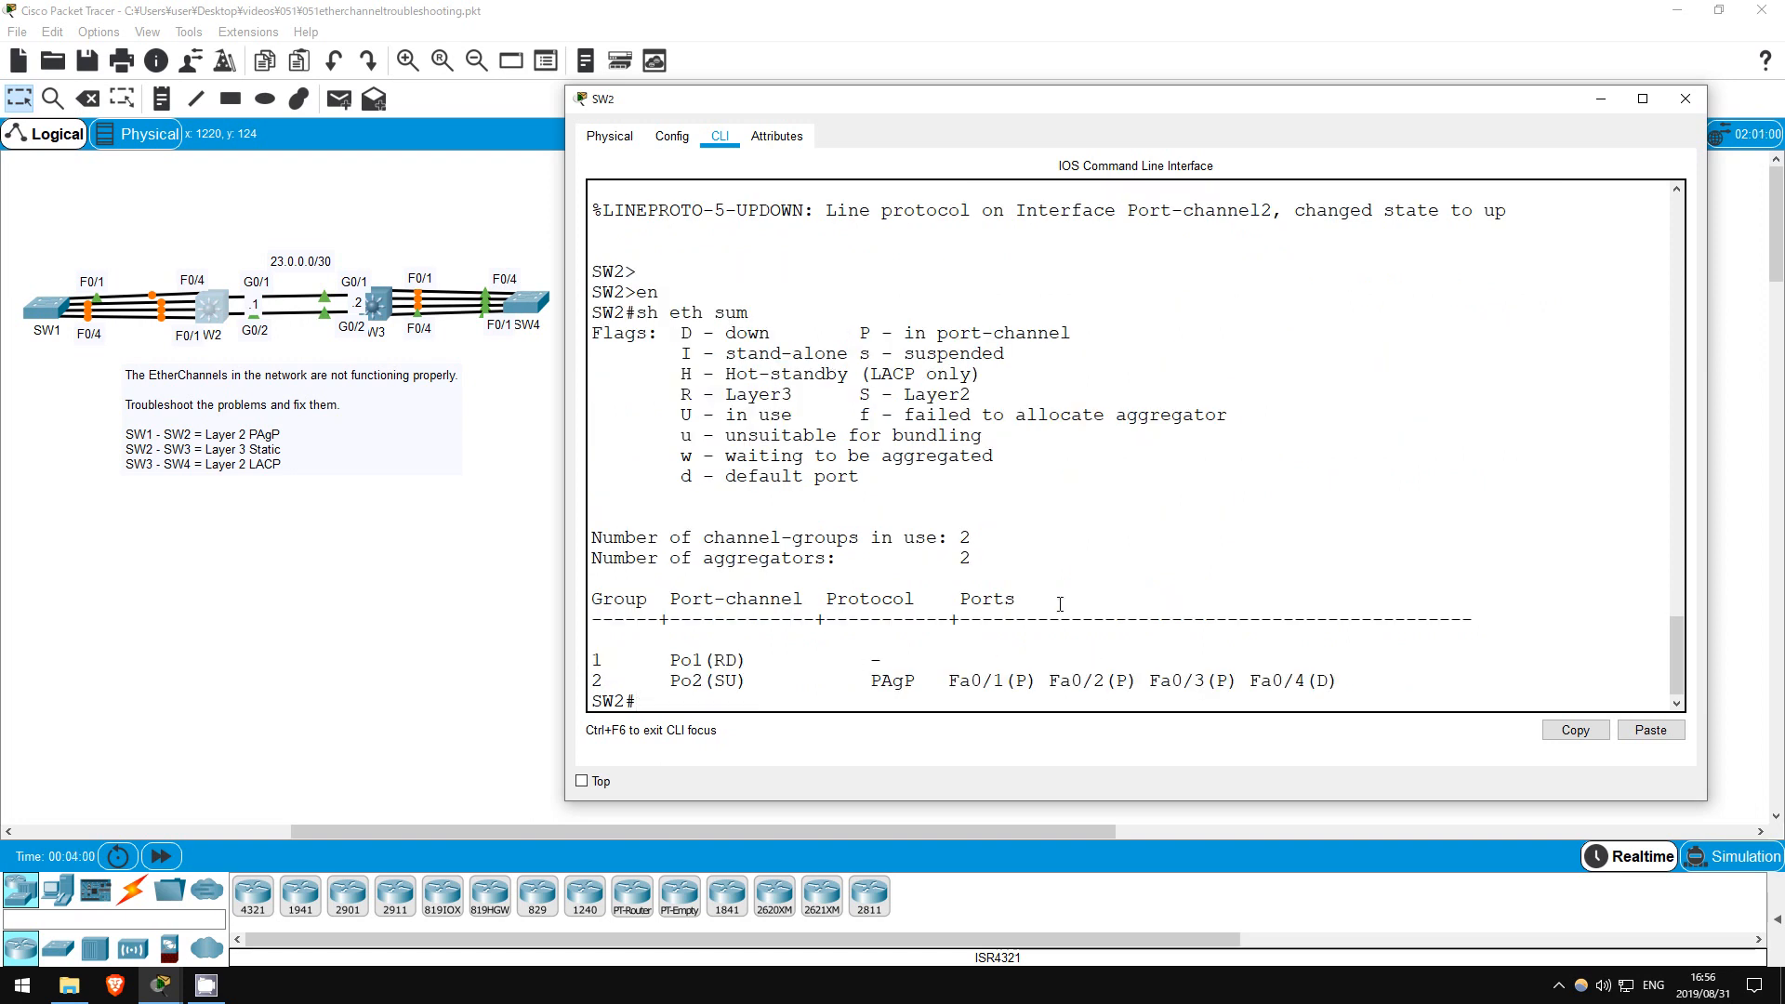
Highlight Po2's entry in SW2's EtherChannel summary showing it up with PAgP.
double_click(1276, 680)
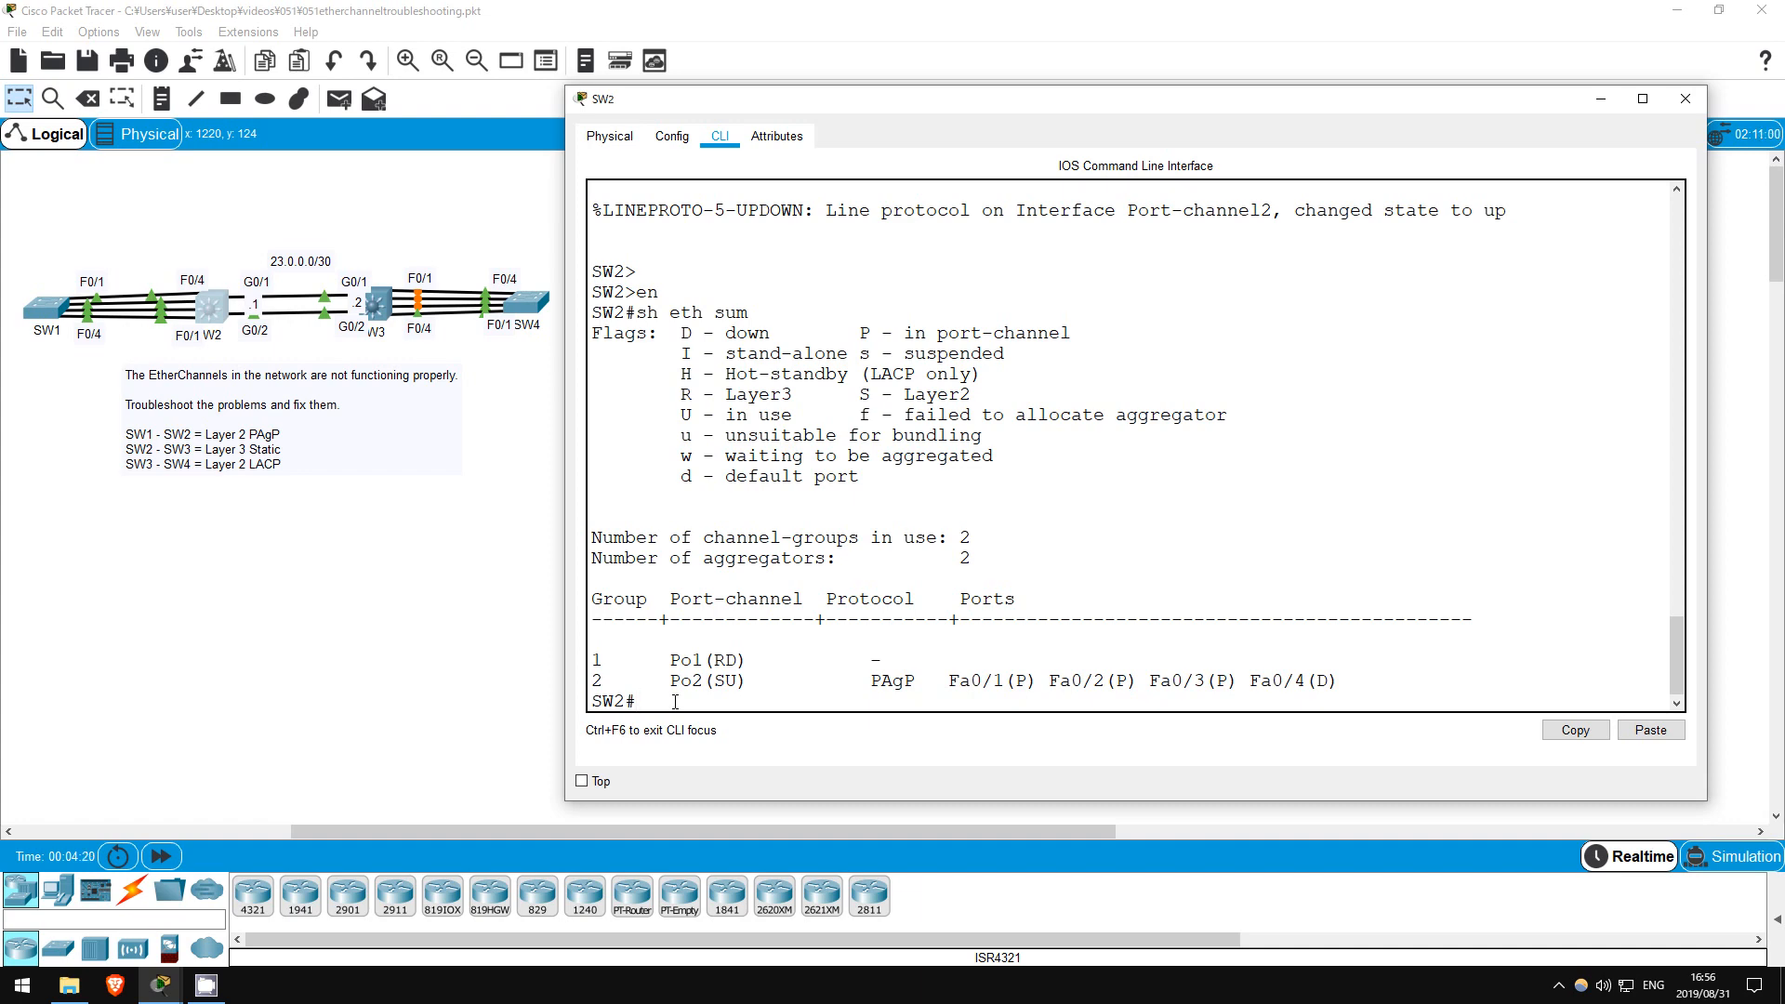
Check interface status of F0/4 and F0/3 with 'sh int'.
text(sh in)
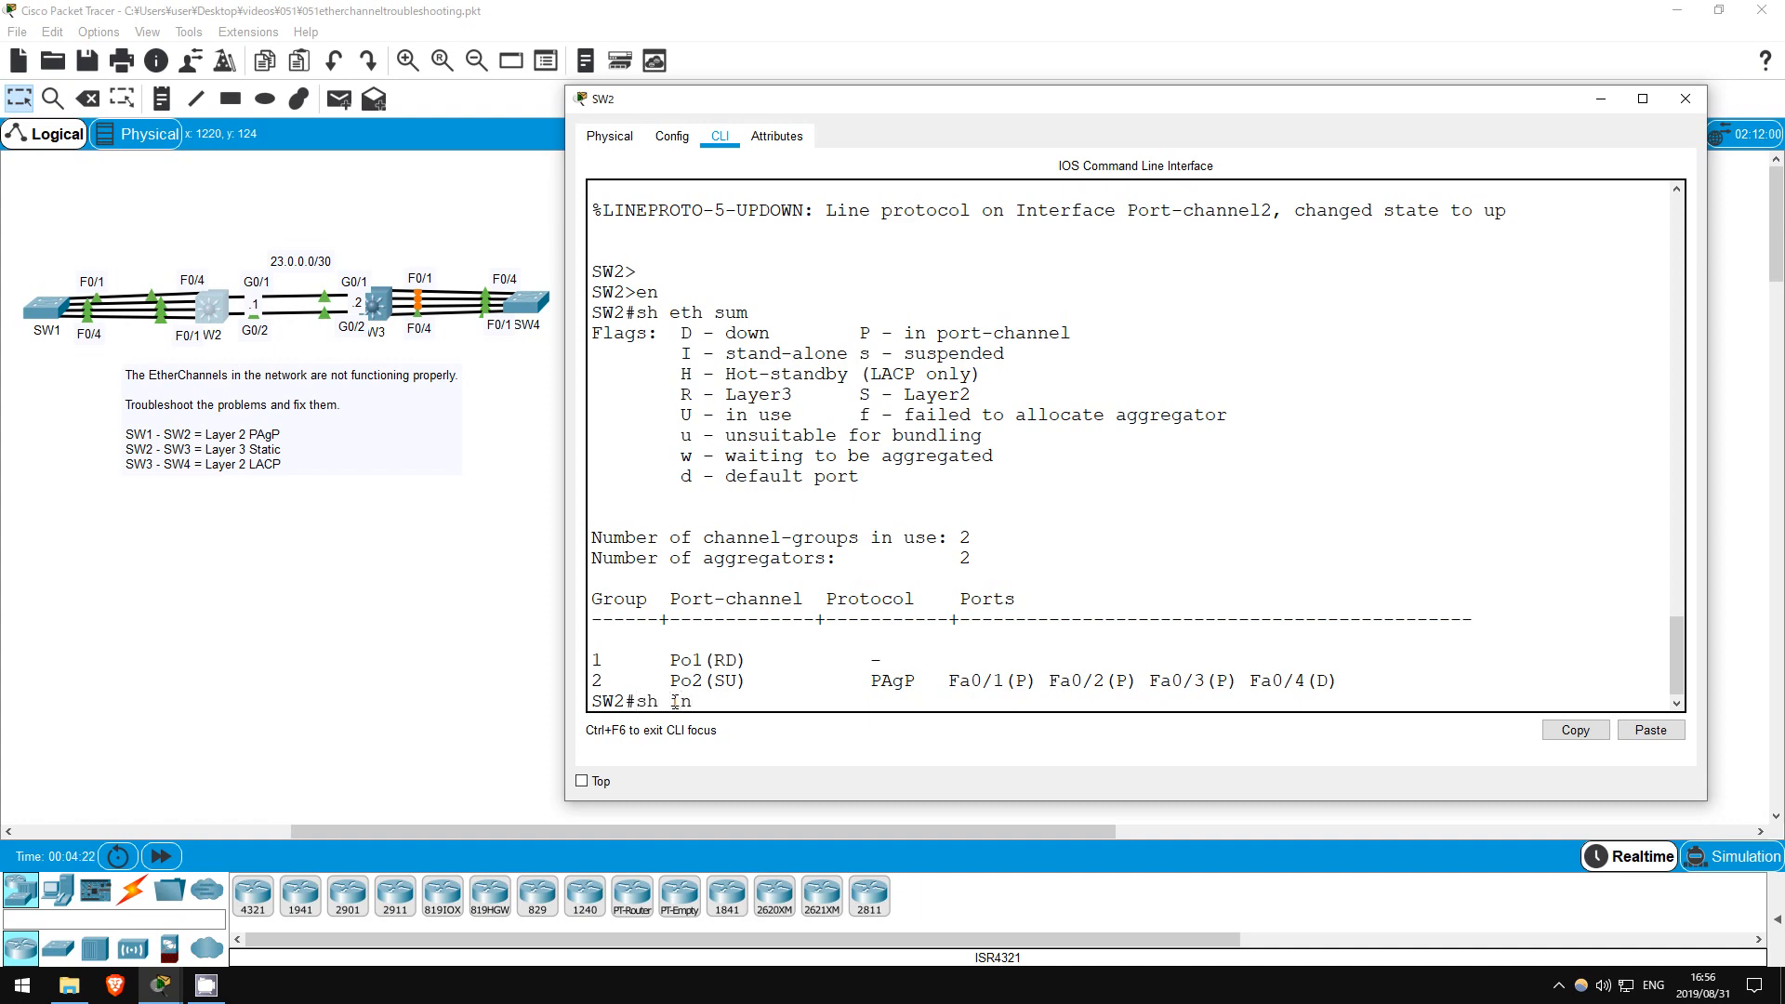
text(sh int f0/4)
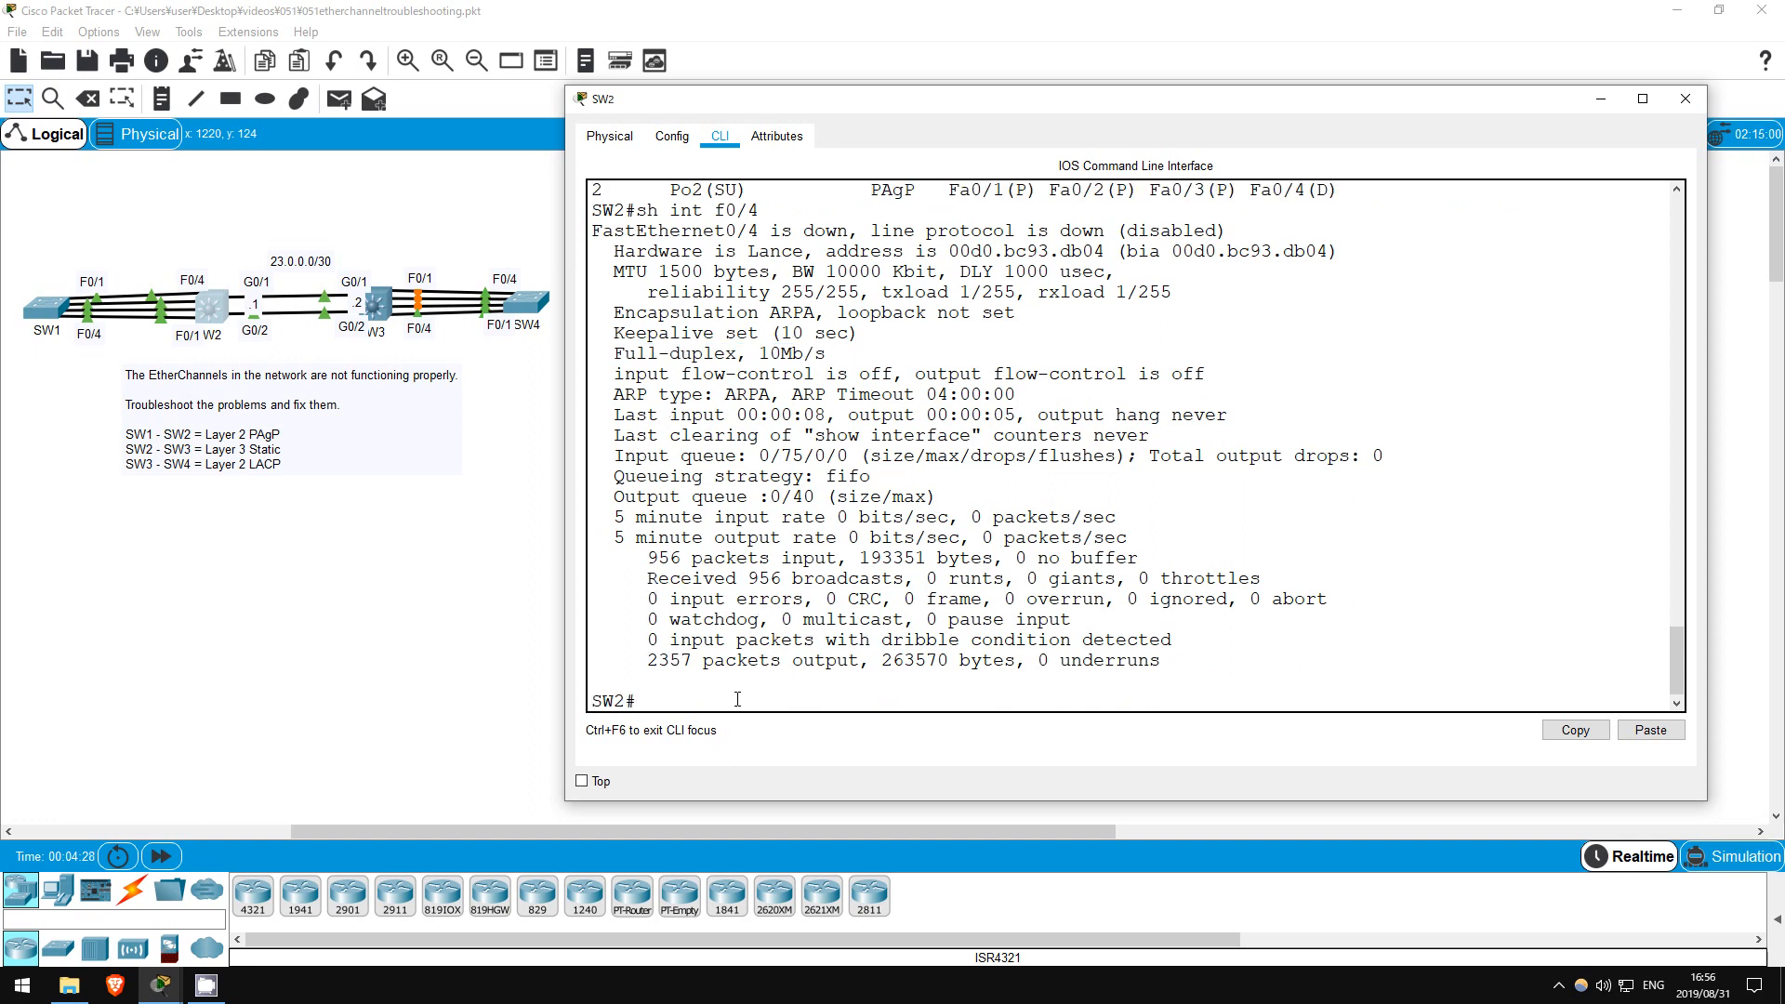
text(sh int f0/4)
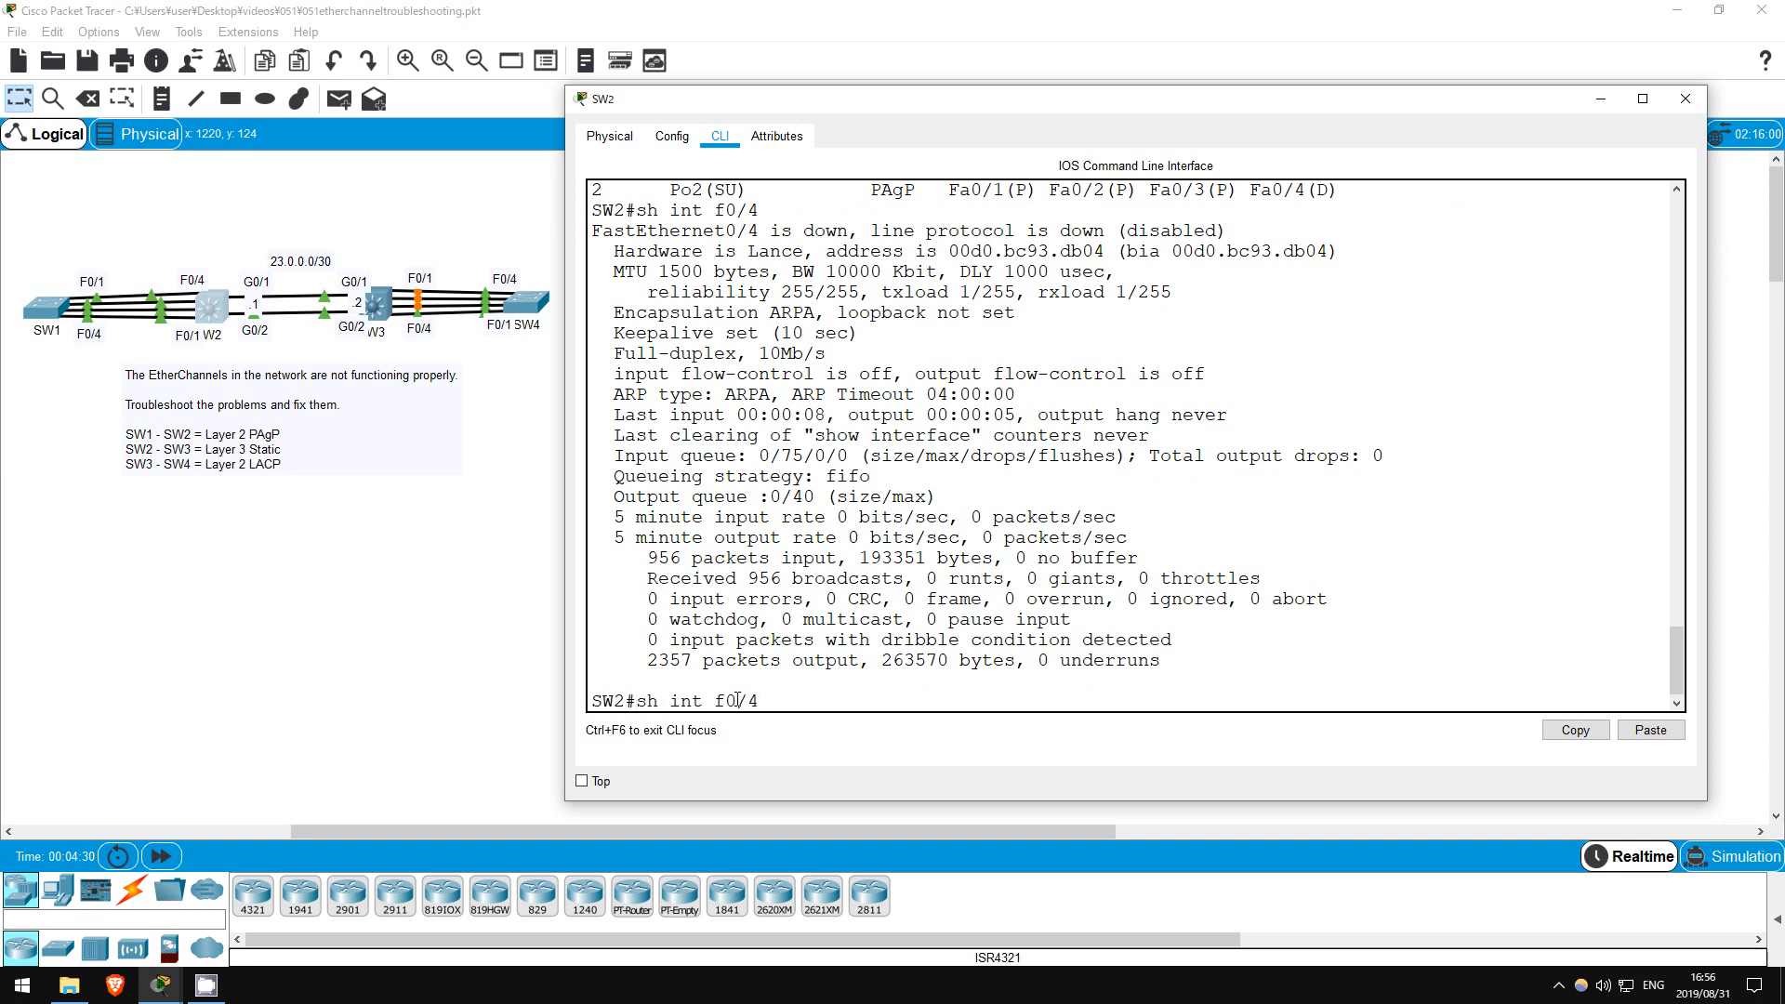
text(3)
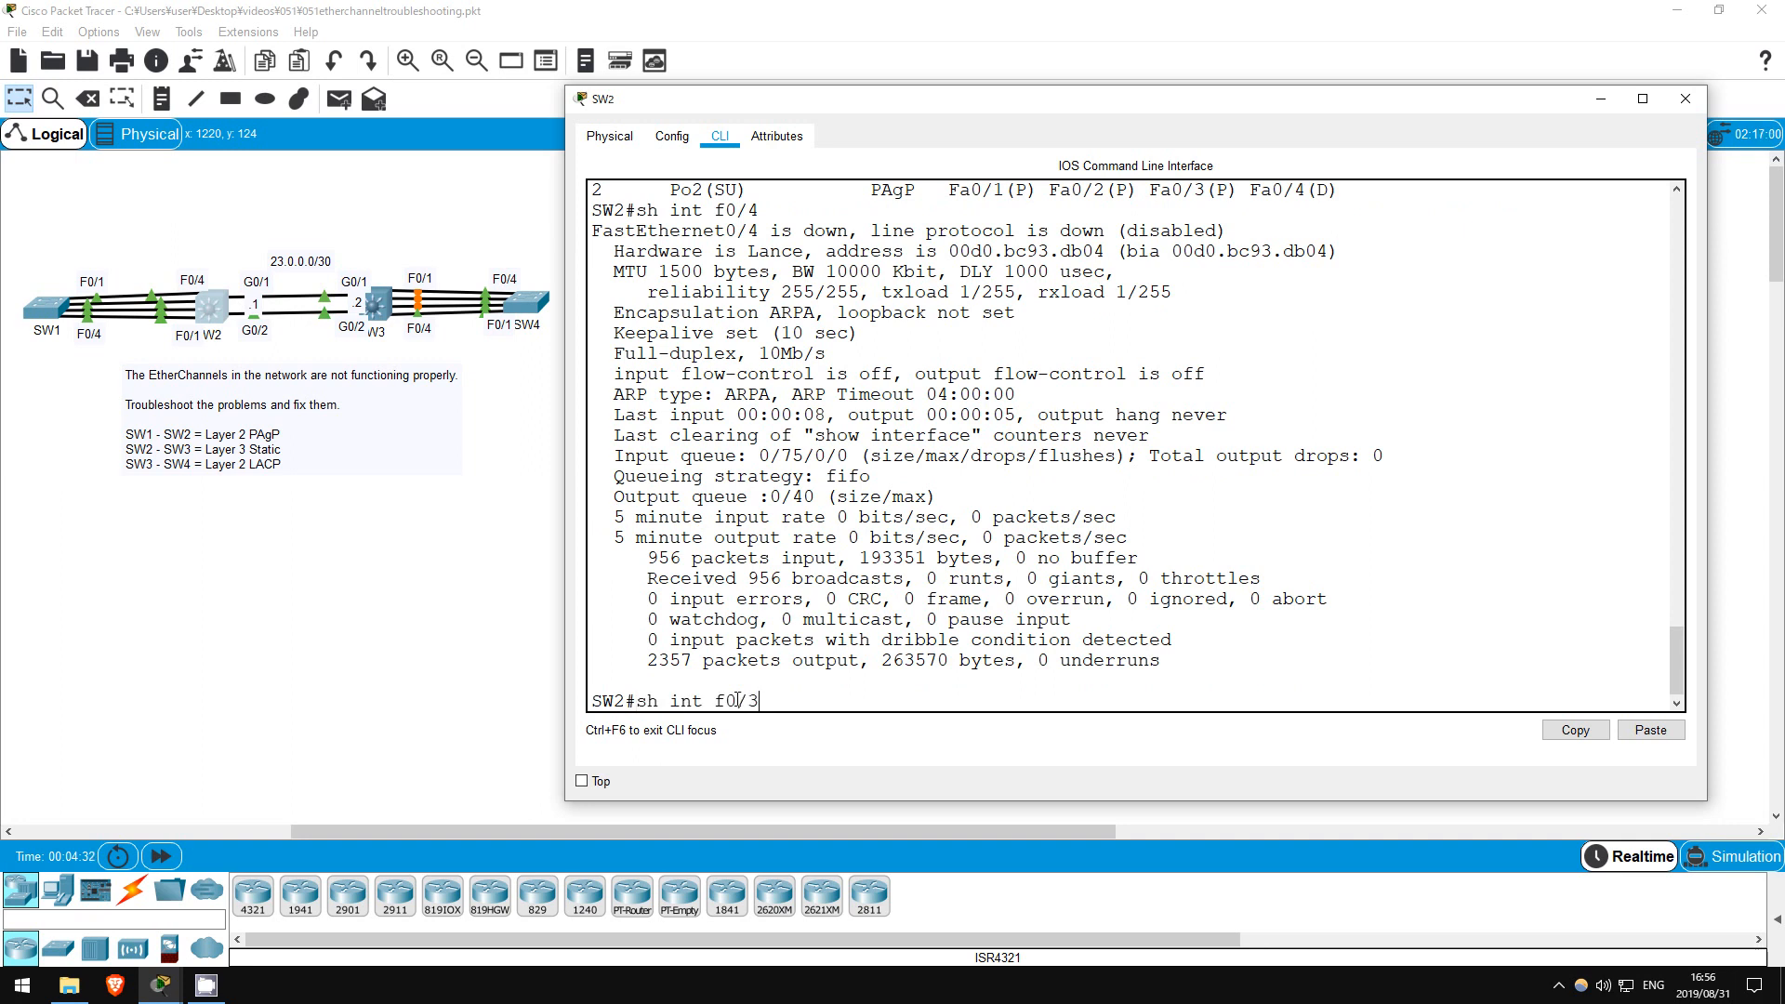
key(Return)
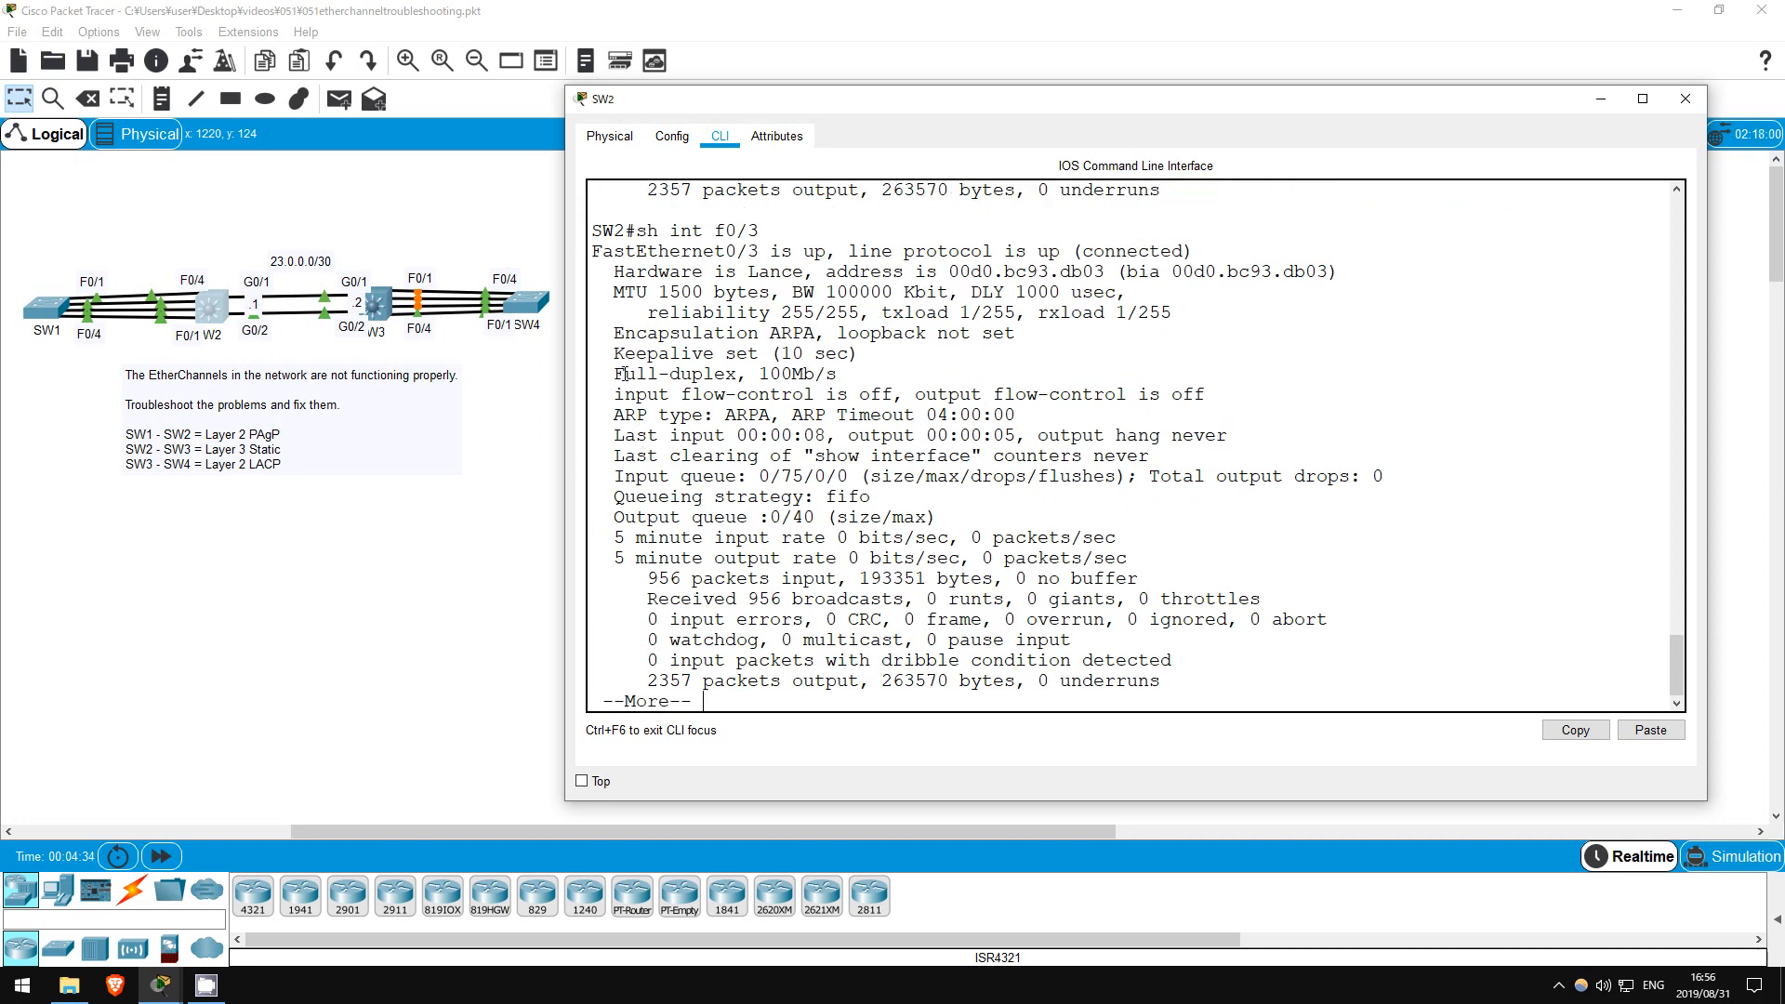
Compare F0/1 status on SW2 and SW1, finding SW1's F0/1 down (disabled), and reopen SW2.
double_click(796, 374)
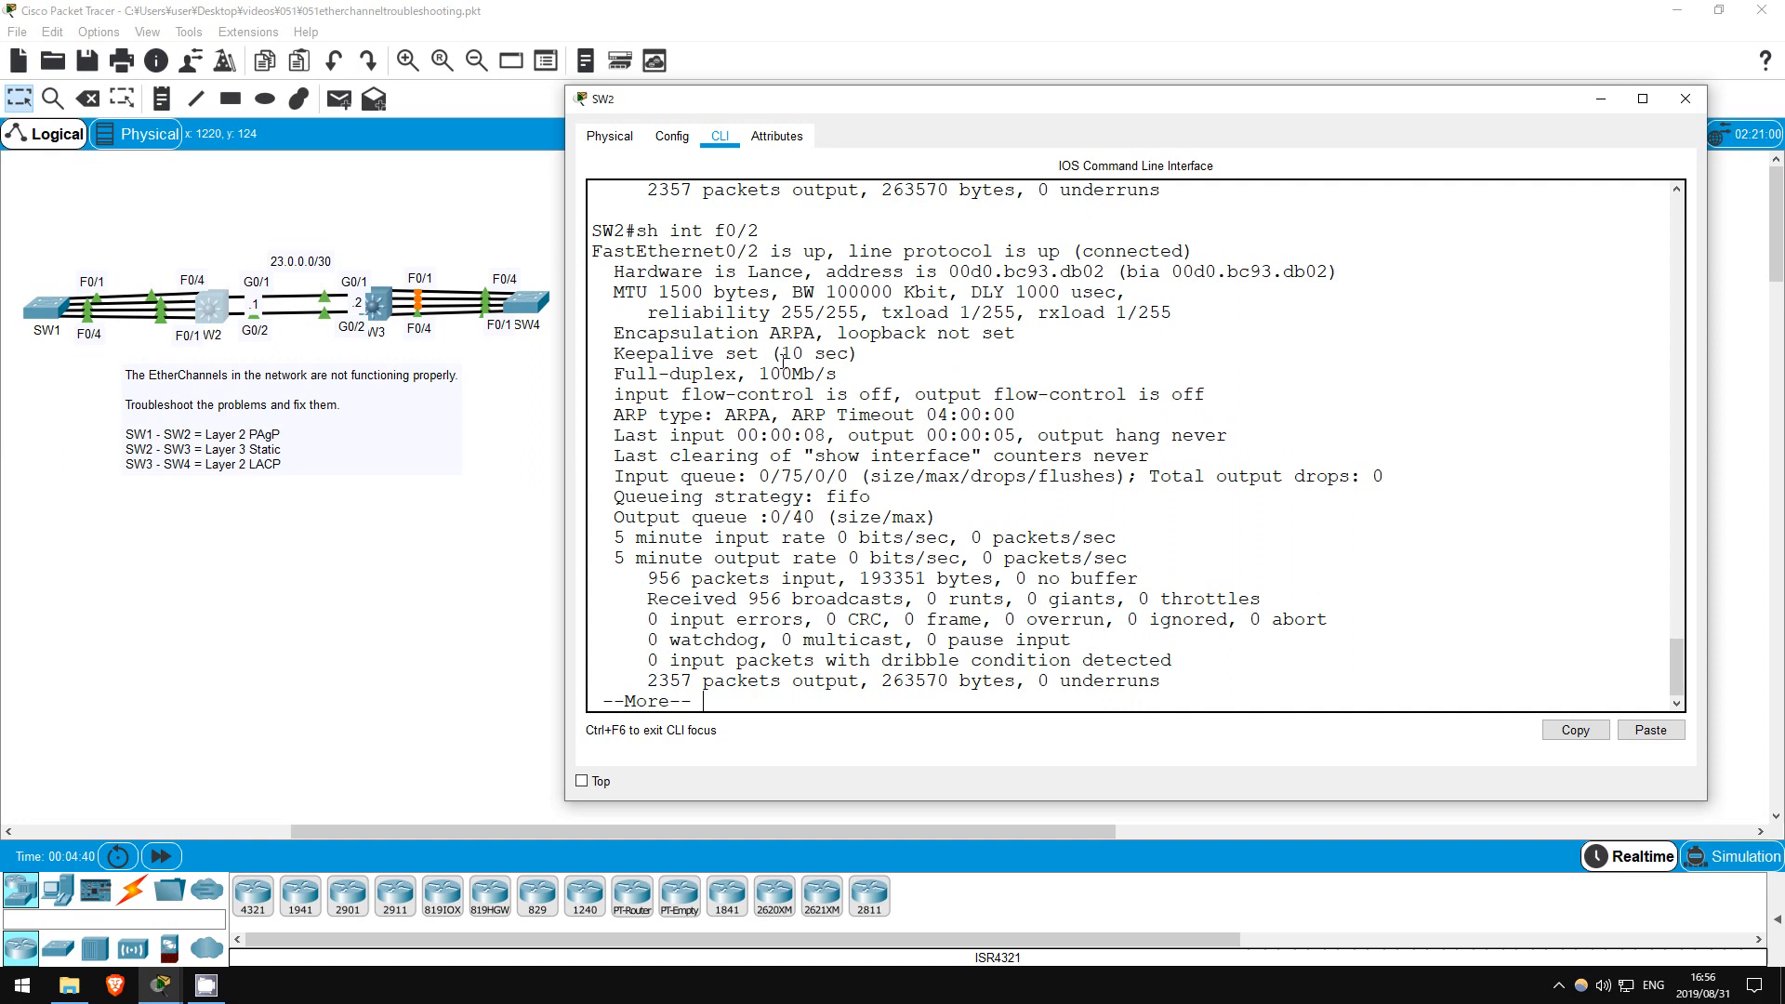
key(space)
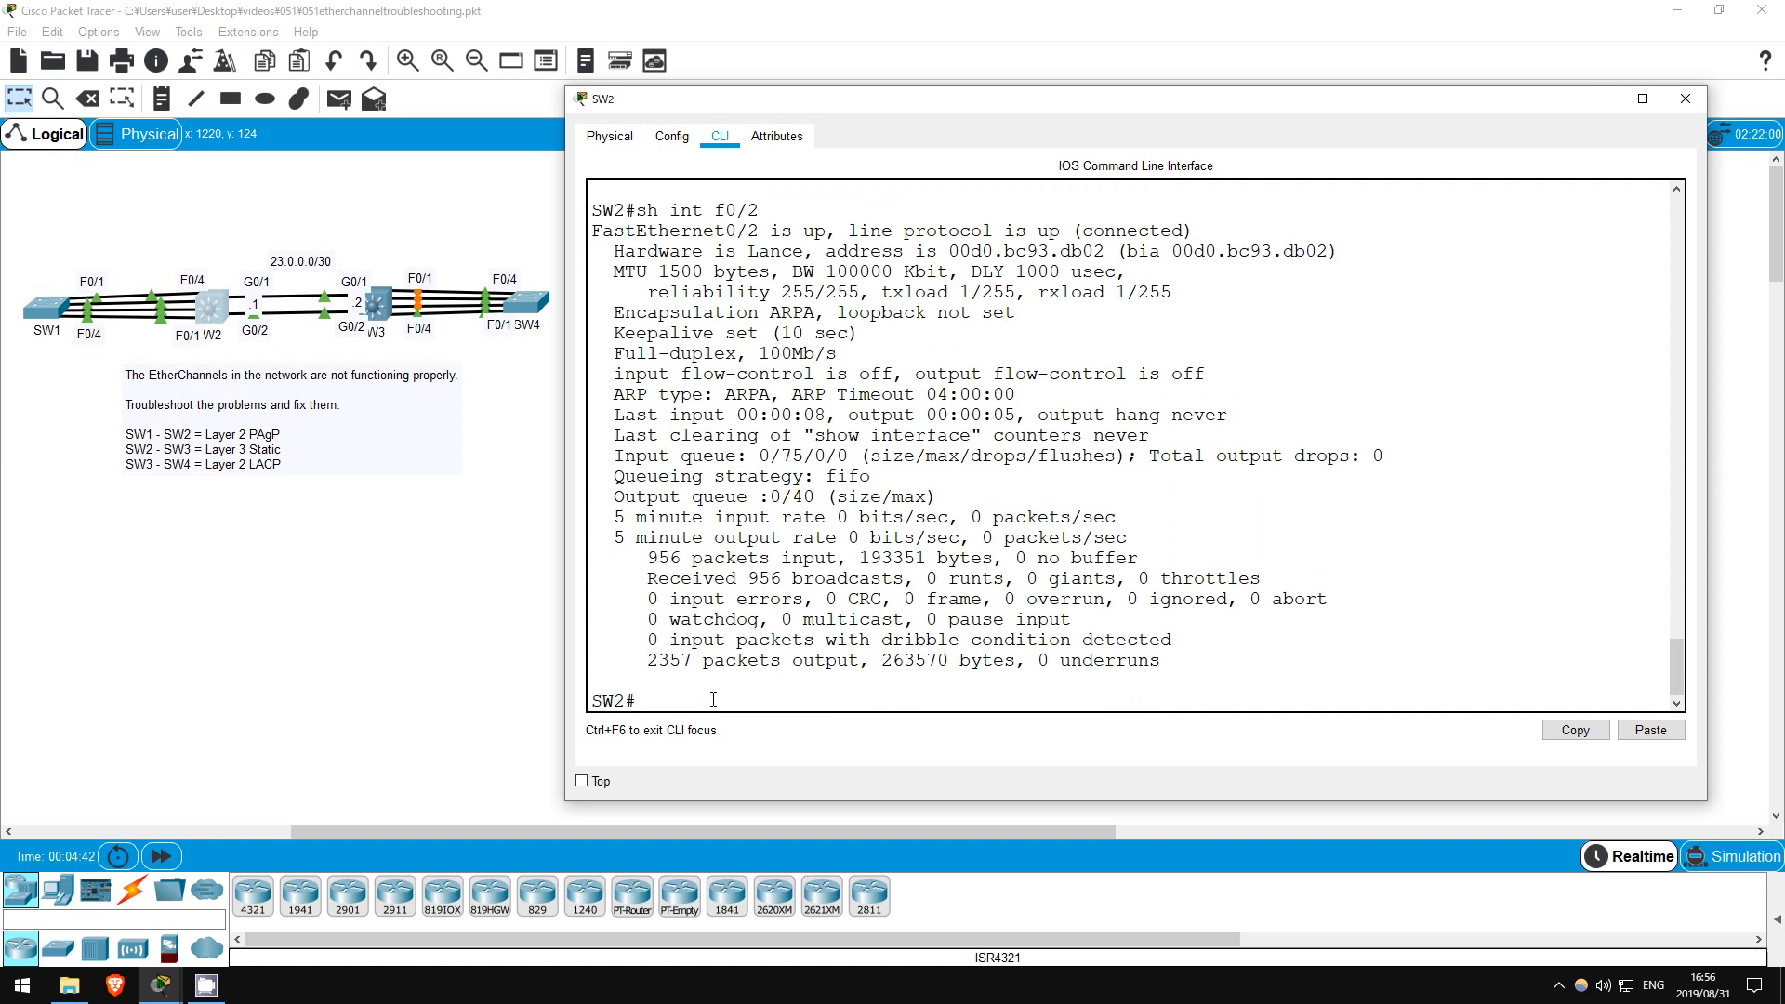
text(sh int f0/)
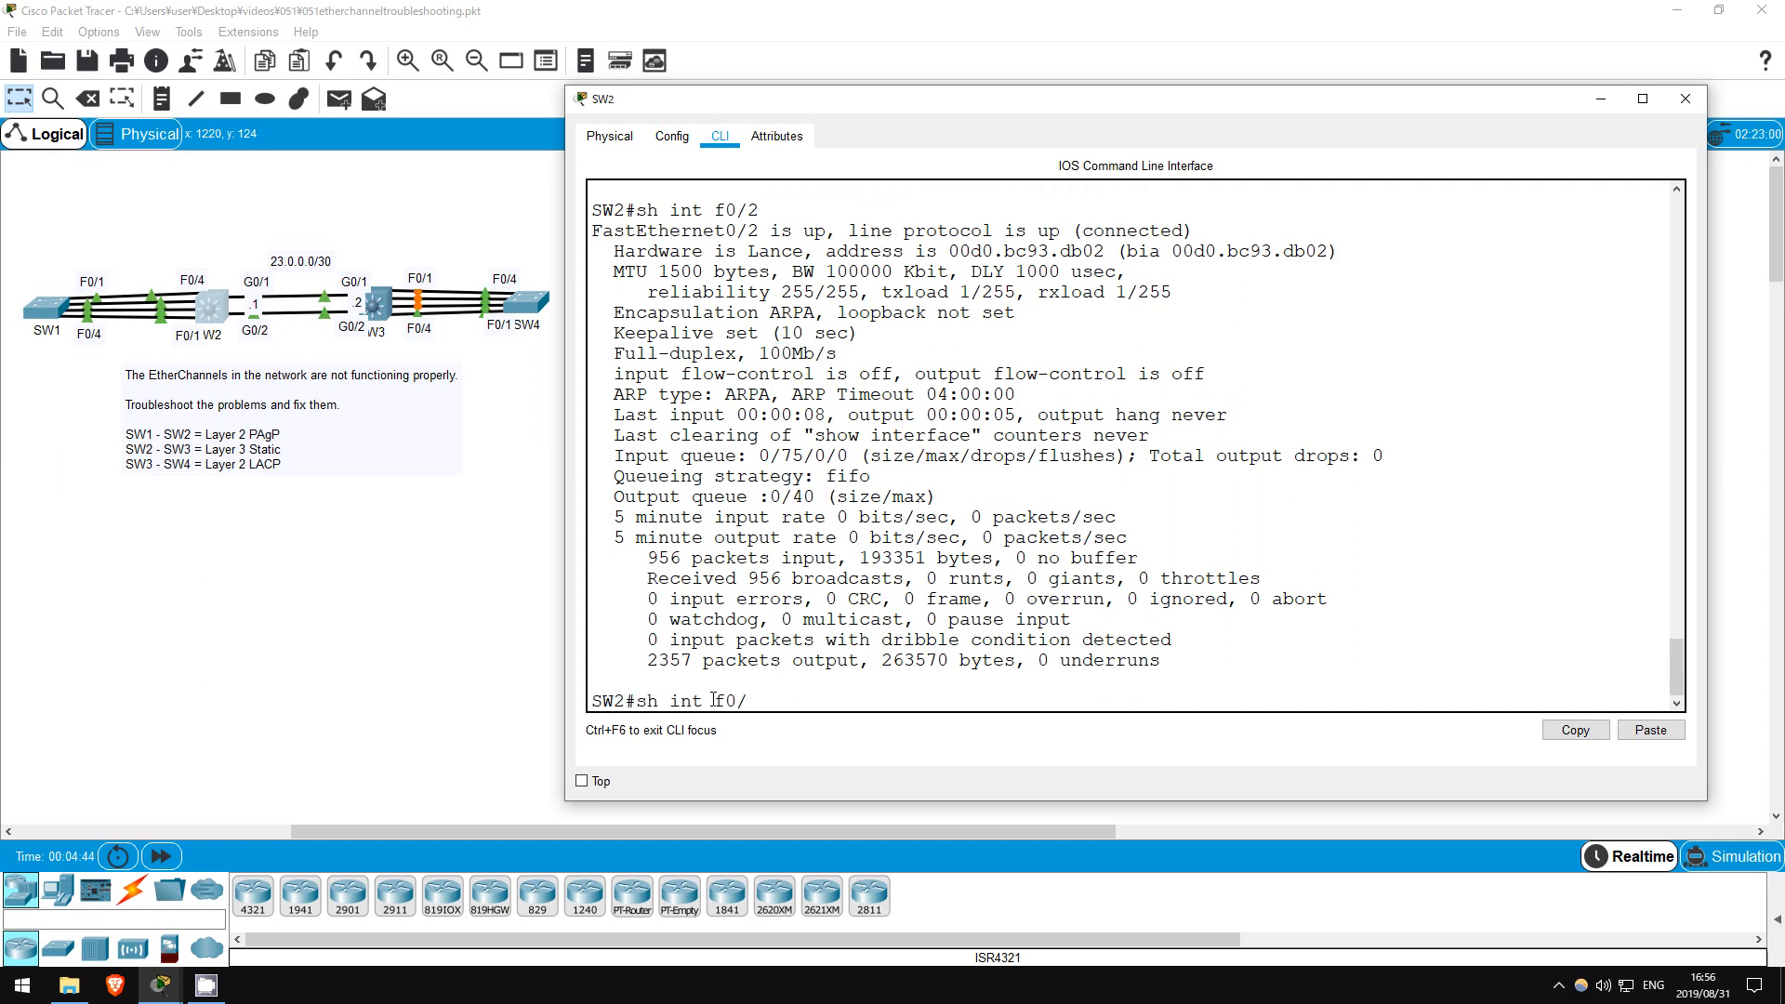
key(Return)
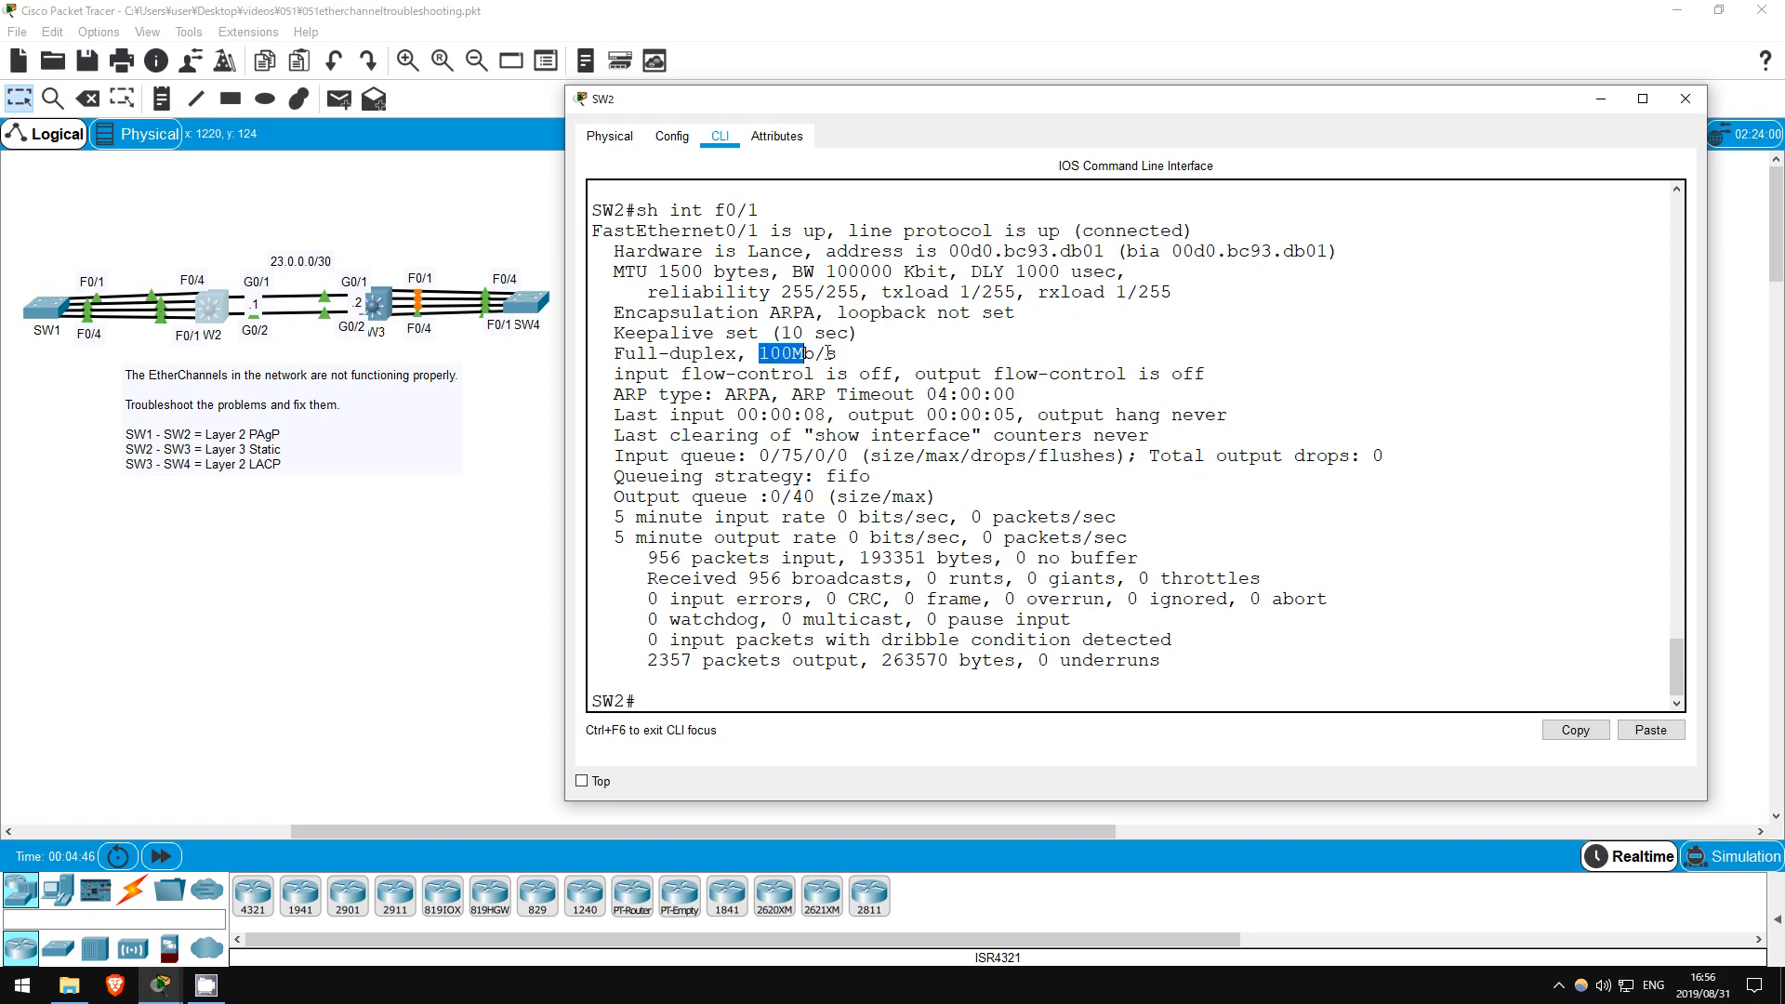
click(634, 701)
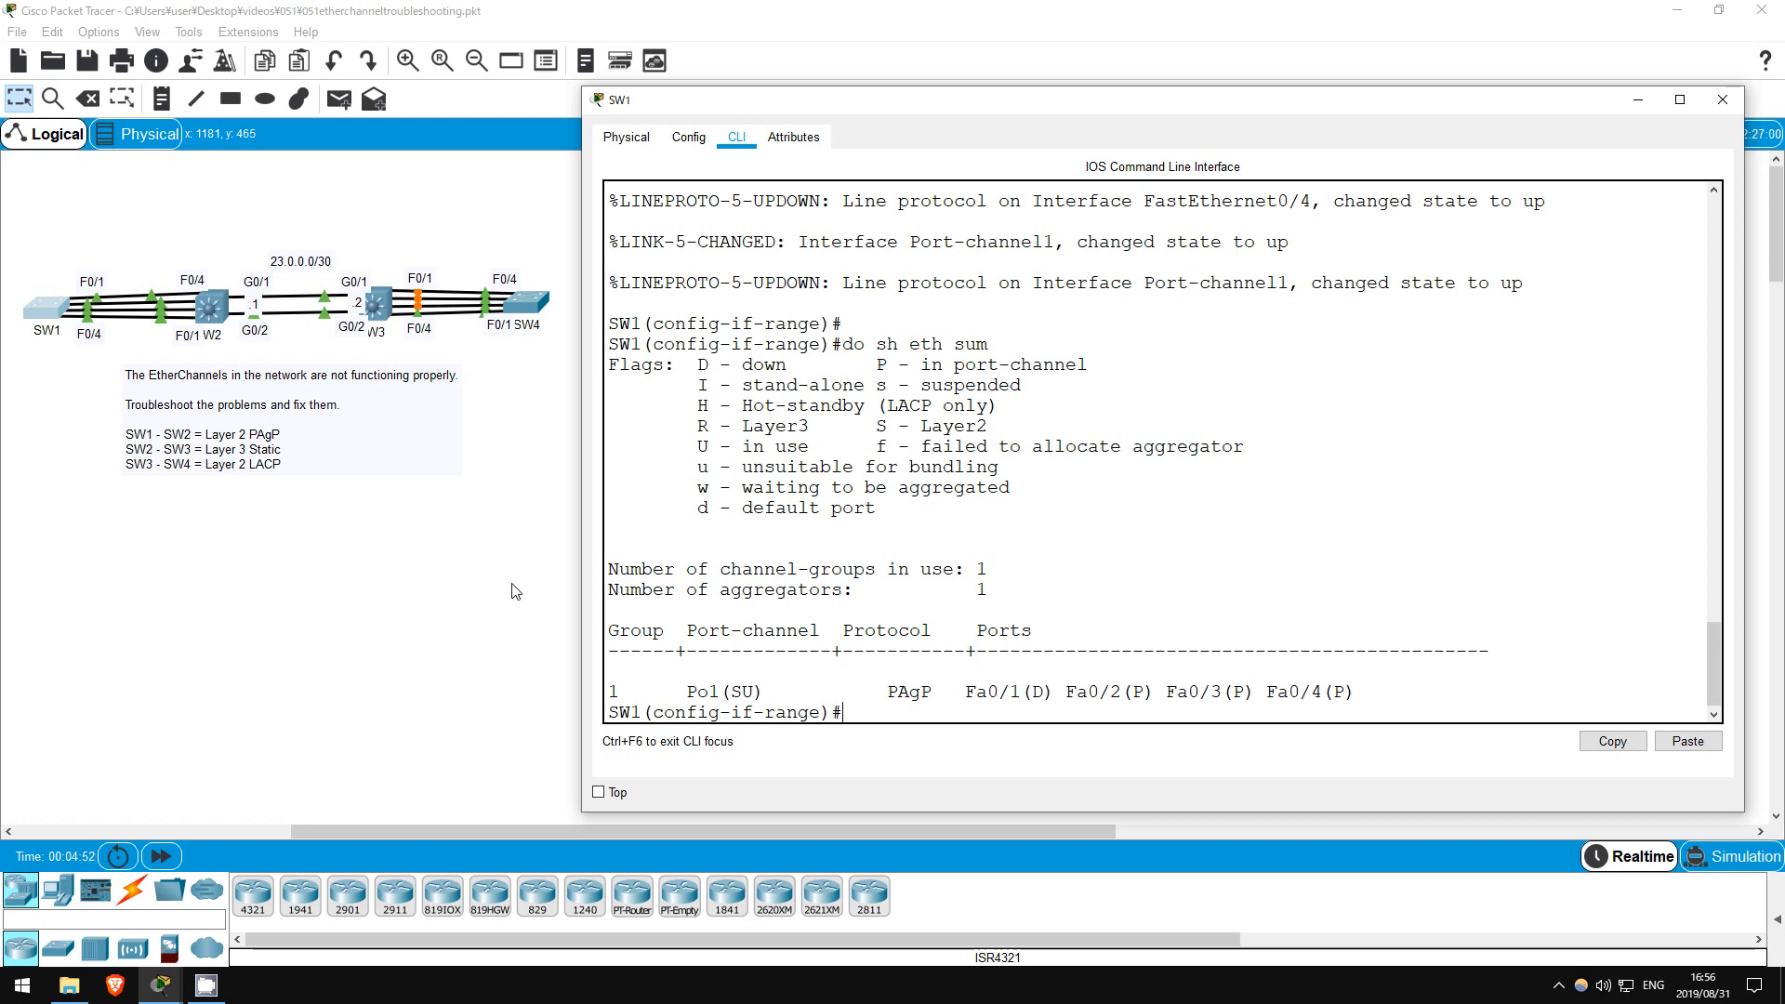
text(do sh int f0/1)
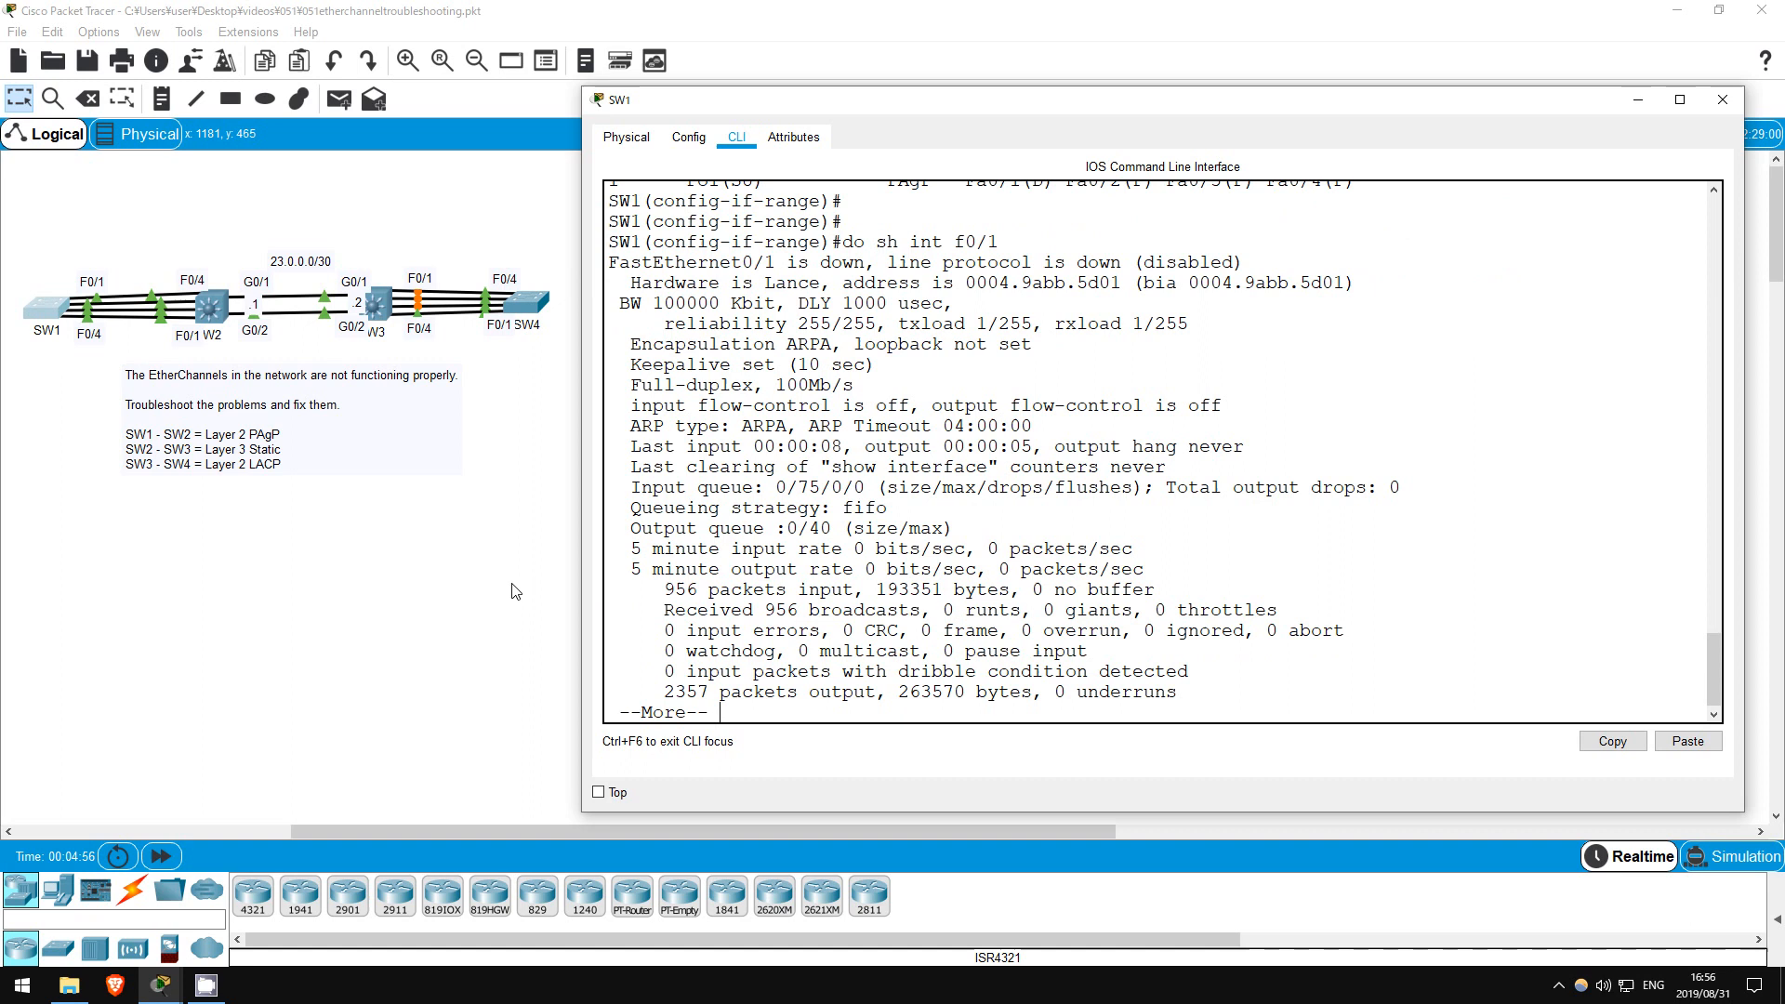
key(space)
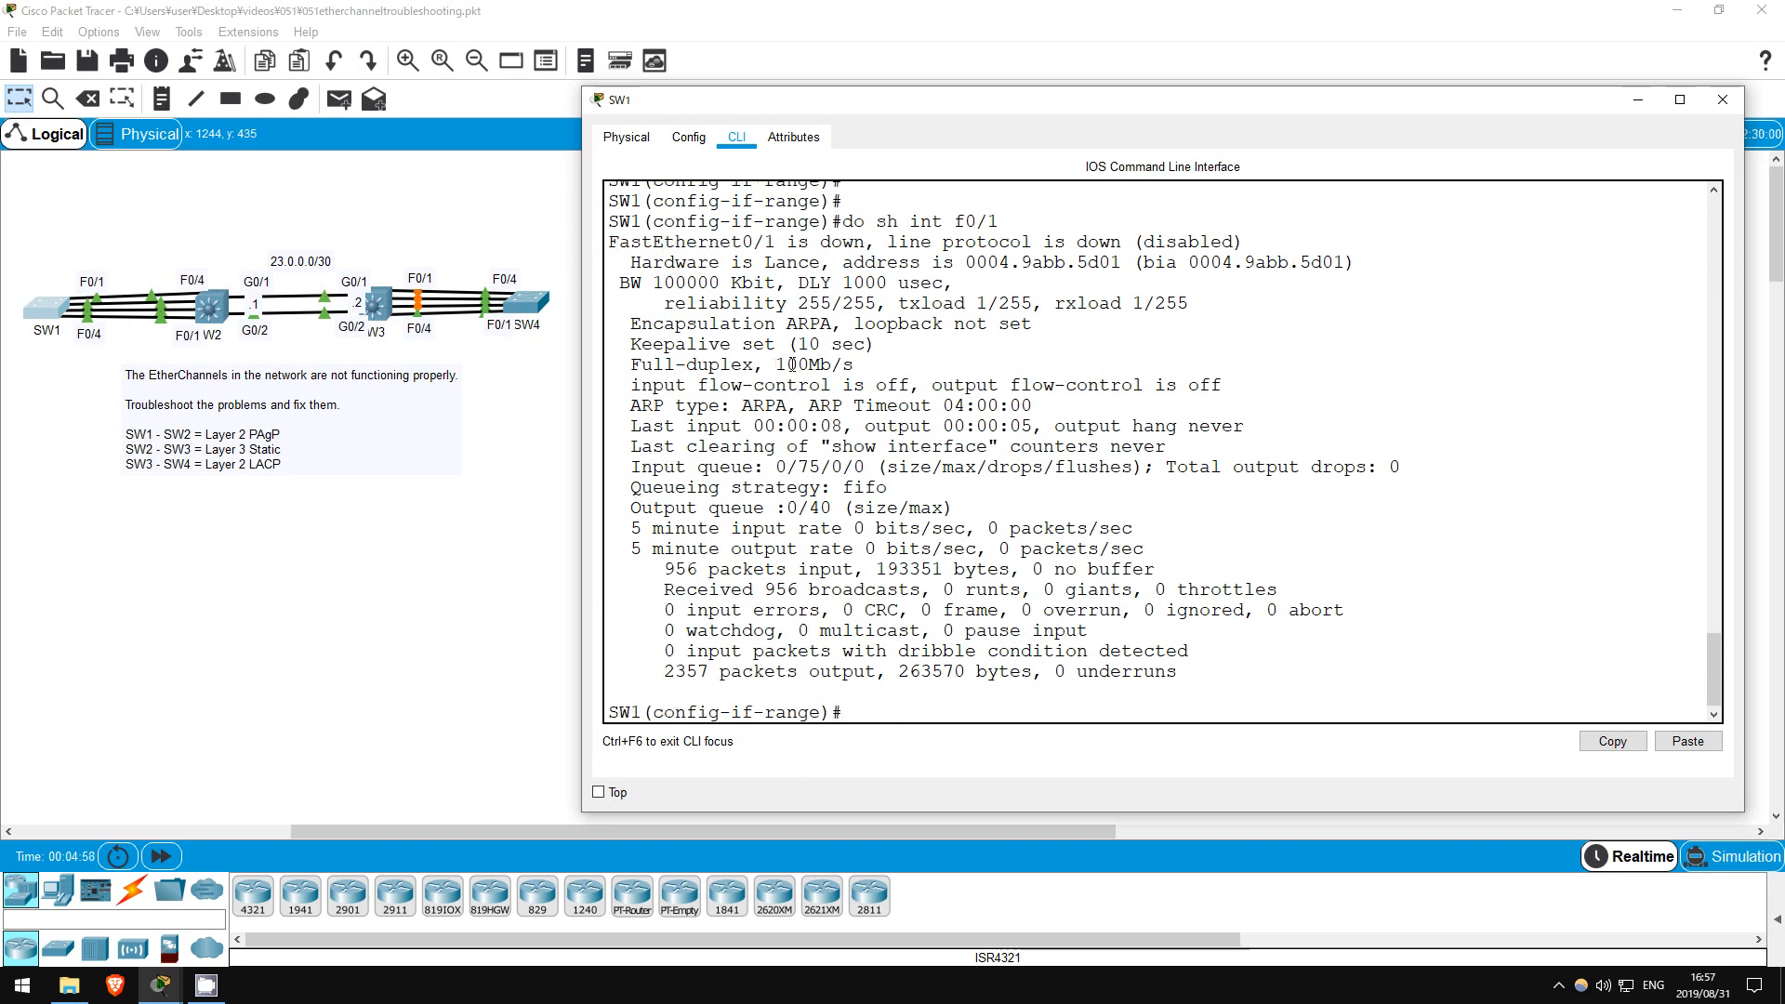
double_click(813, 363)
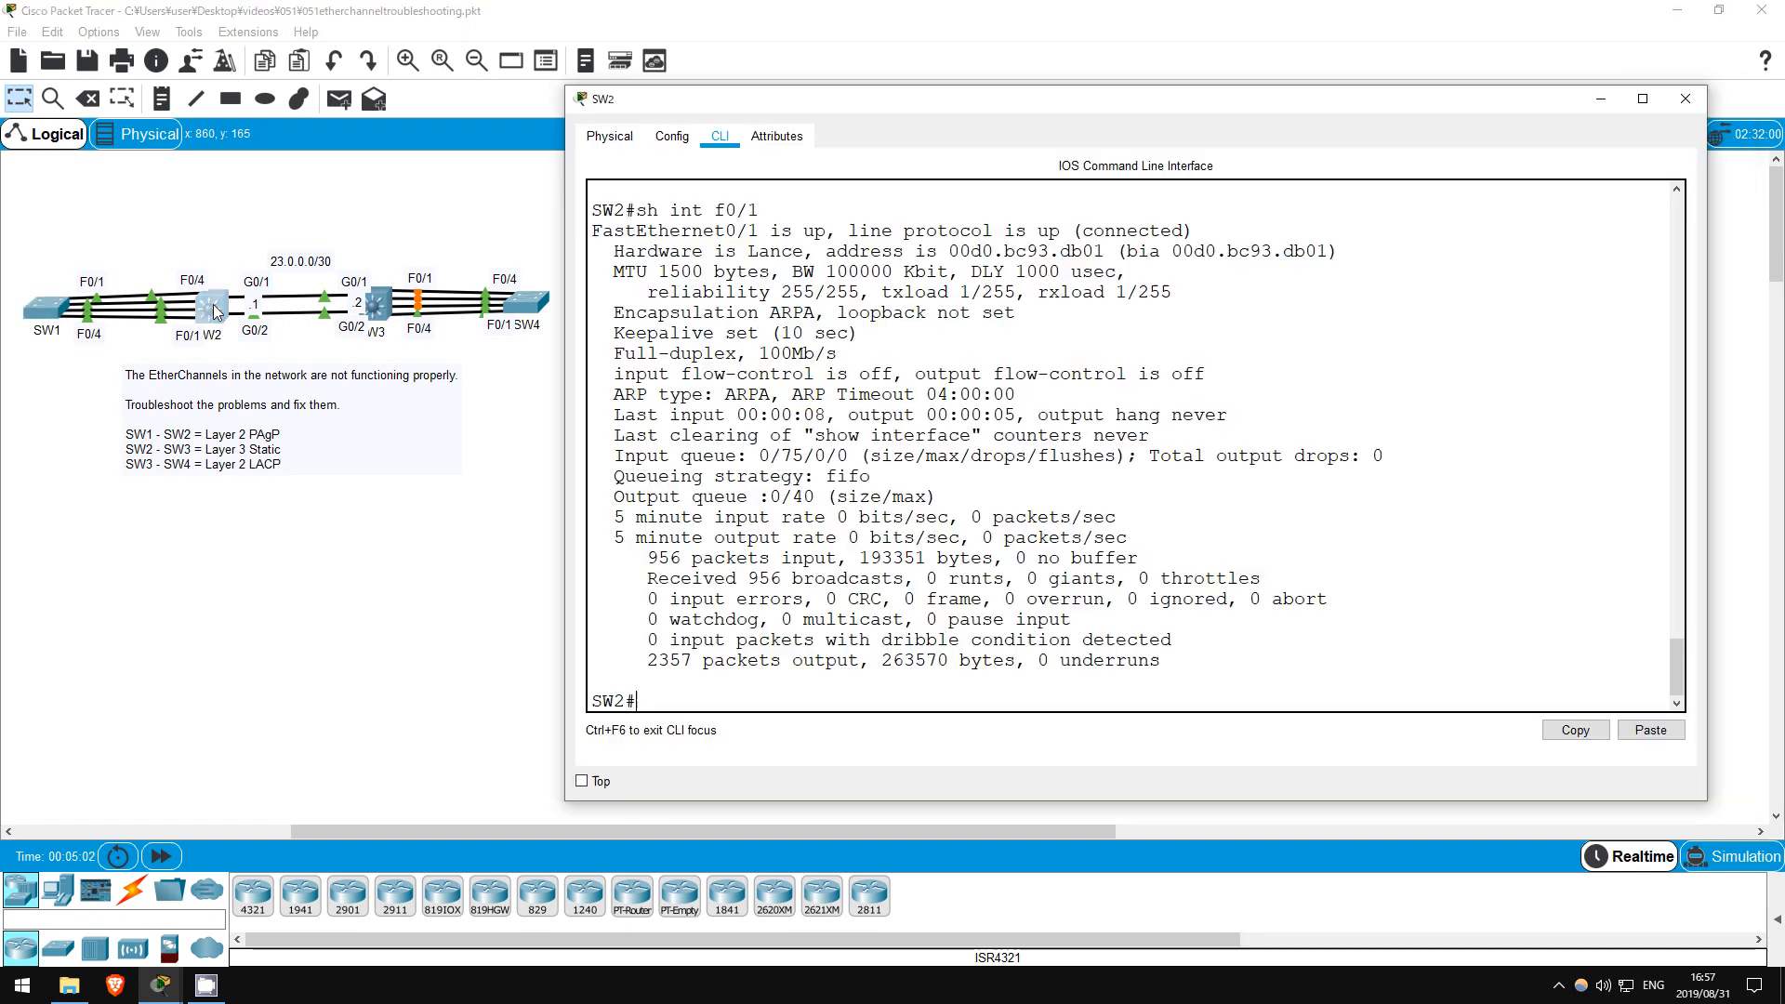
mouse_move(228, 212)
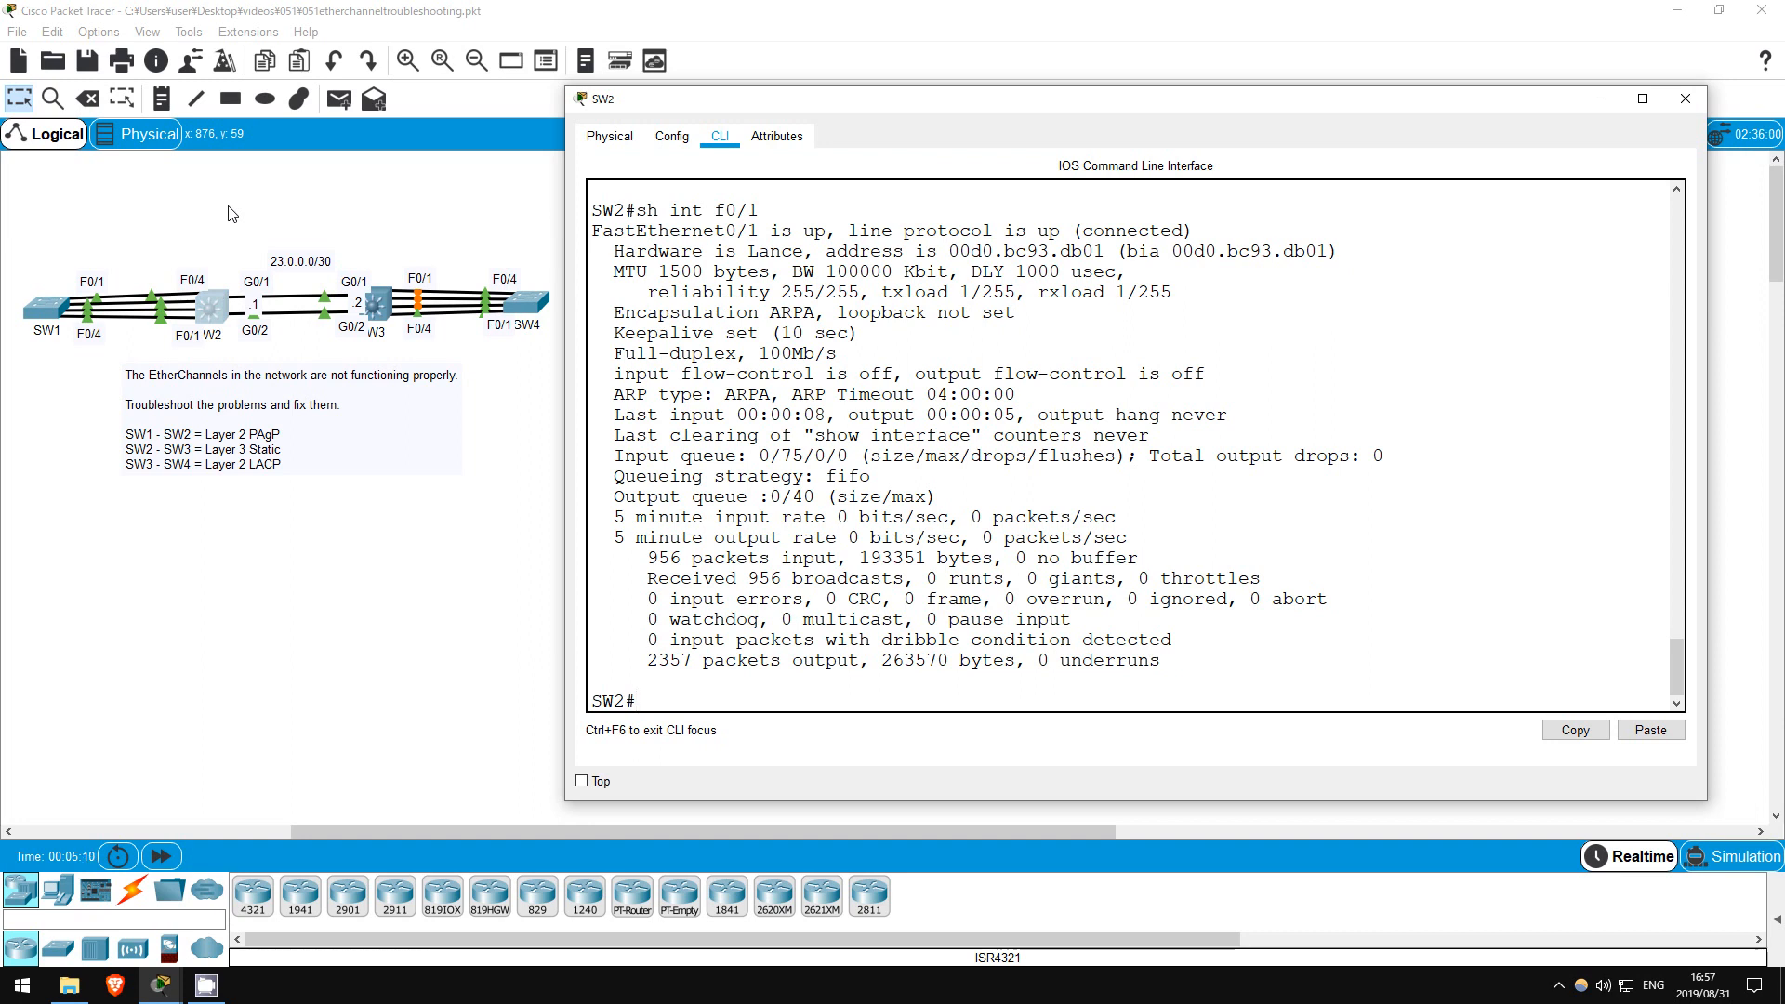
Set SW2's F0/4 speed to 100 and verify with 'do sh eth sum' that Po2 is up, Po1 still down.
text(conf t)
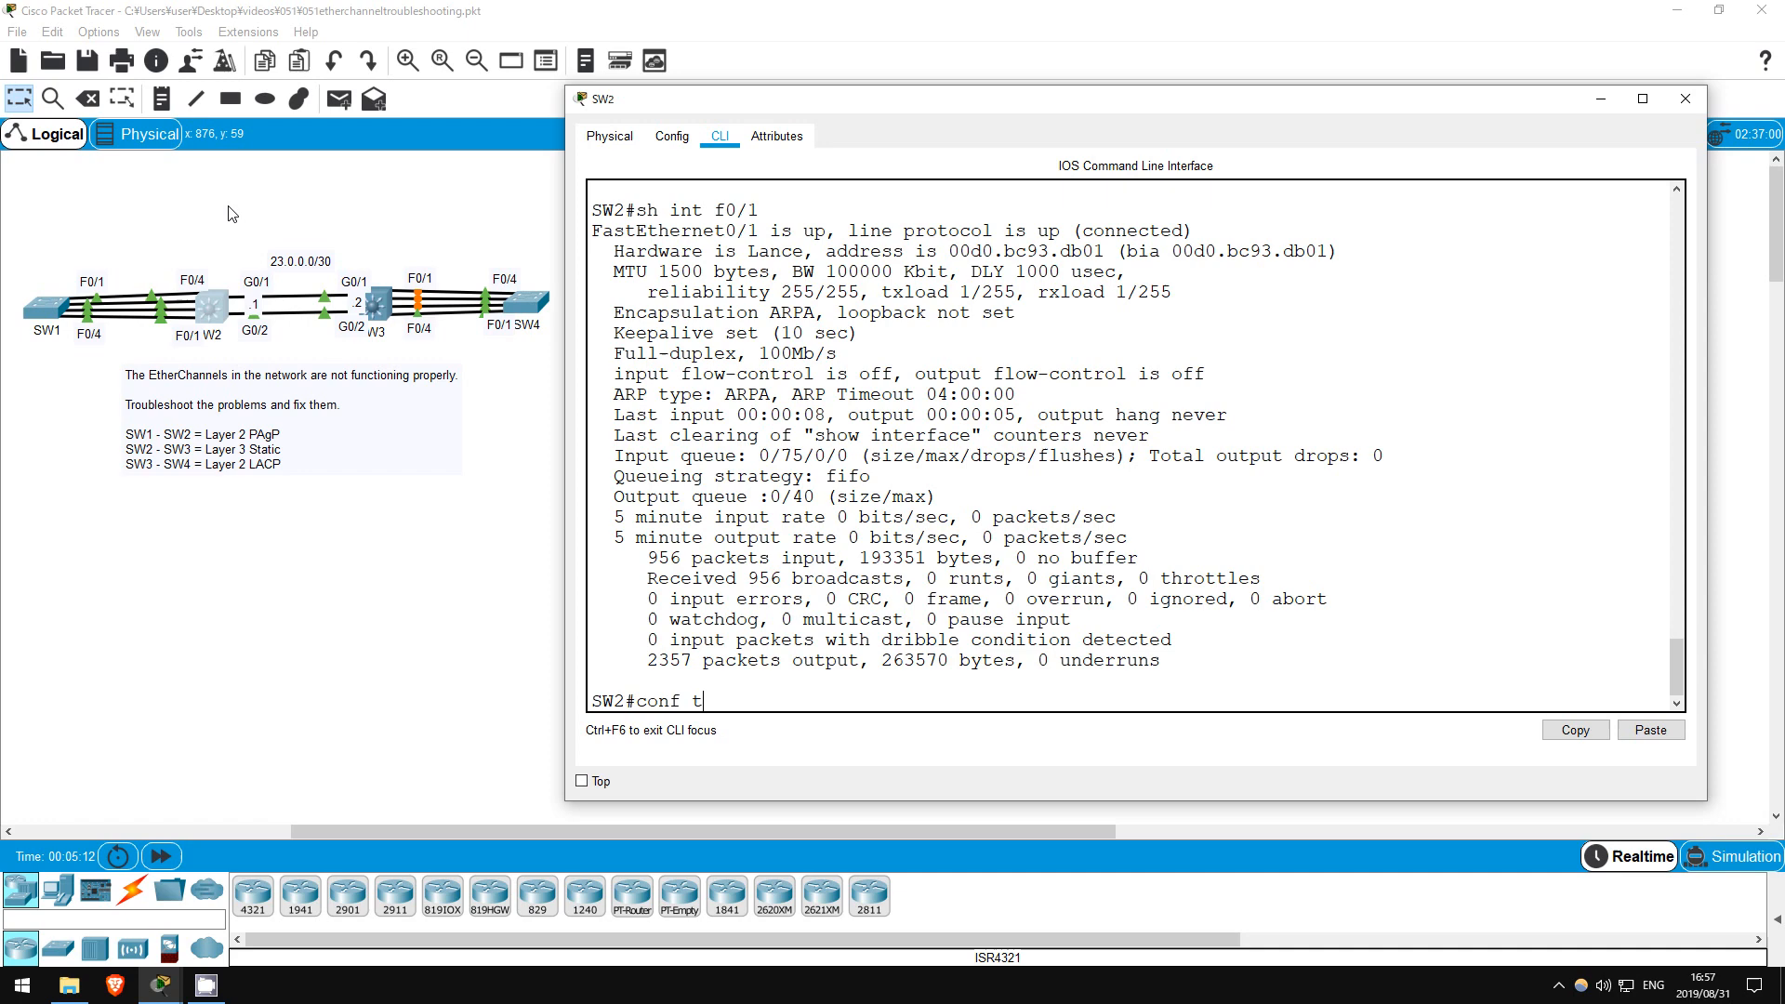
text(int f0/4)
text(do)
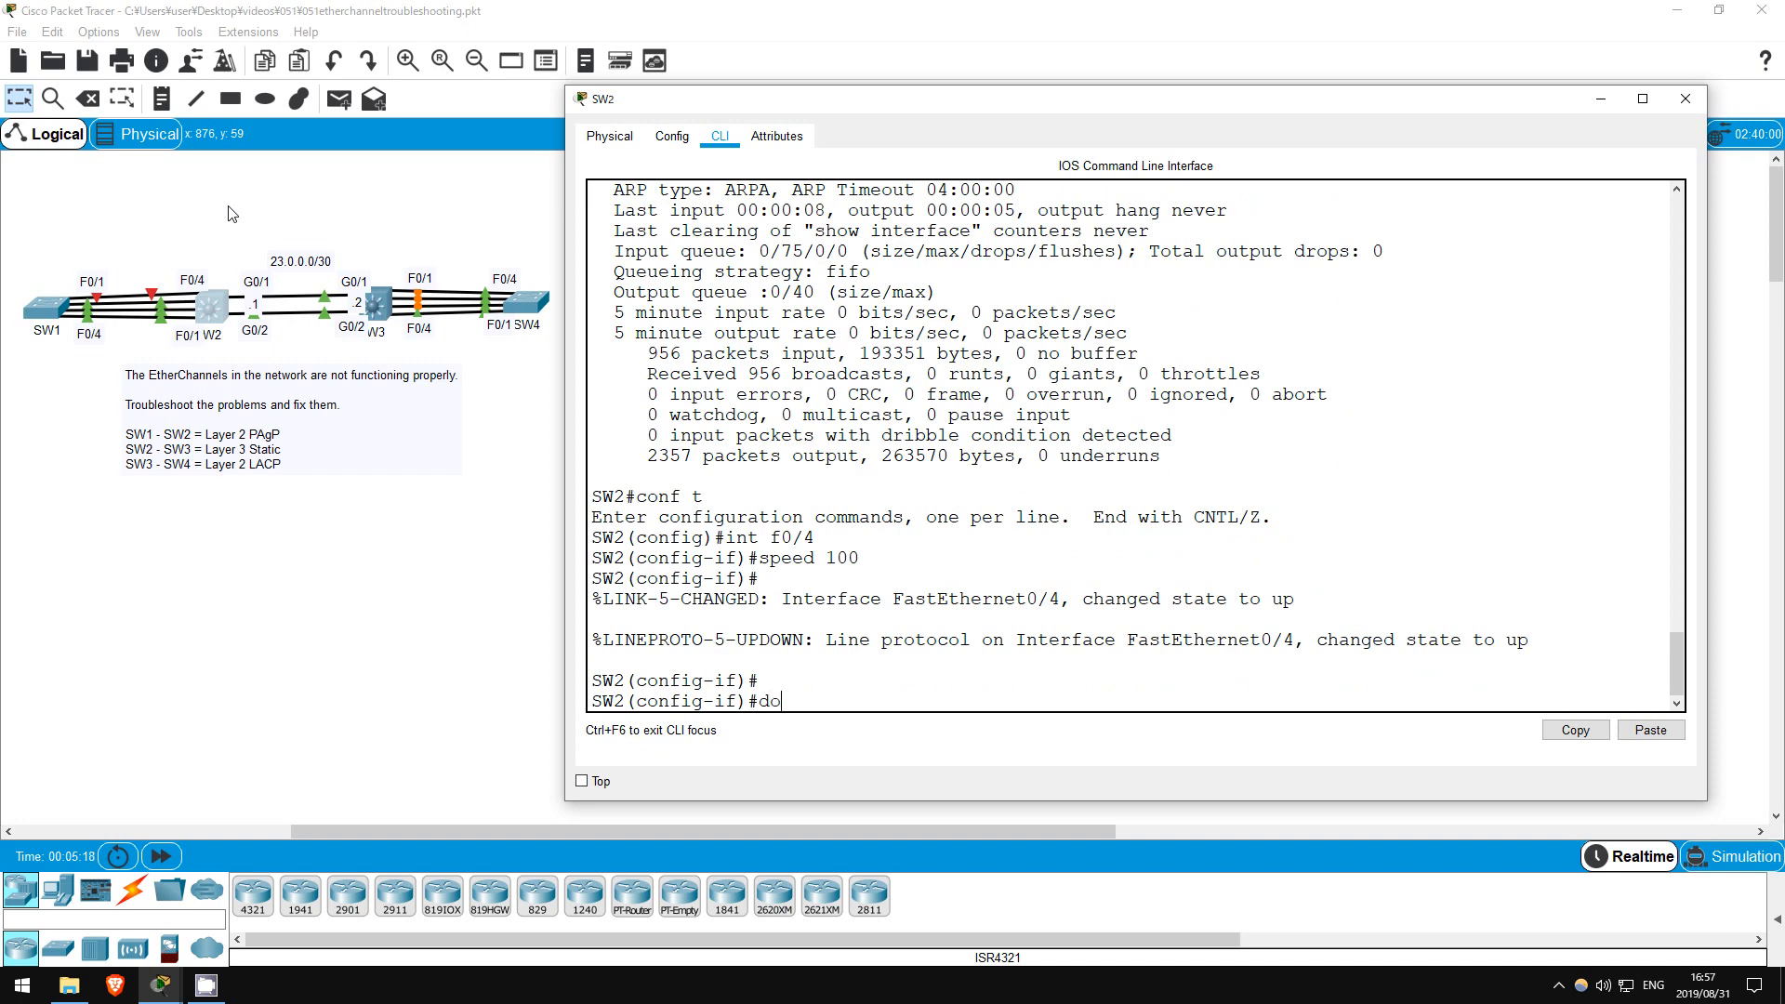
text(sh eth suim)
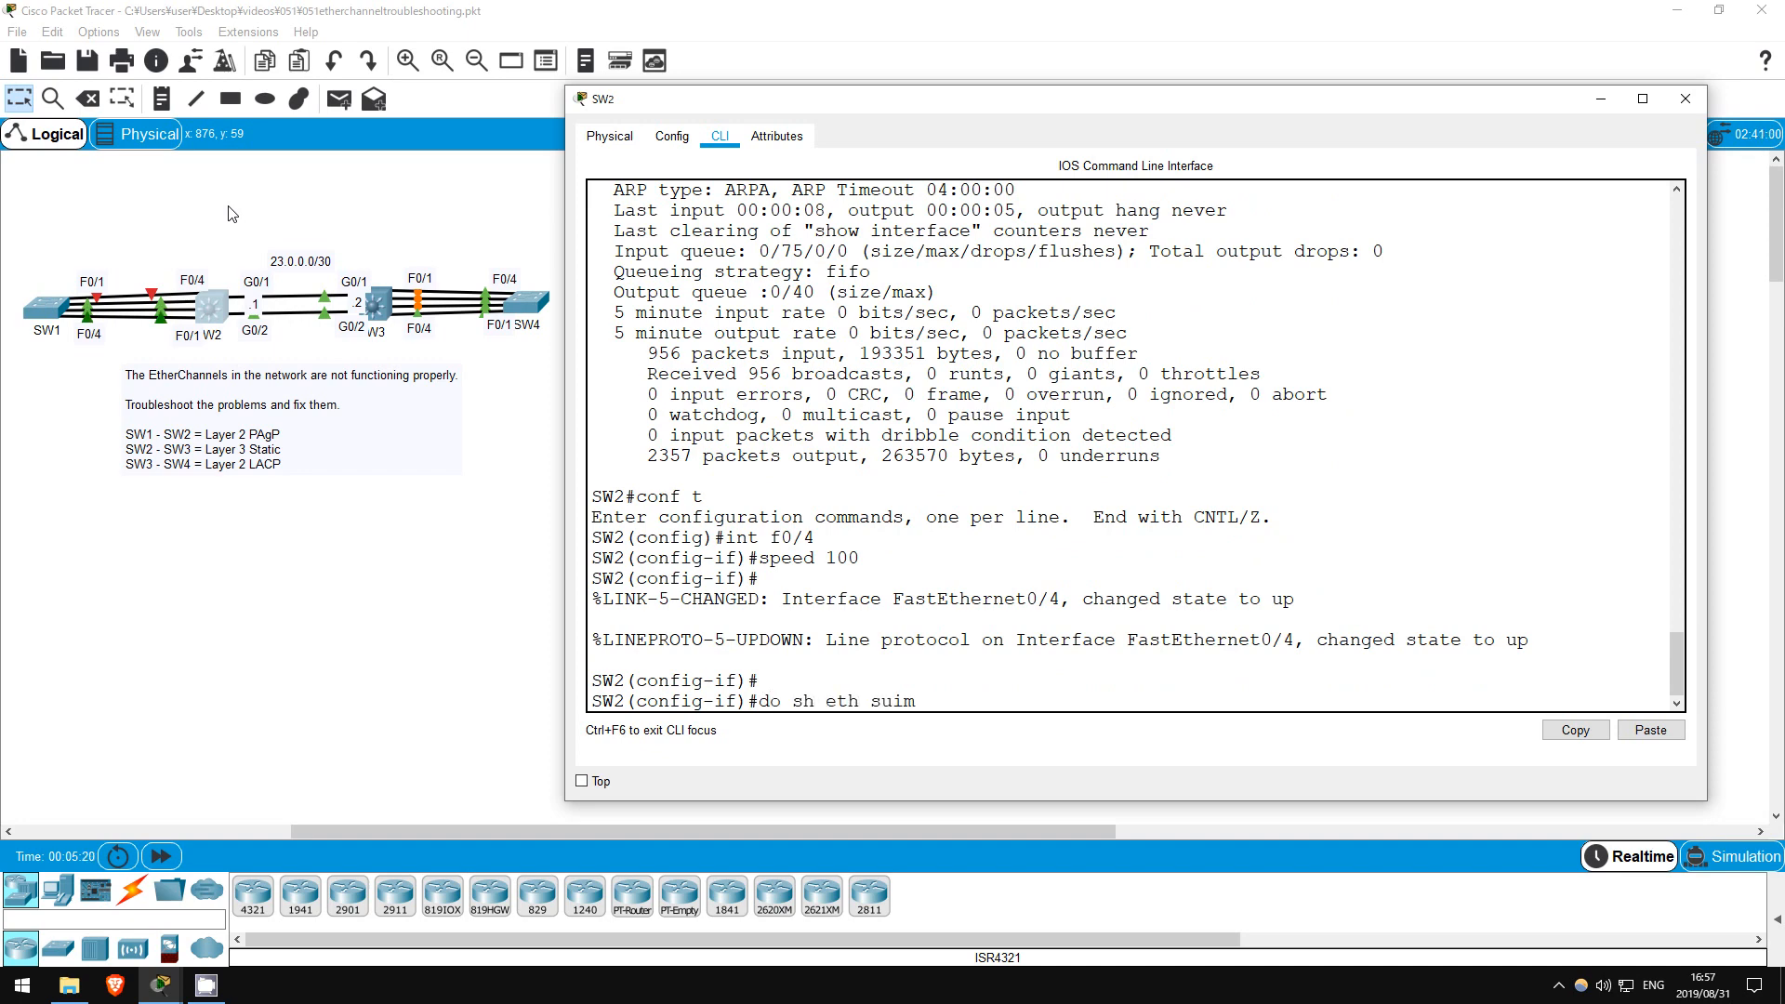
key(Return)
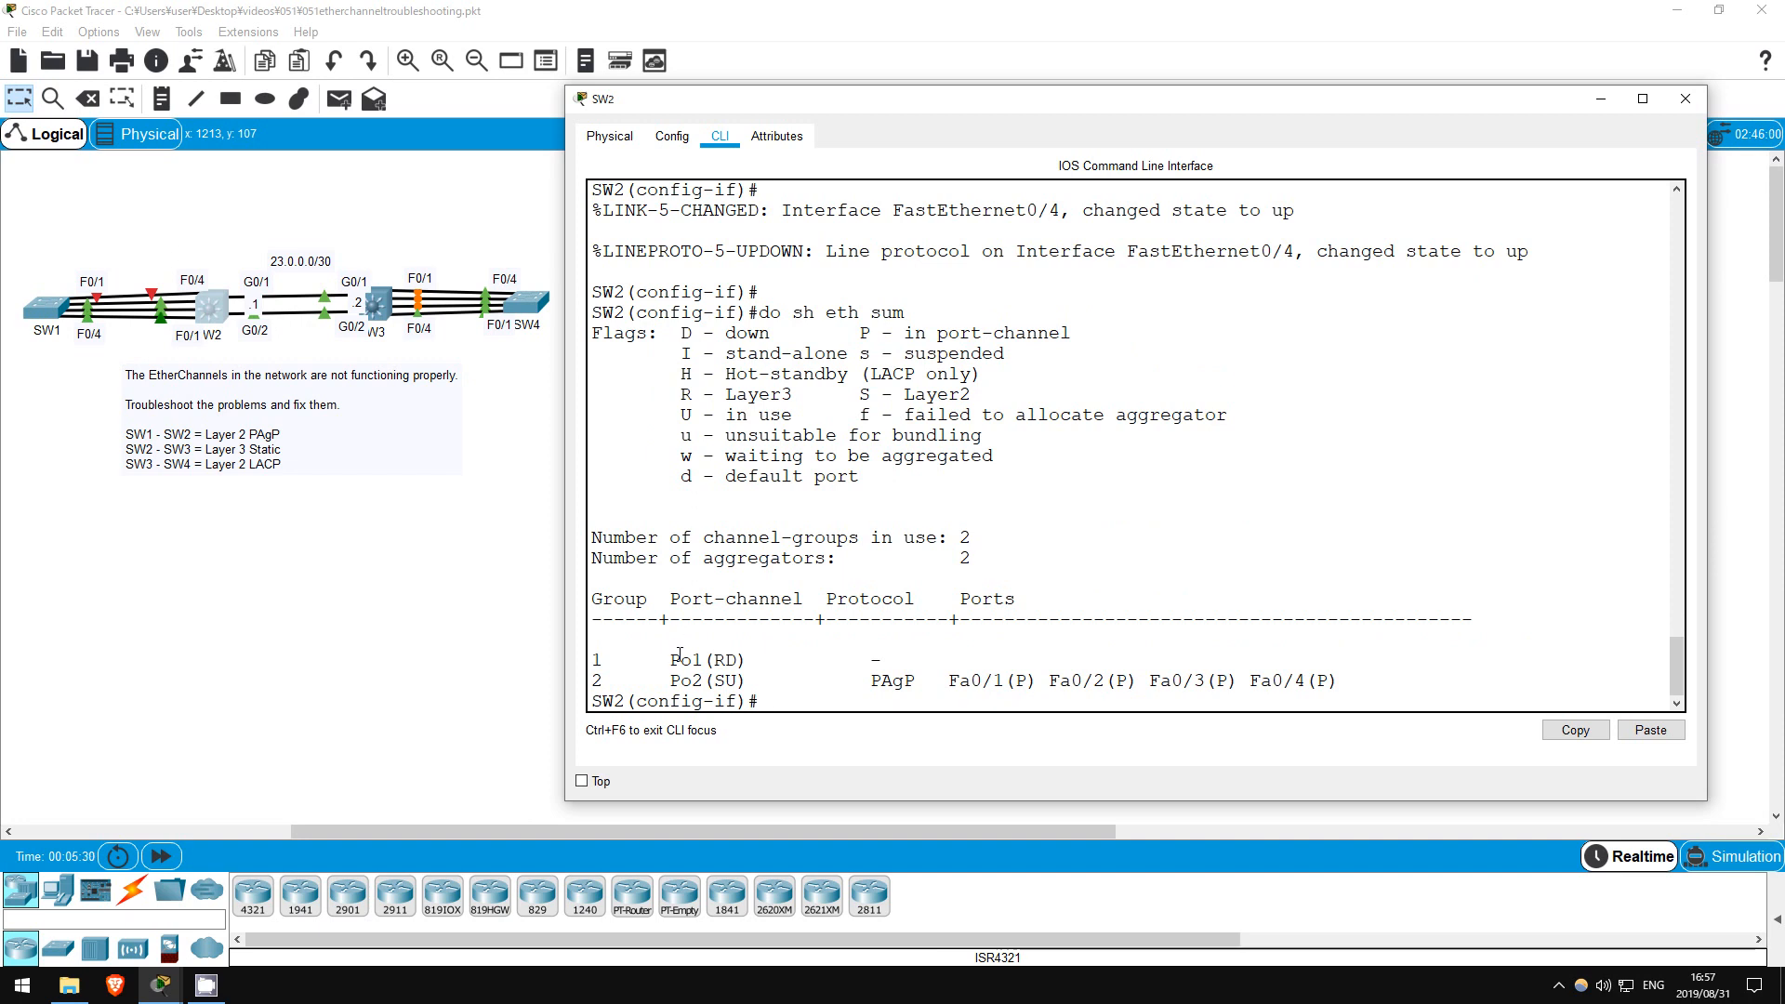
double_click(705, 658)
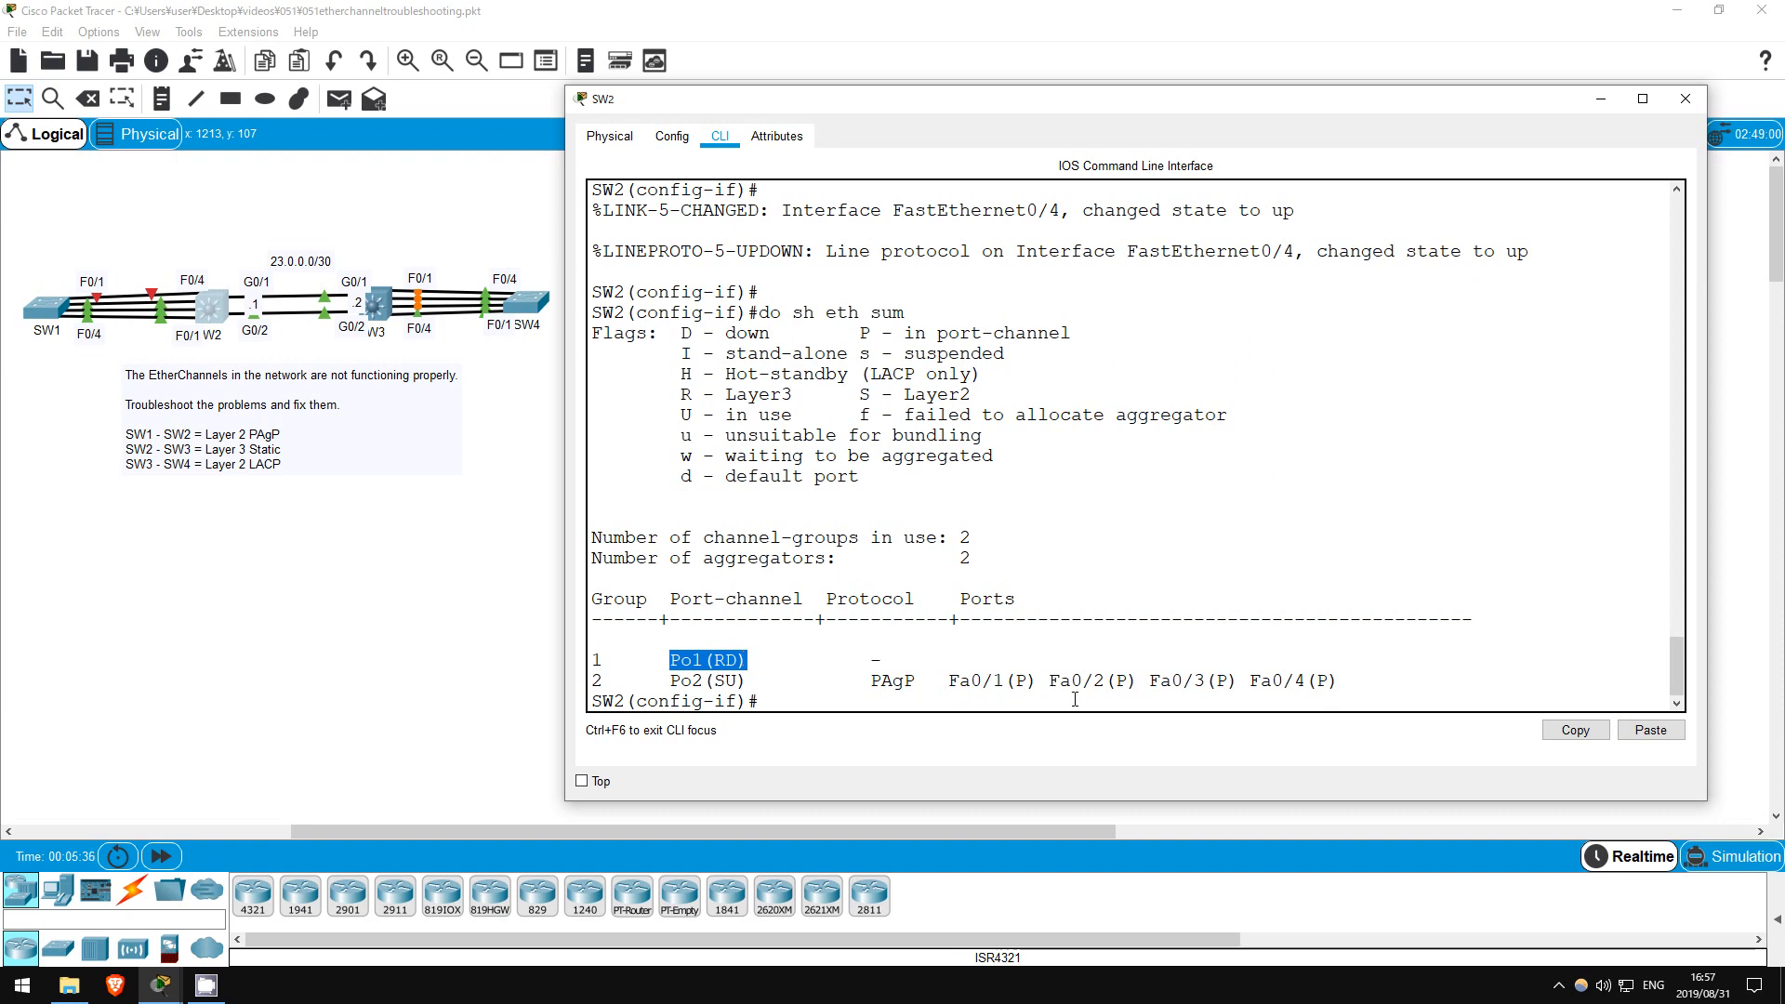
click(812, 701)
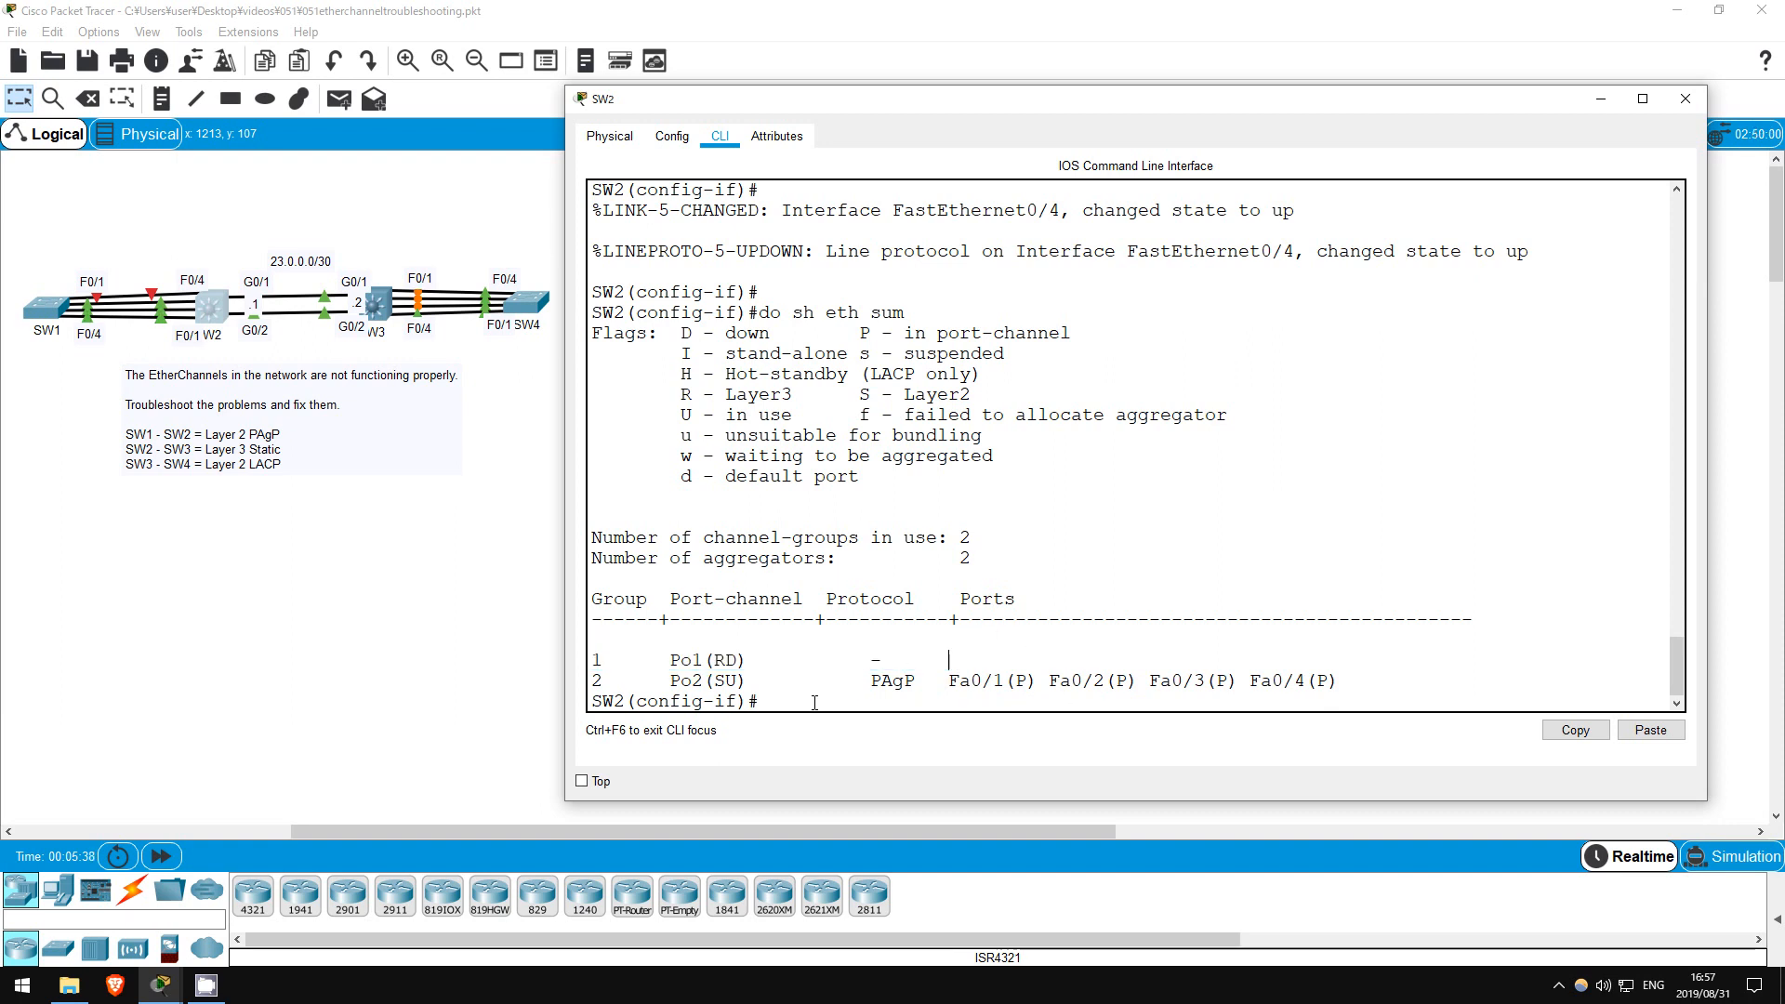
Put SW2's G0/1–2 into channel-group 1 mode on and confirm Port-channel 1 comes up.
text(int f)
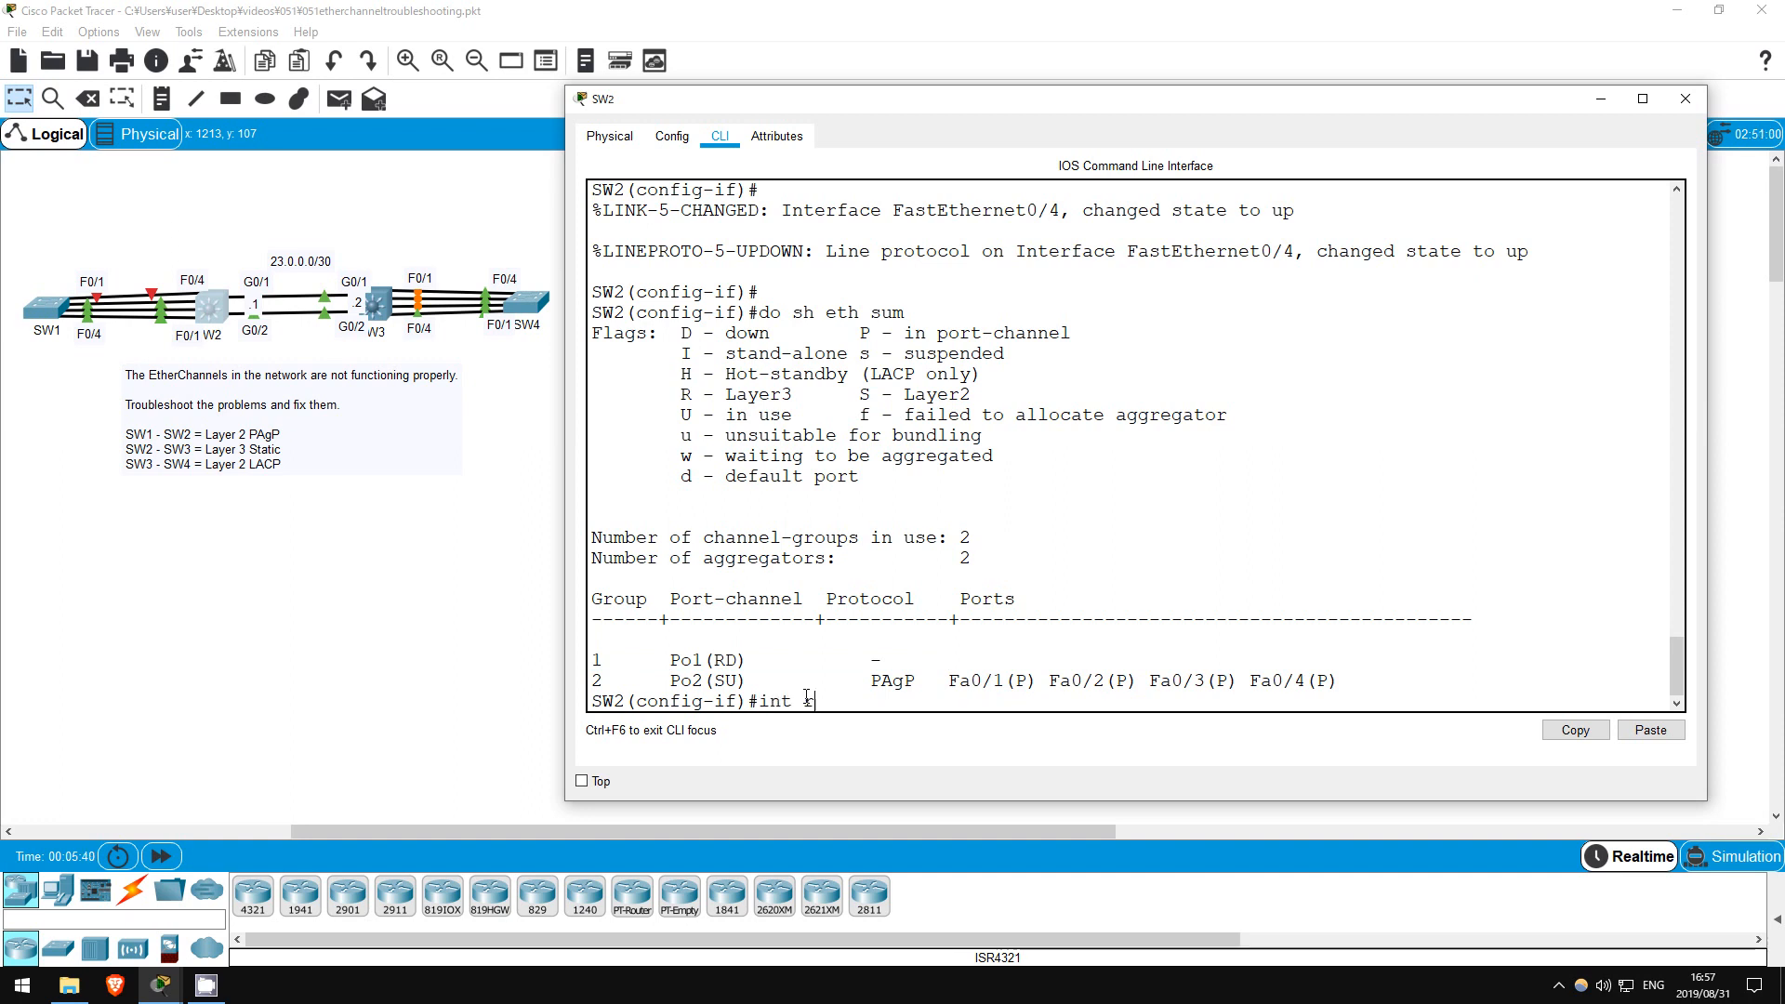
text(range g0/1 - 2)
text(channel-group 1 mode on)
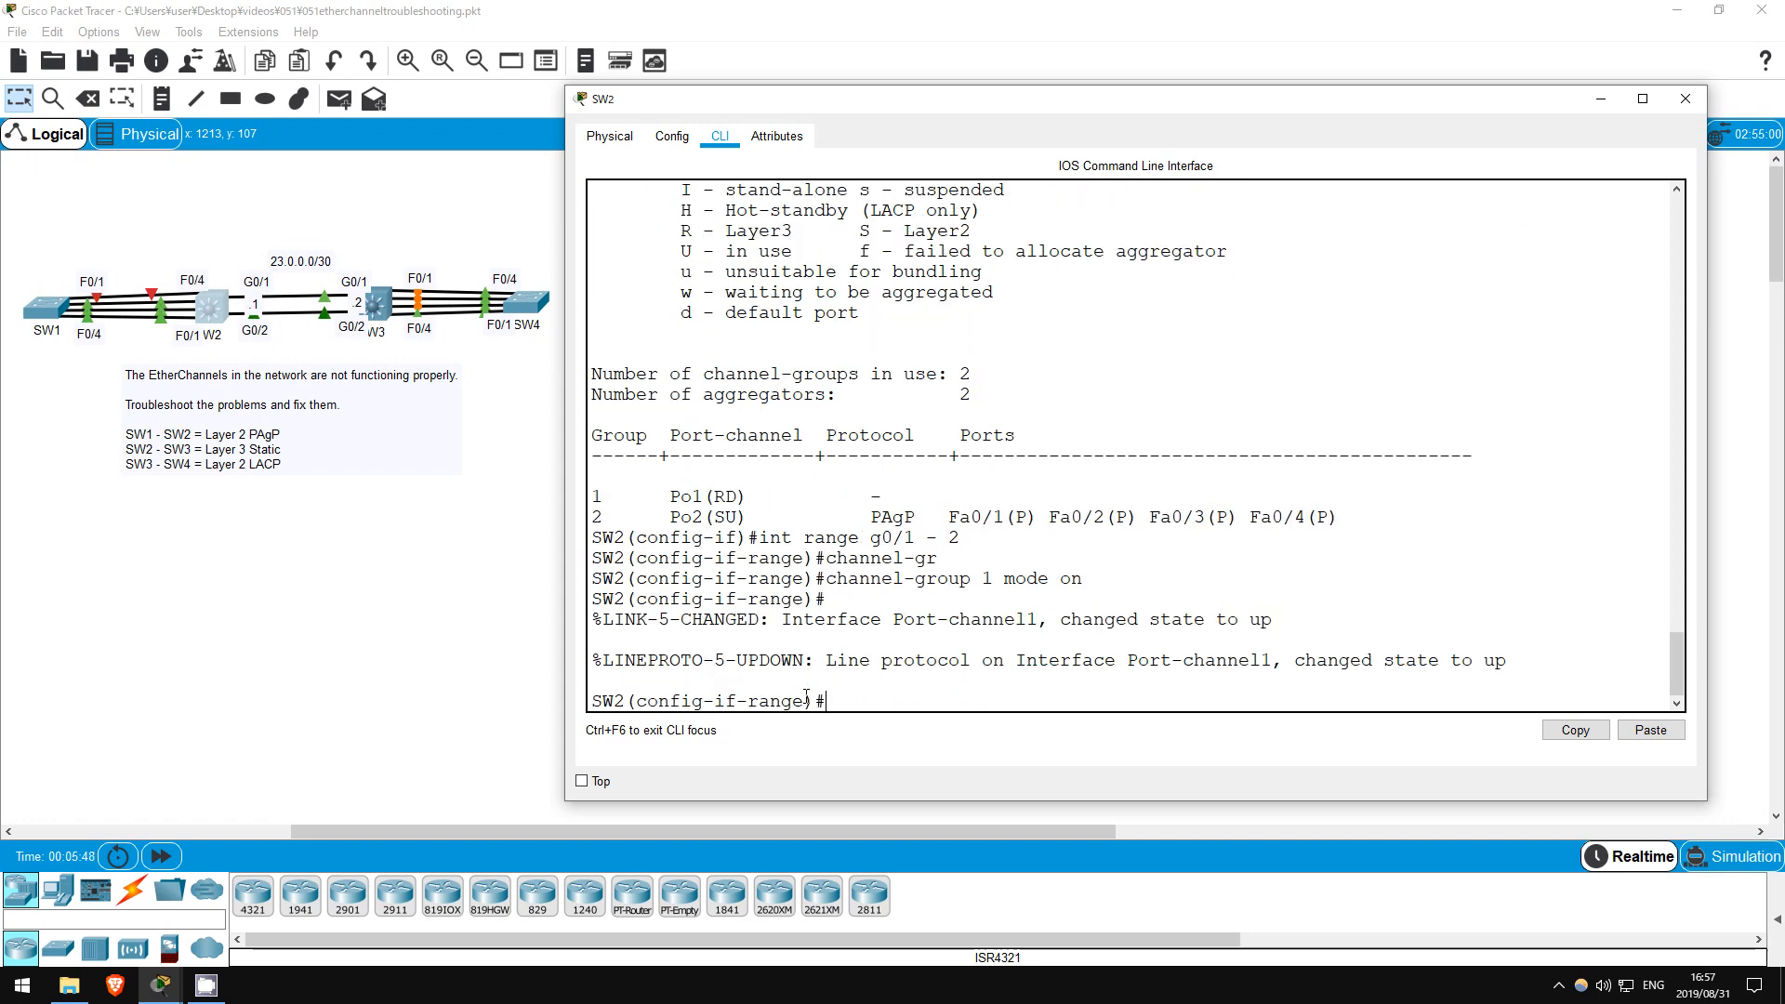
text(do sh eth s)
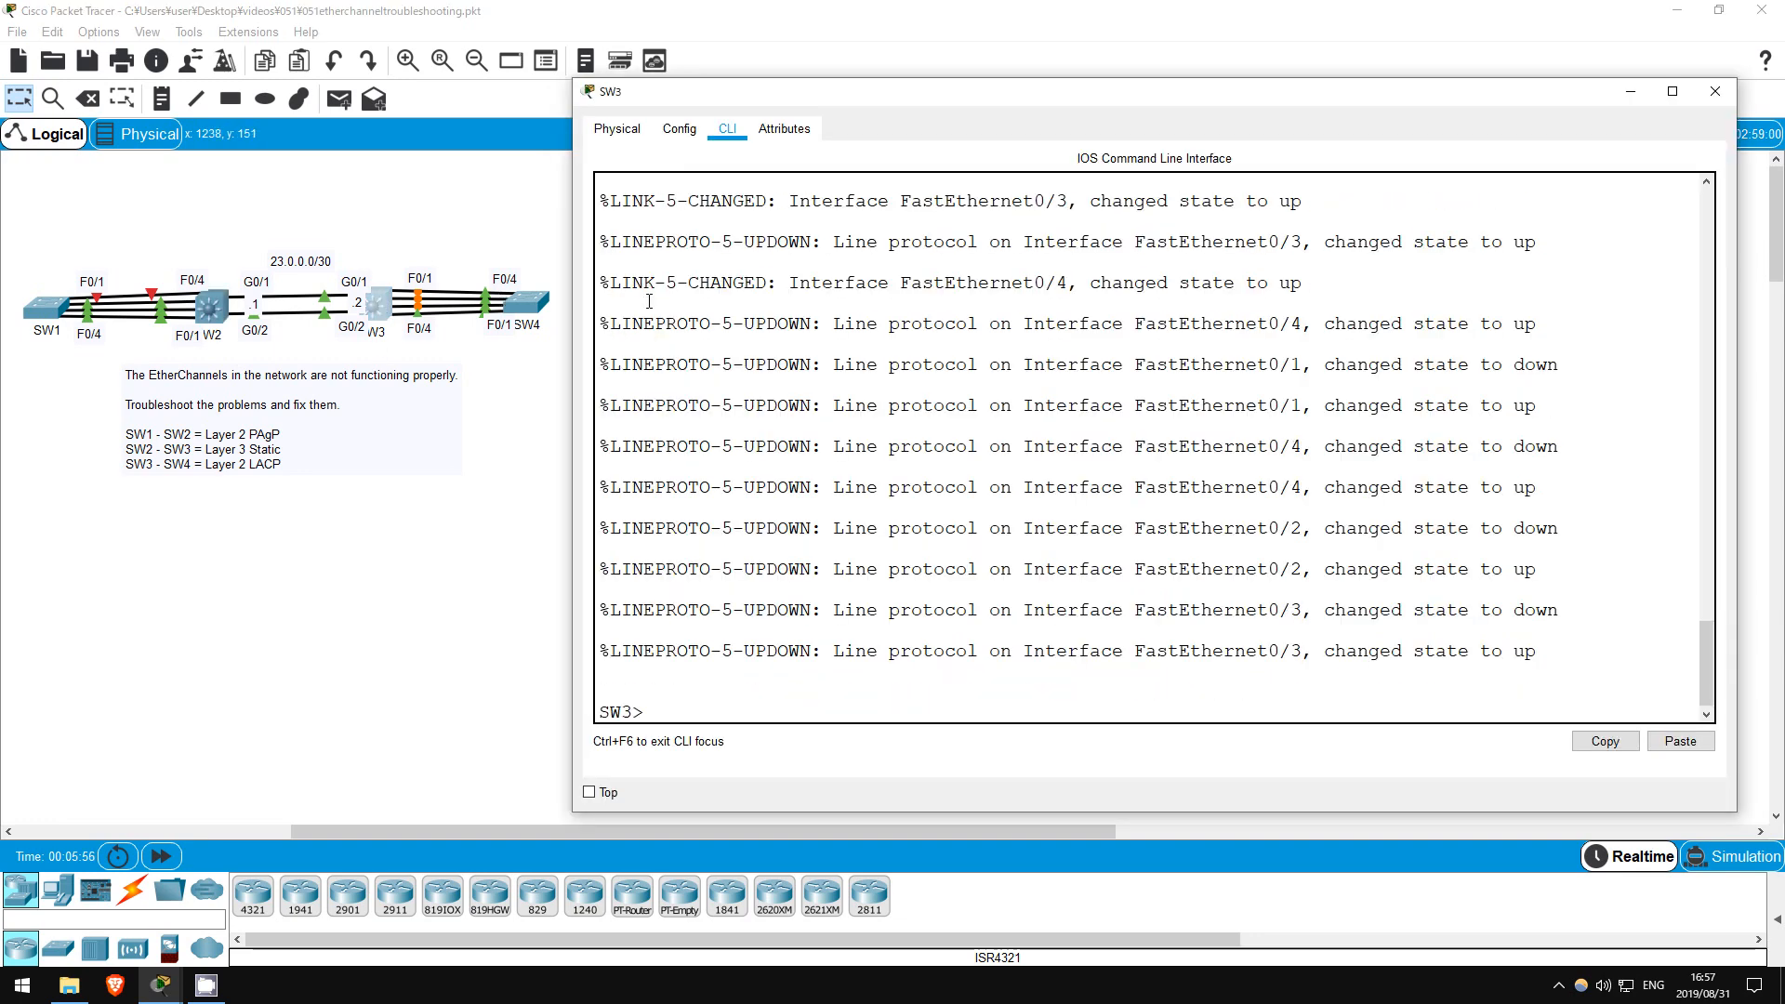
Show SW3's EtherChannel summary and compare Po1 (up, Layer 2) against the down LACP Po2.
text(en)
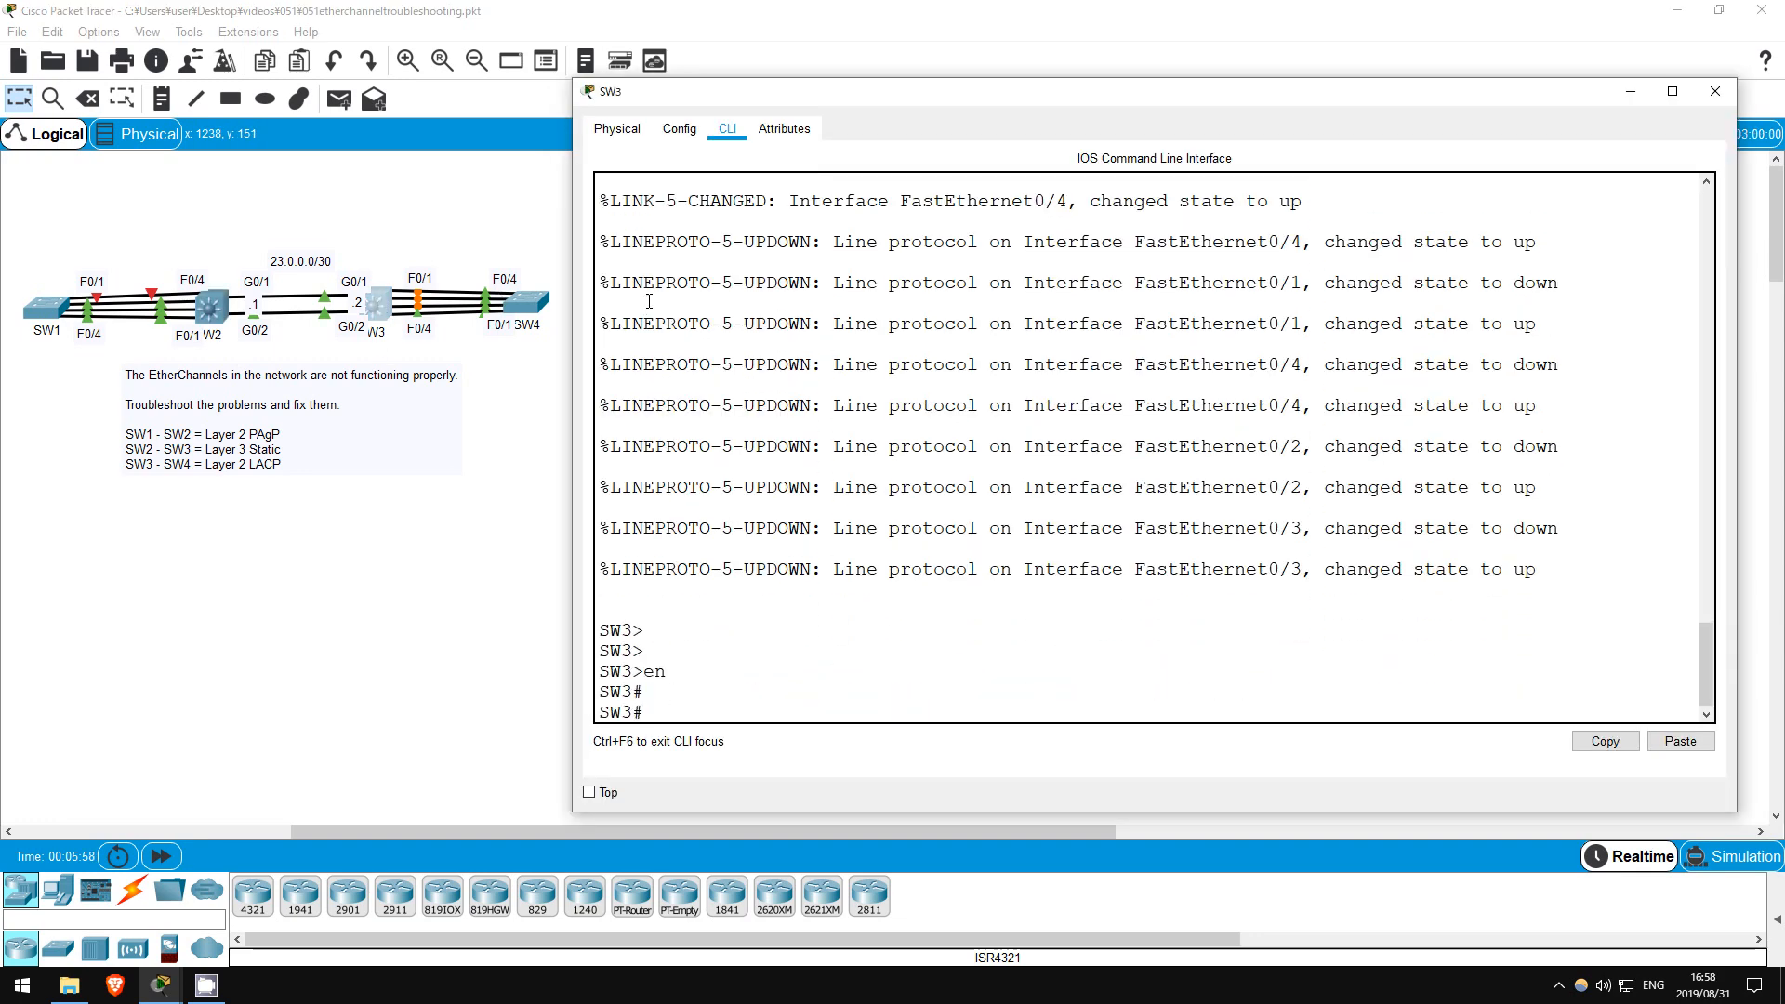
text(sh eth sum)
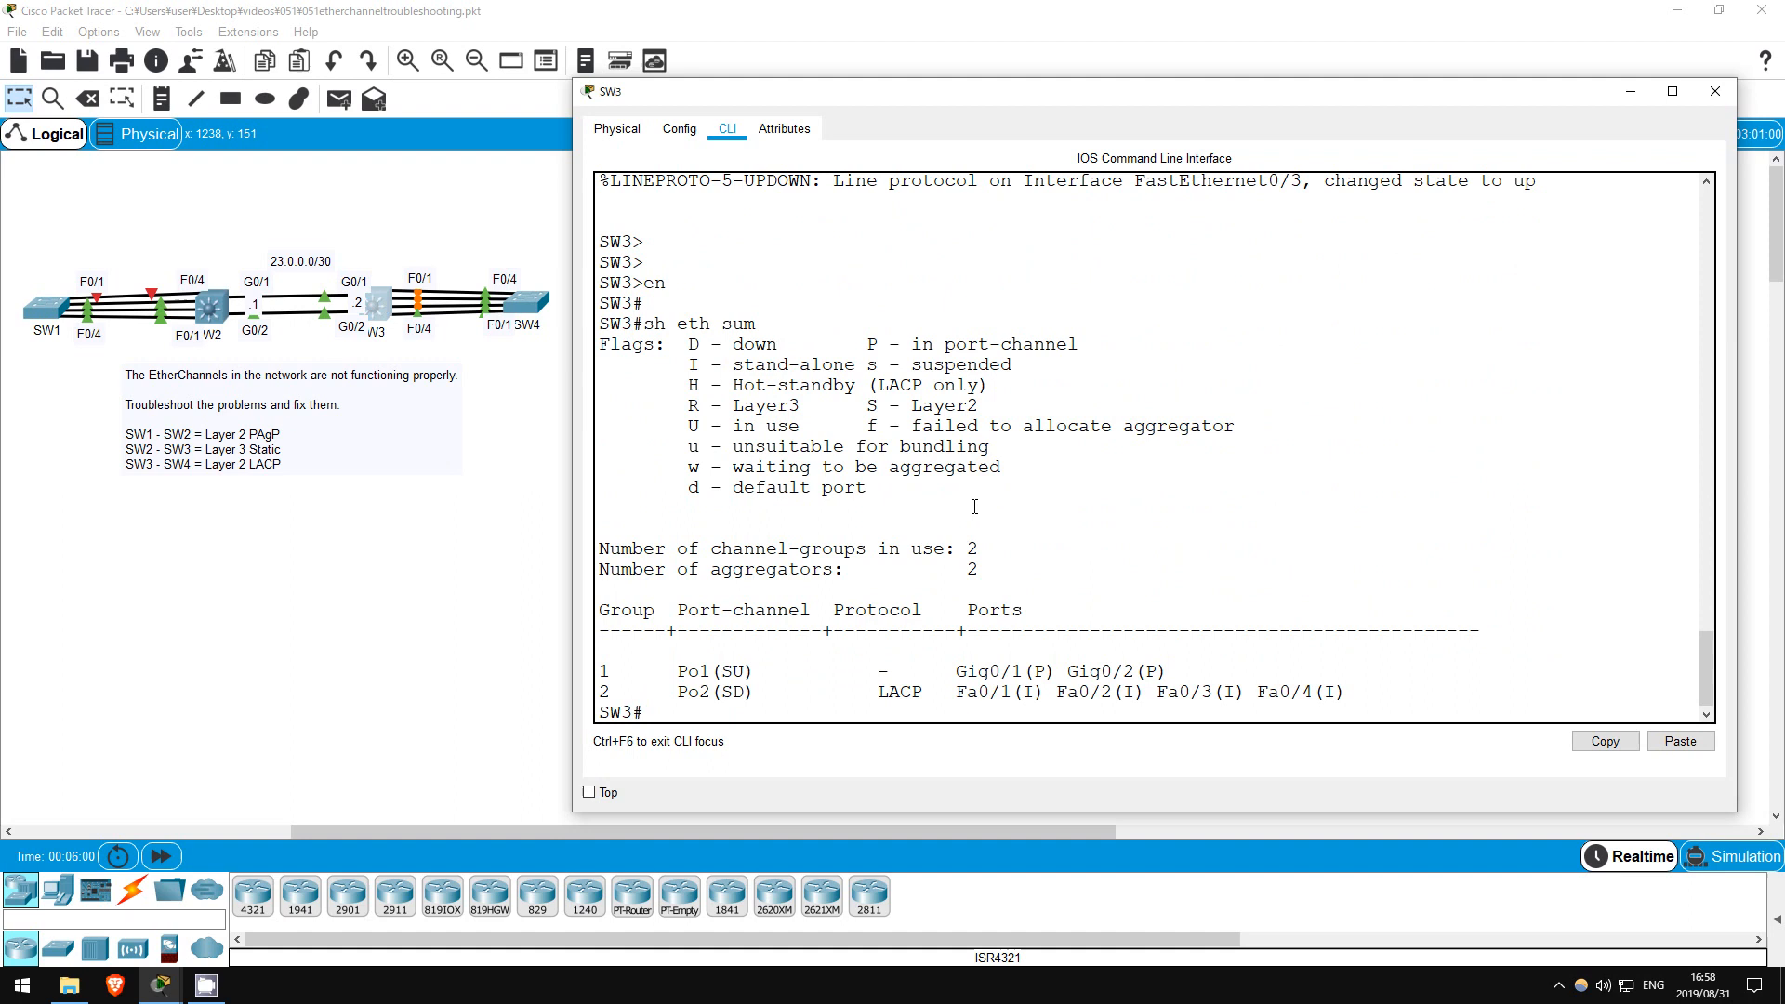
double_click(712, 672)
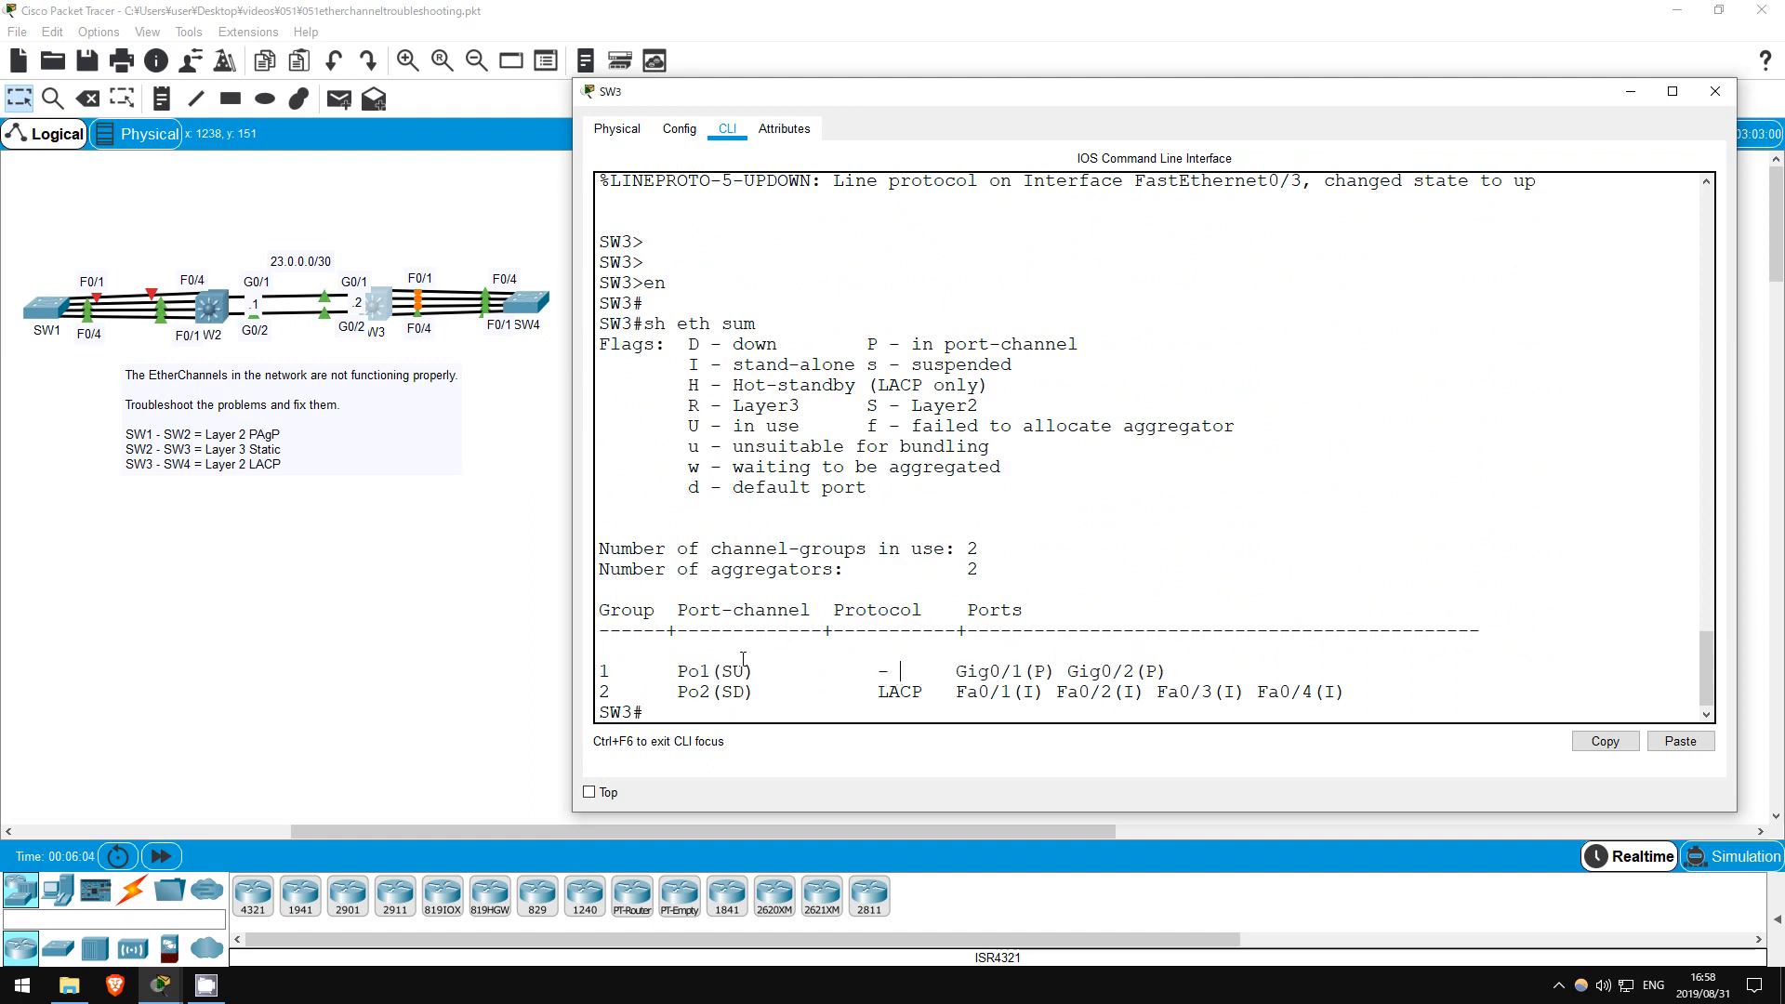
double_click(723, 671)
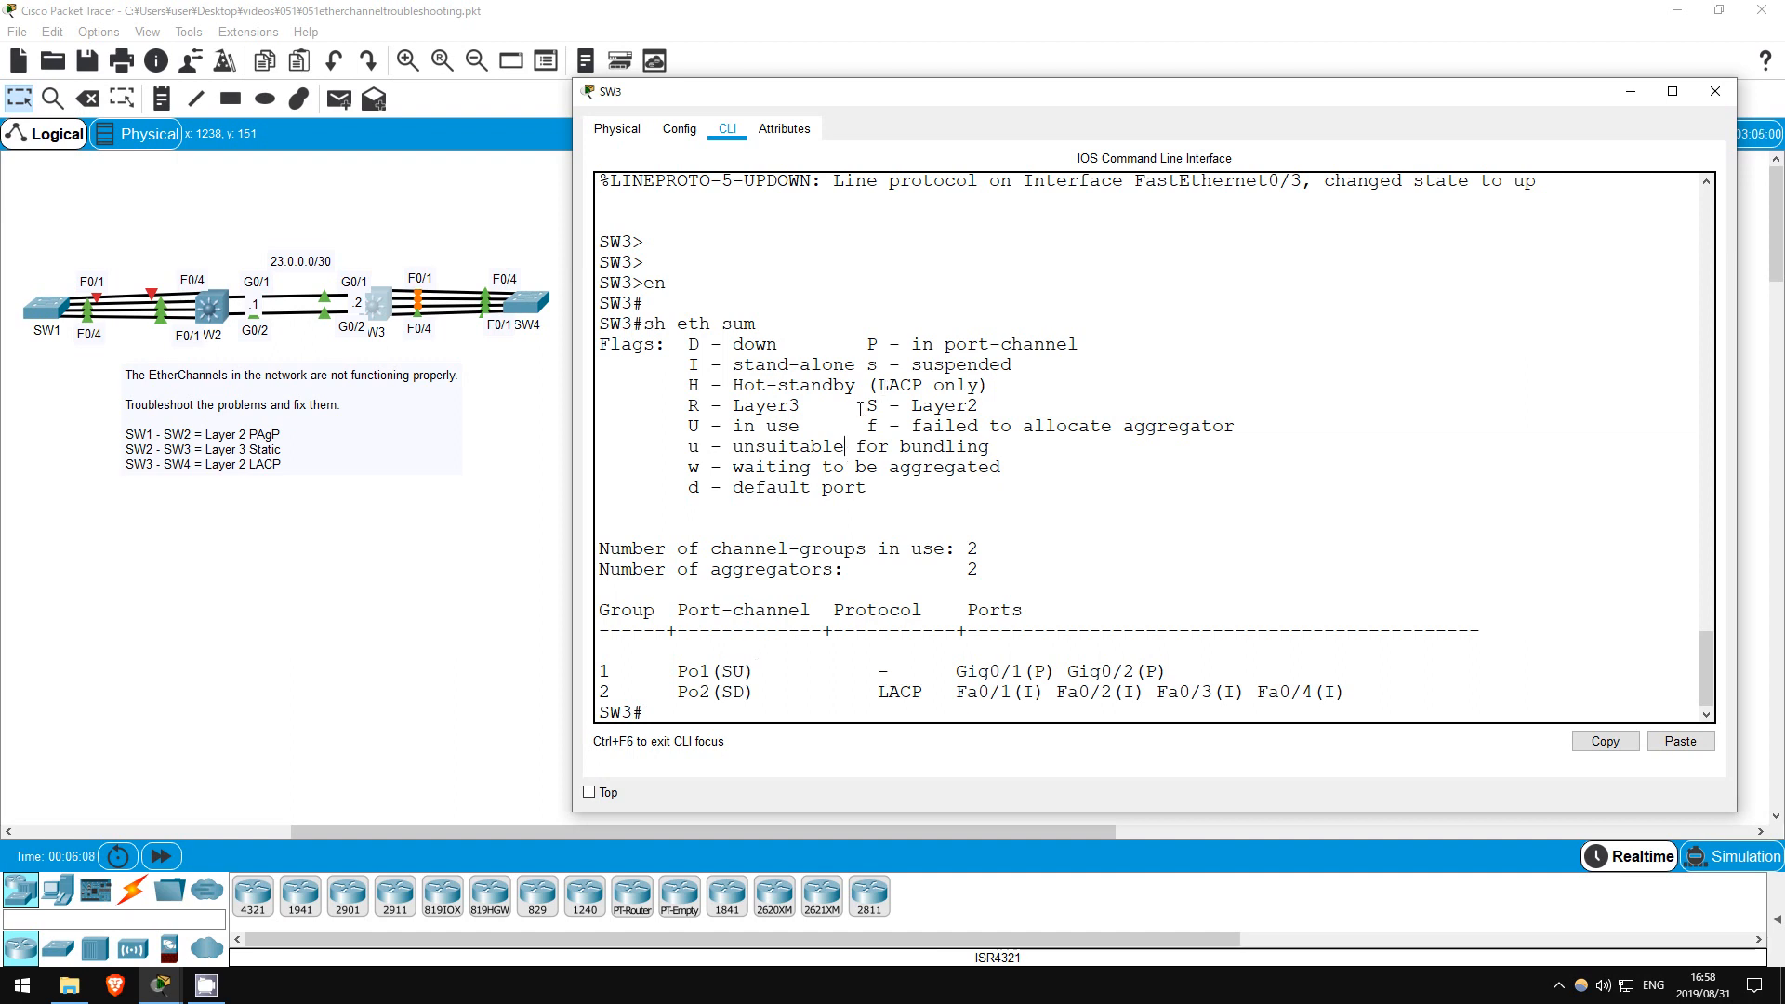
double_click(915, 405)
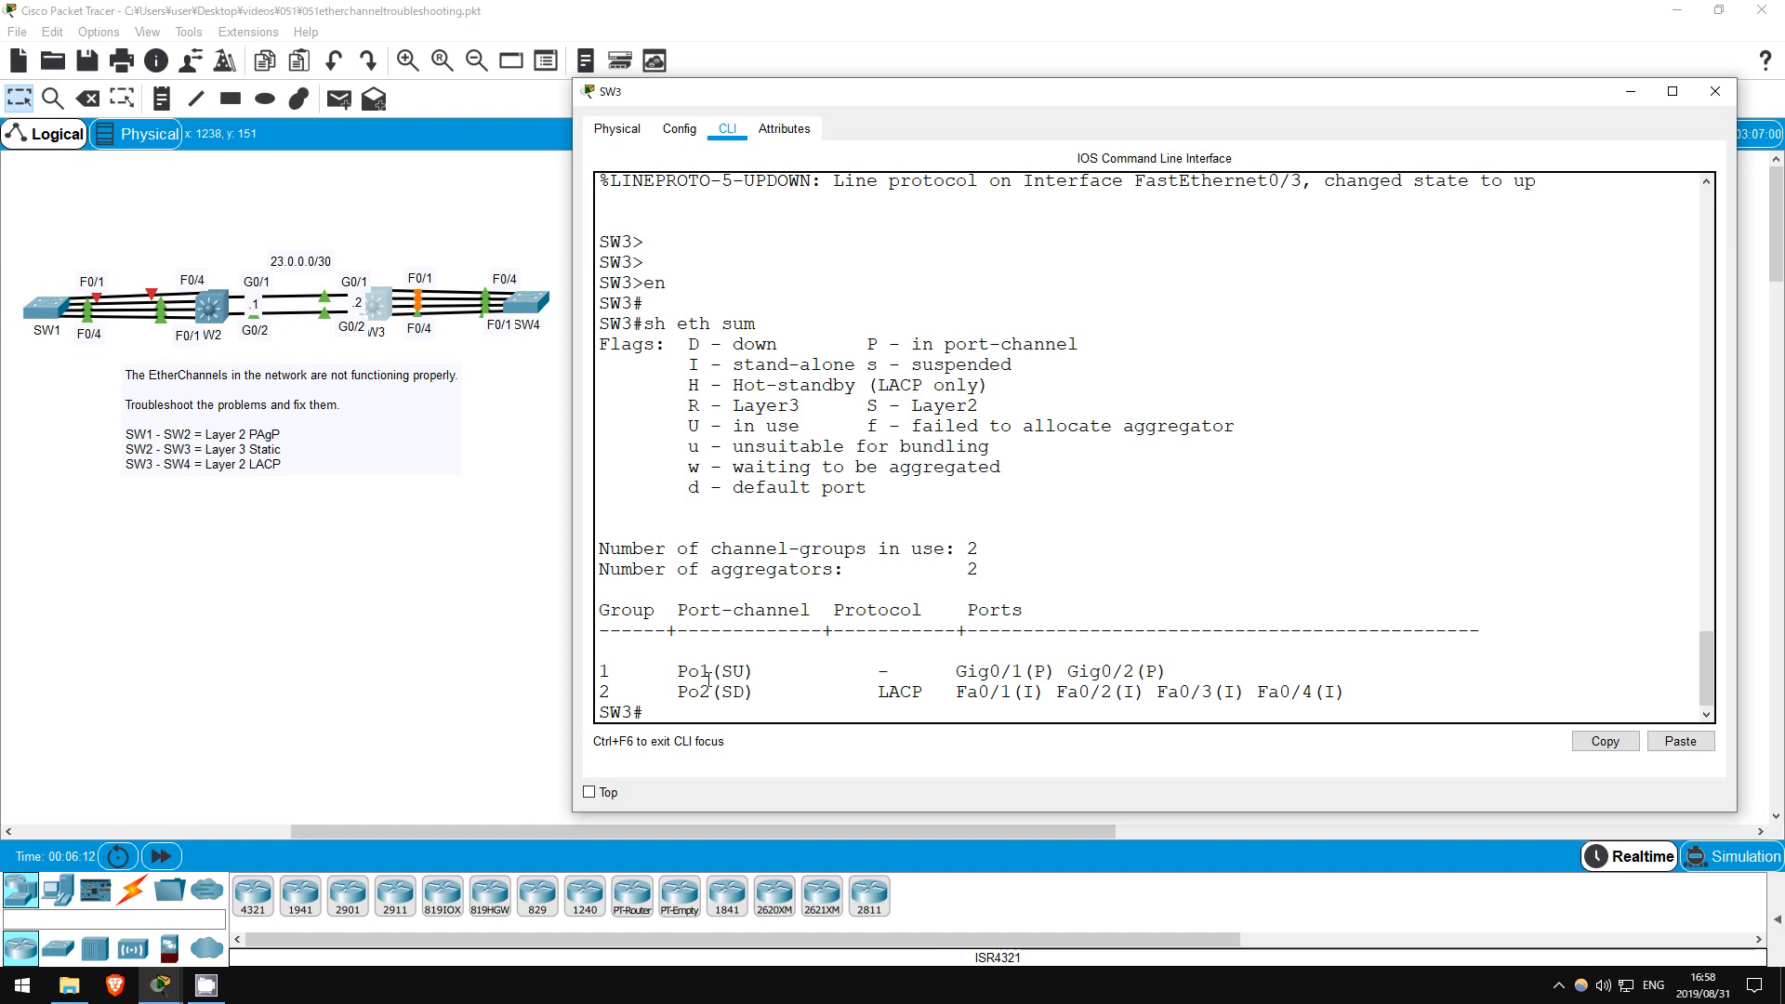
double_click(742, 671)
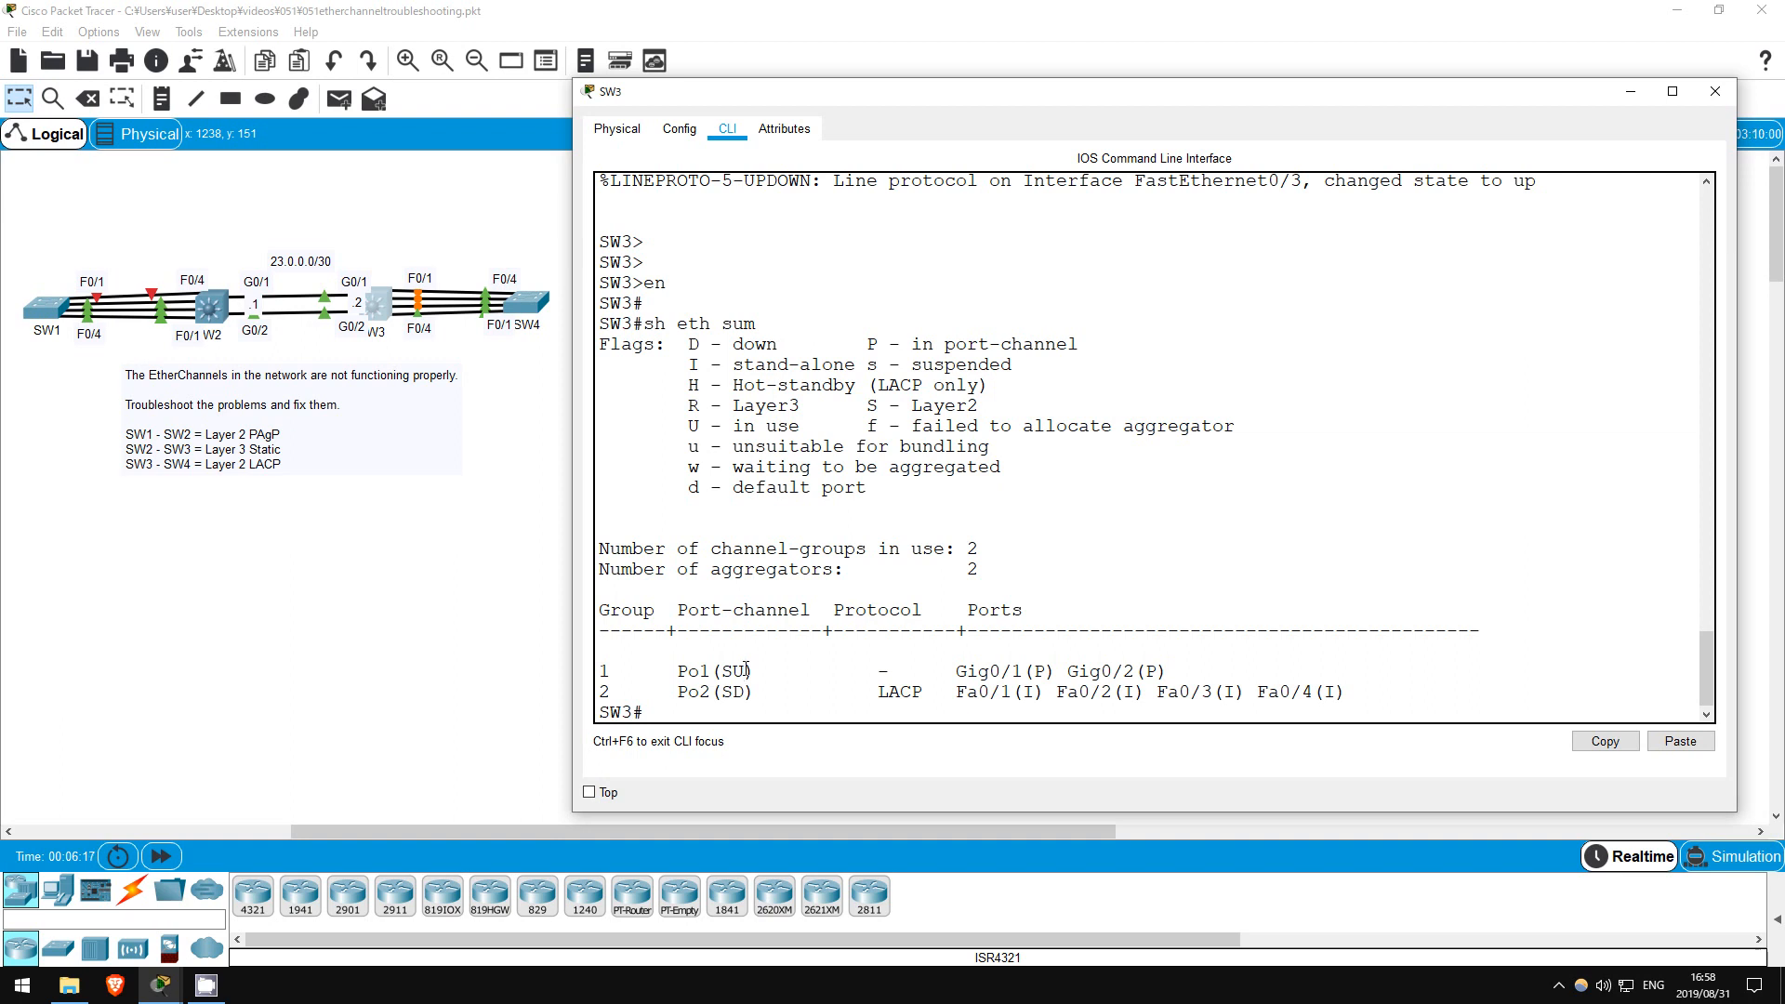
Run 'sh ip int g0/1' and page through SW3's running configuration showing G0/1–2 in channel-group 1.
text(sh ip in)
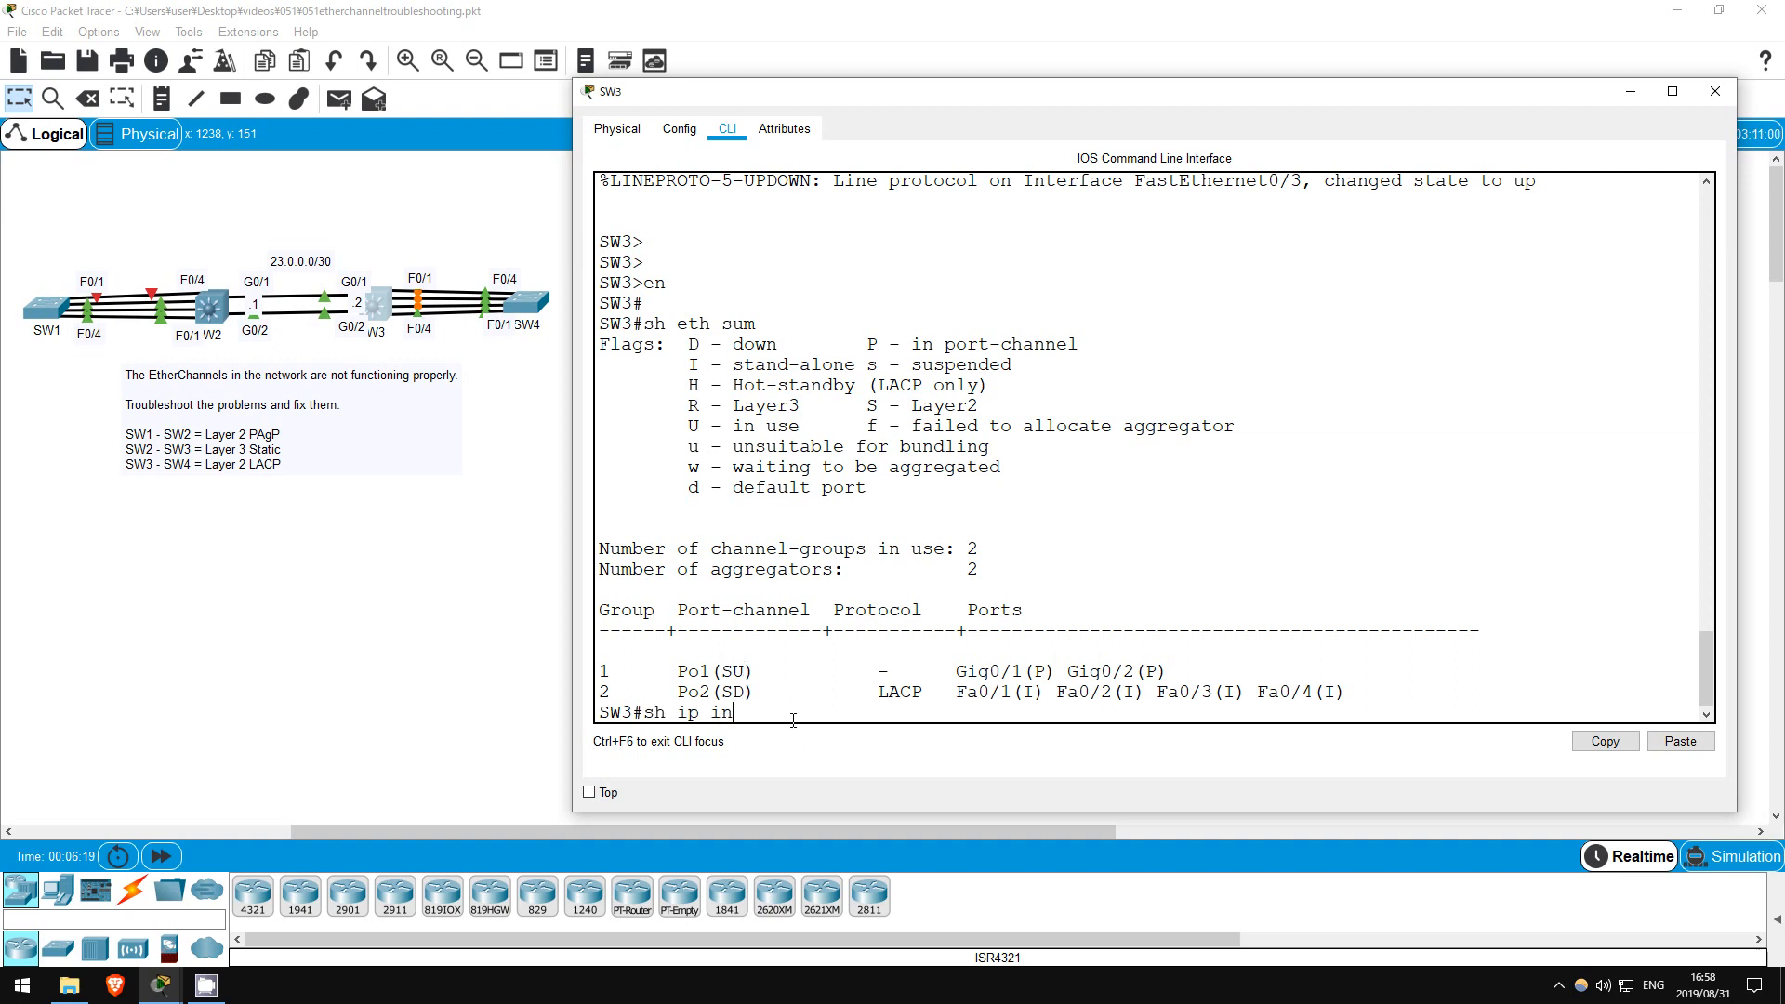
text(sh ip int g0/1)
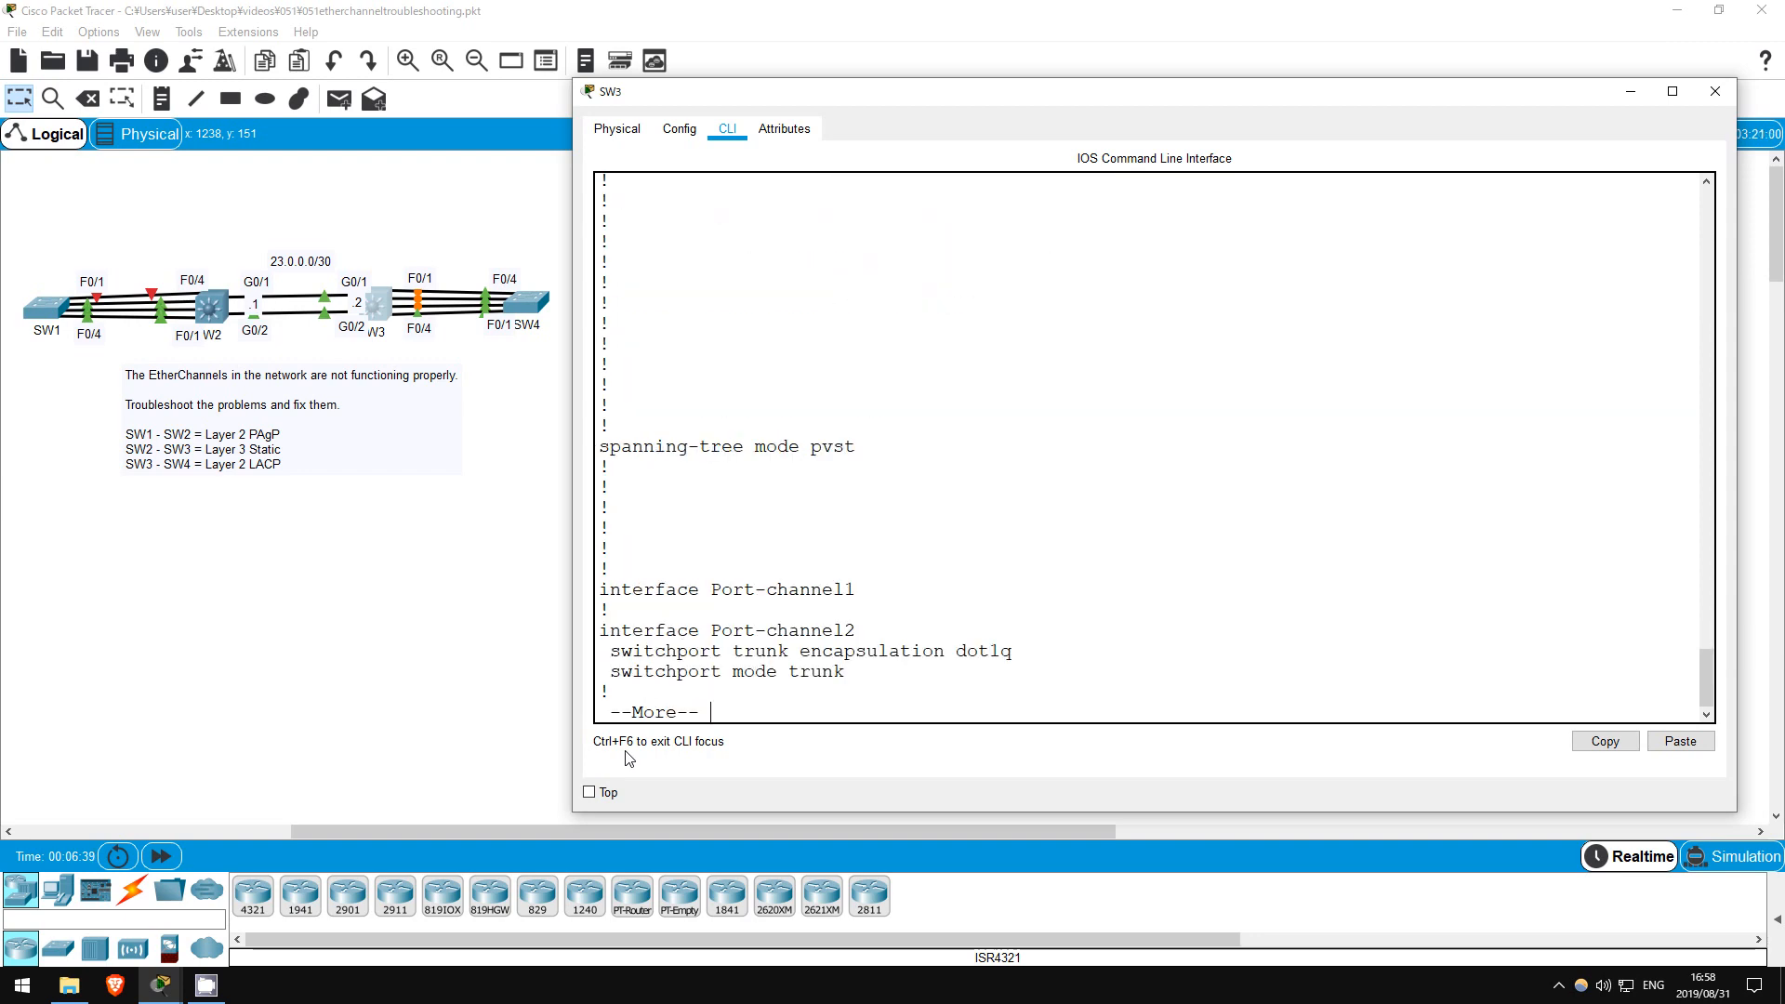
key(space)
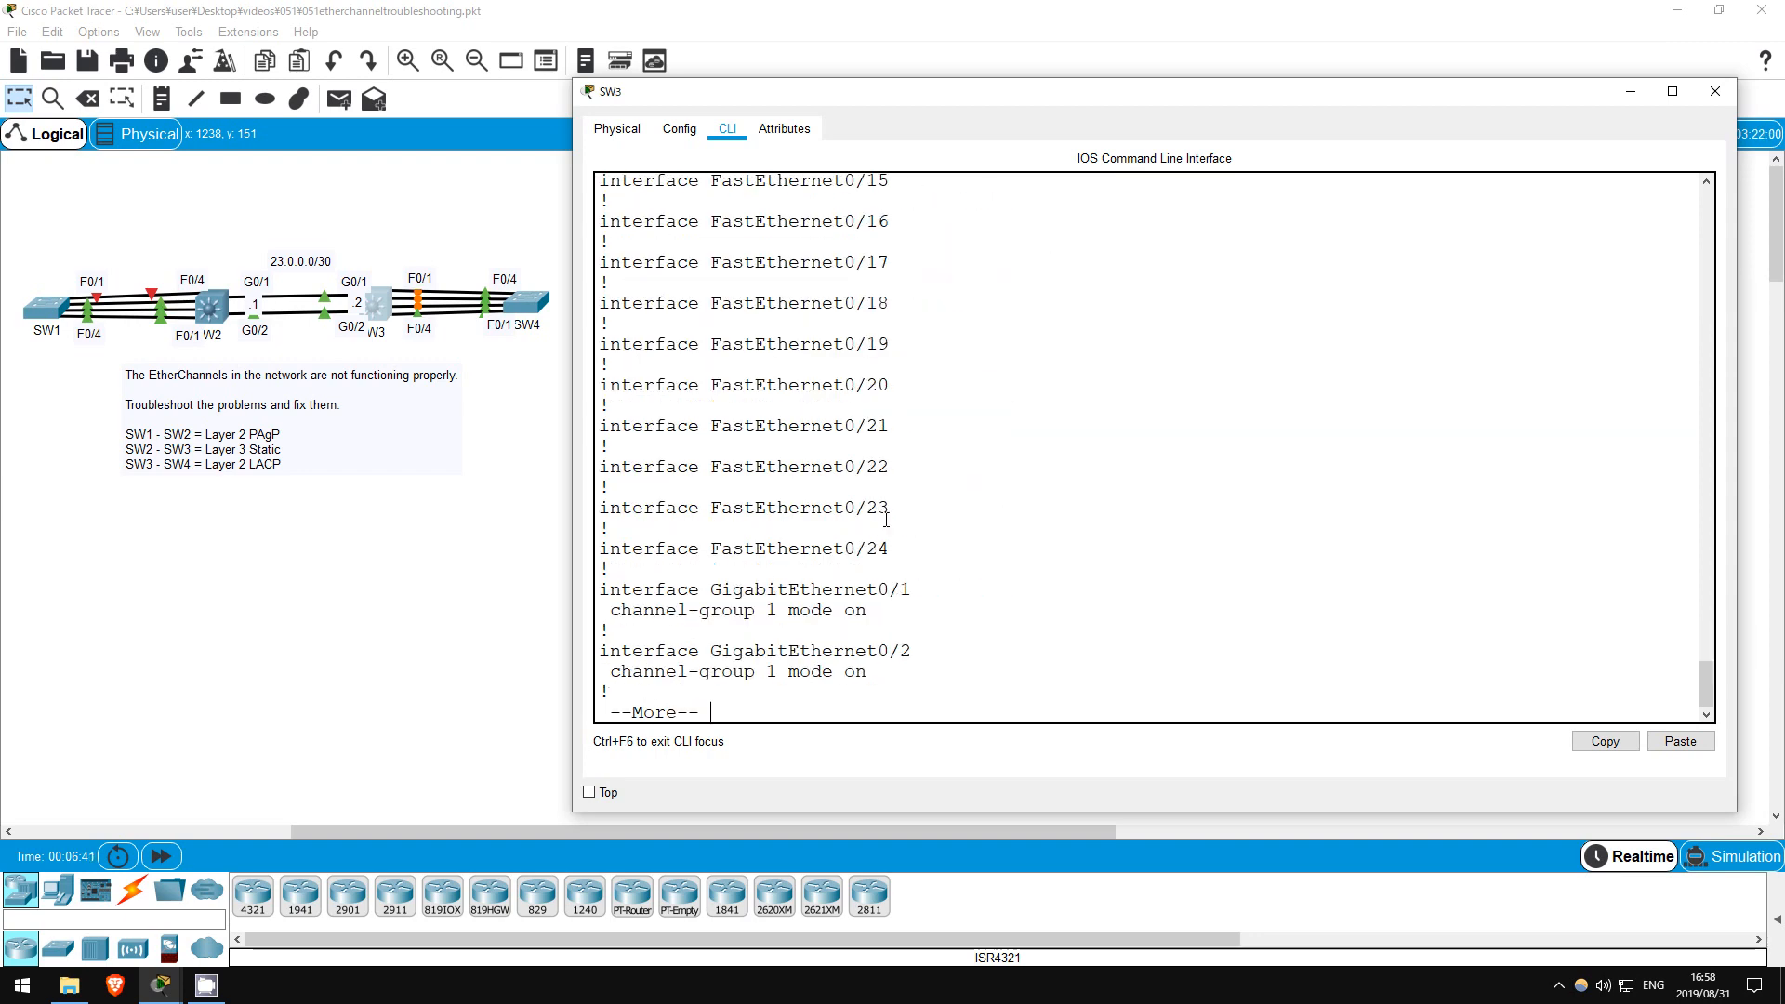
key(space)
text(conf t)
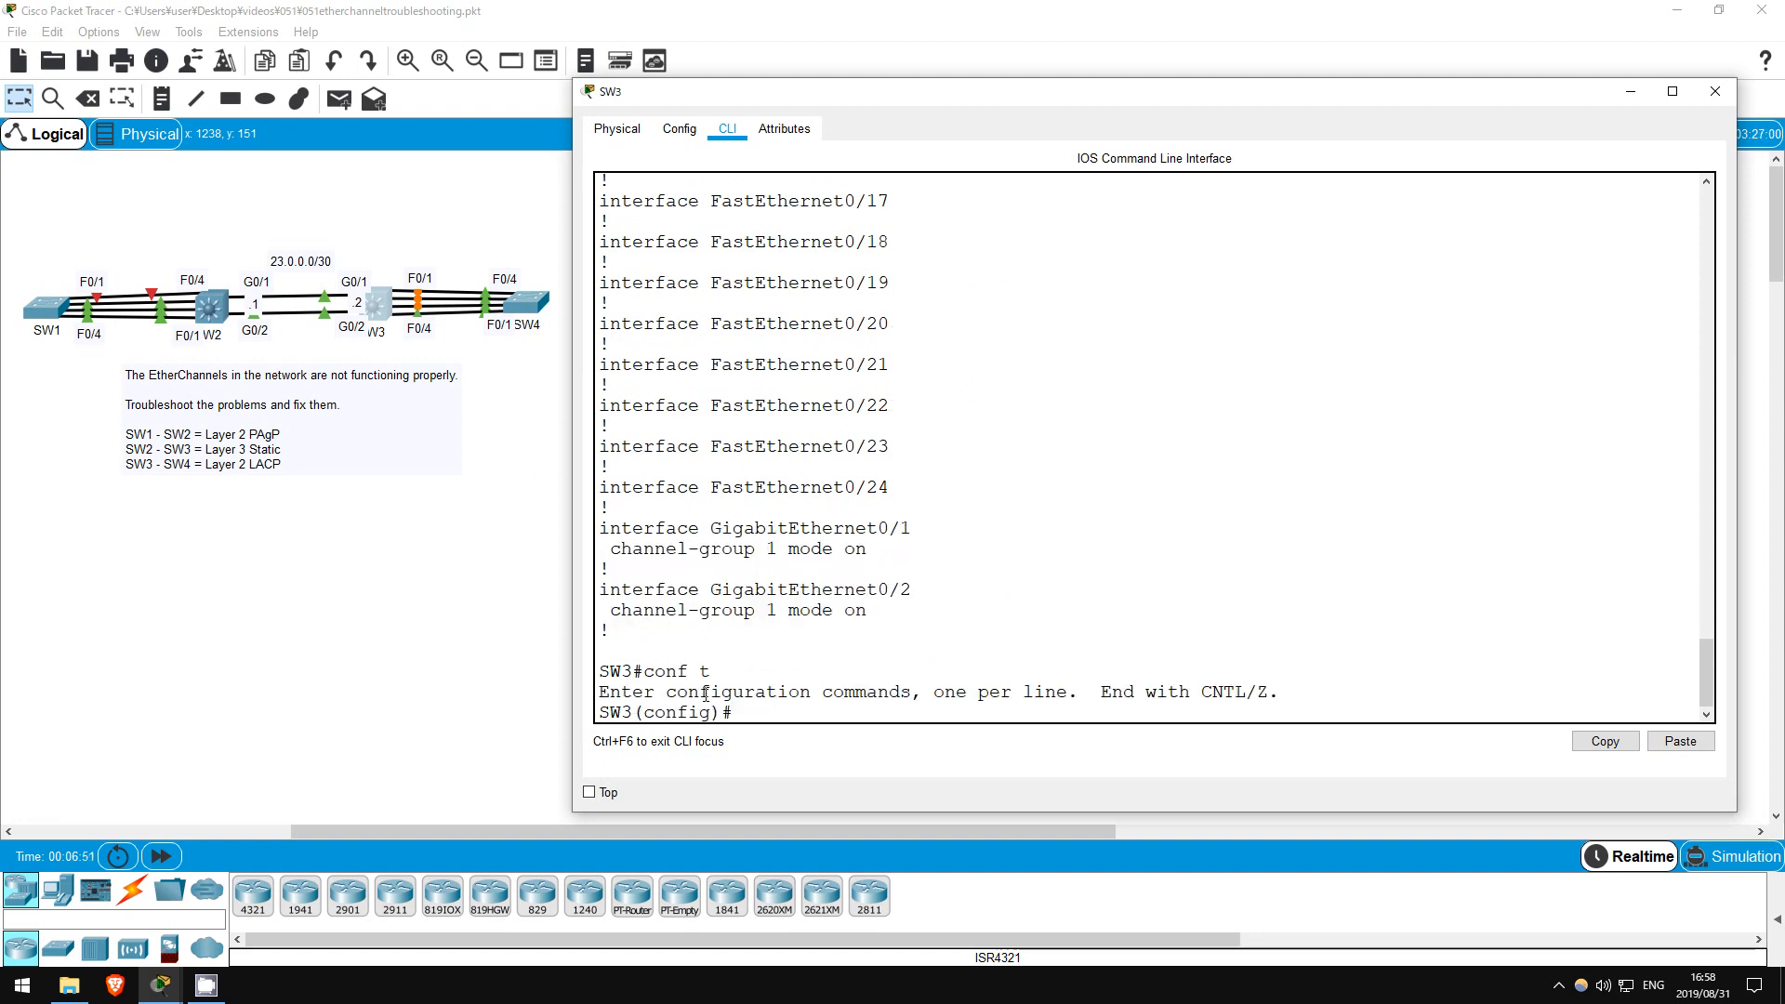
On SW3's G0/1–2 apply 'no switchport', remove channel-group 1 and delete interface Po1.
text(int range g0/1 - 2)
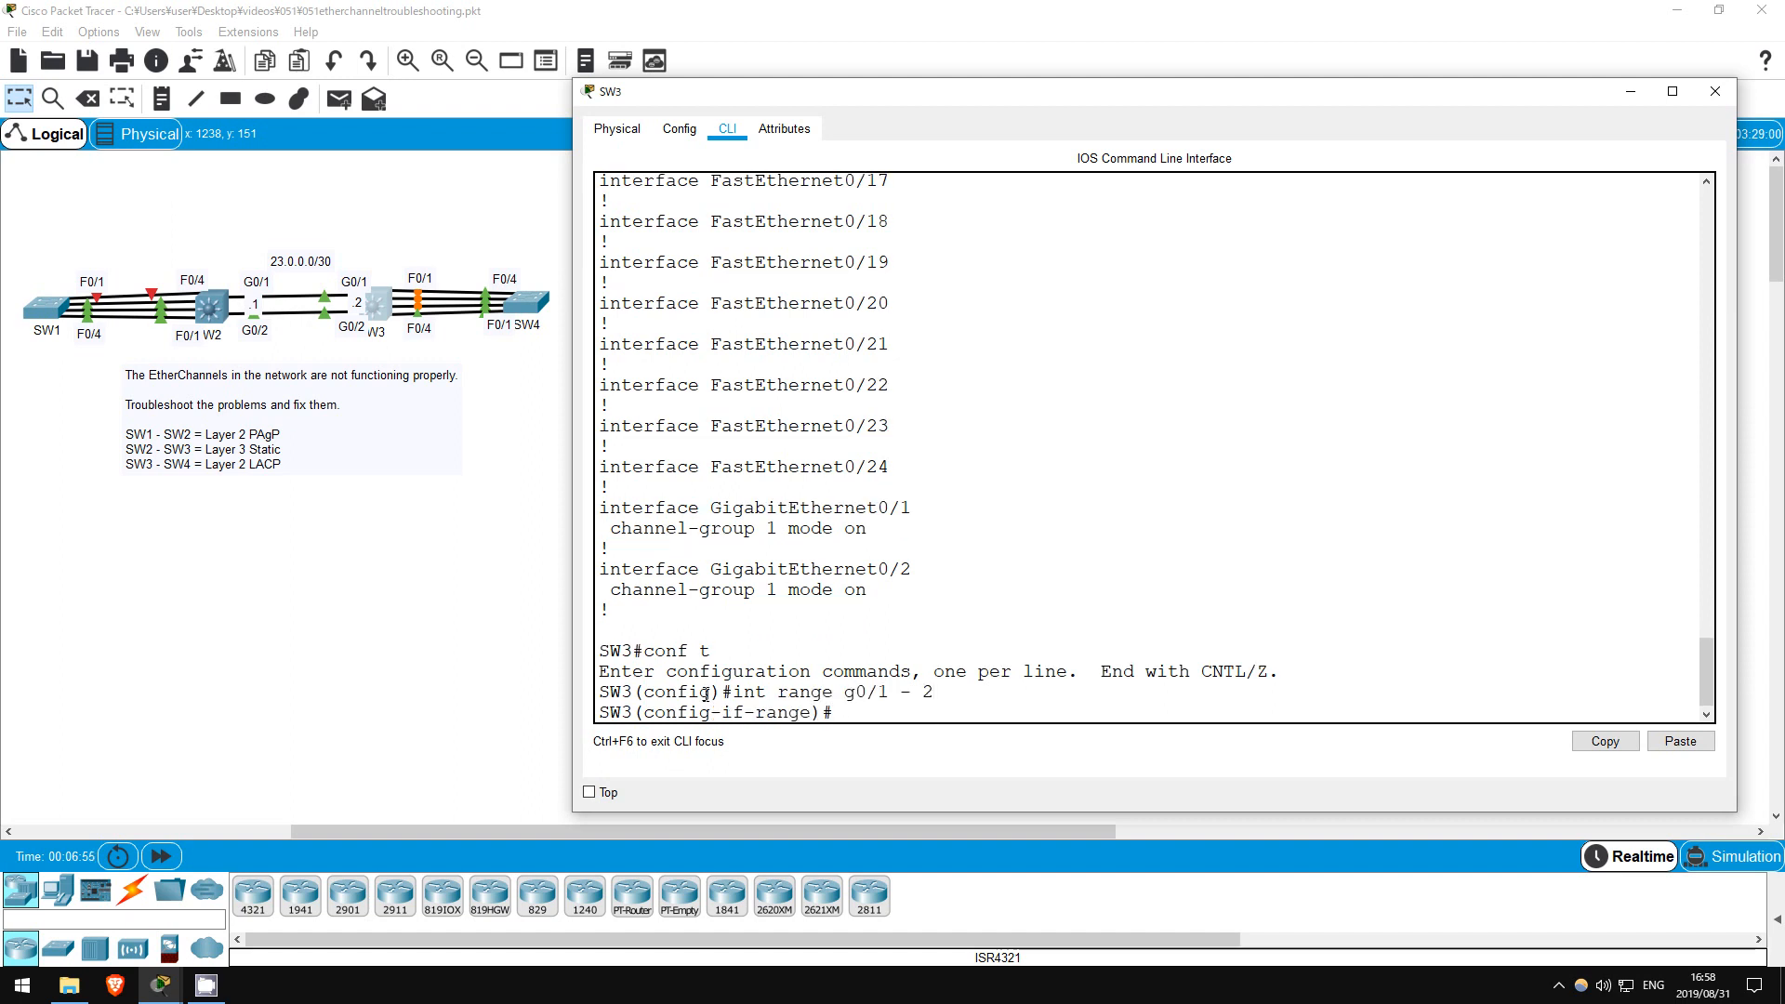
text(no swit)
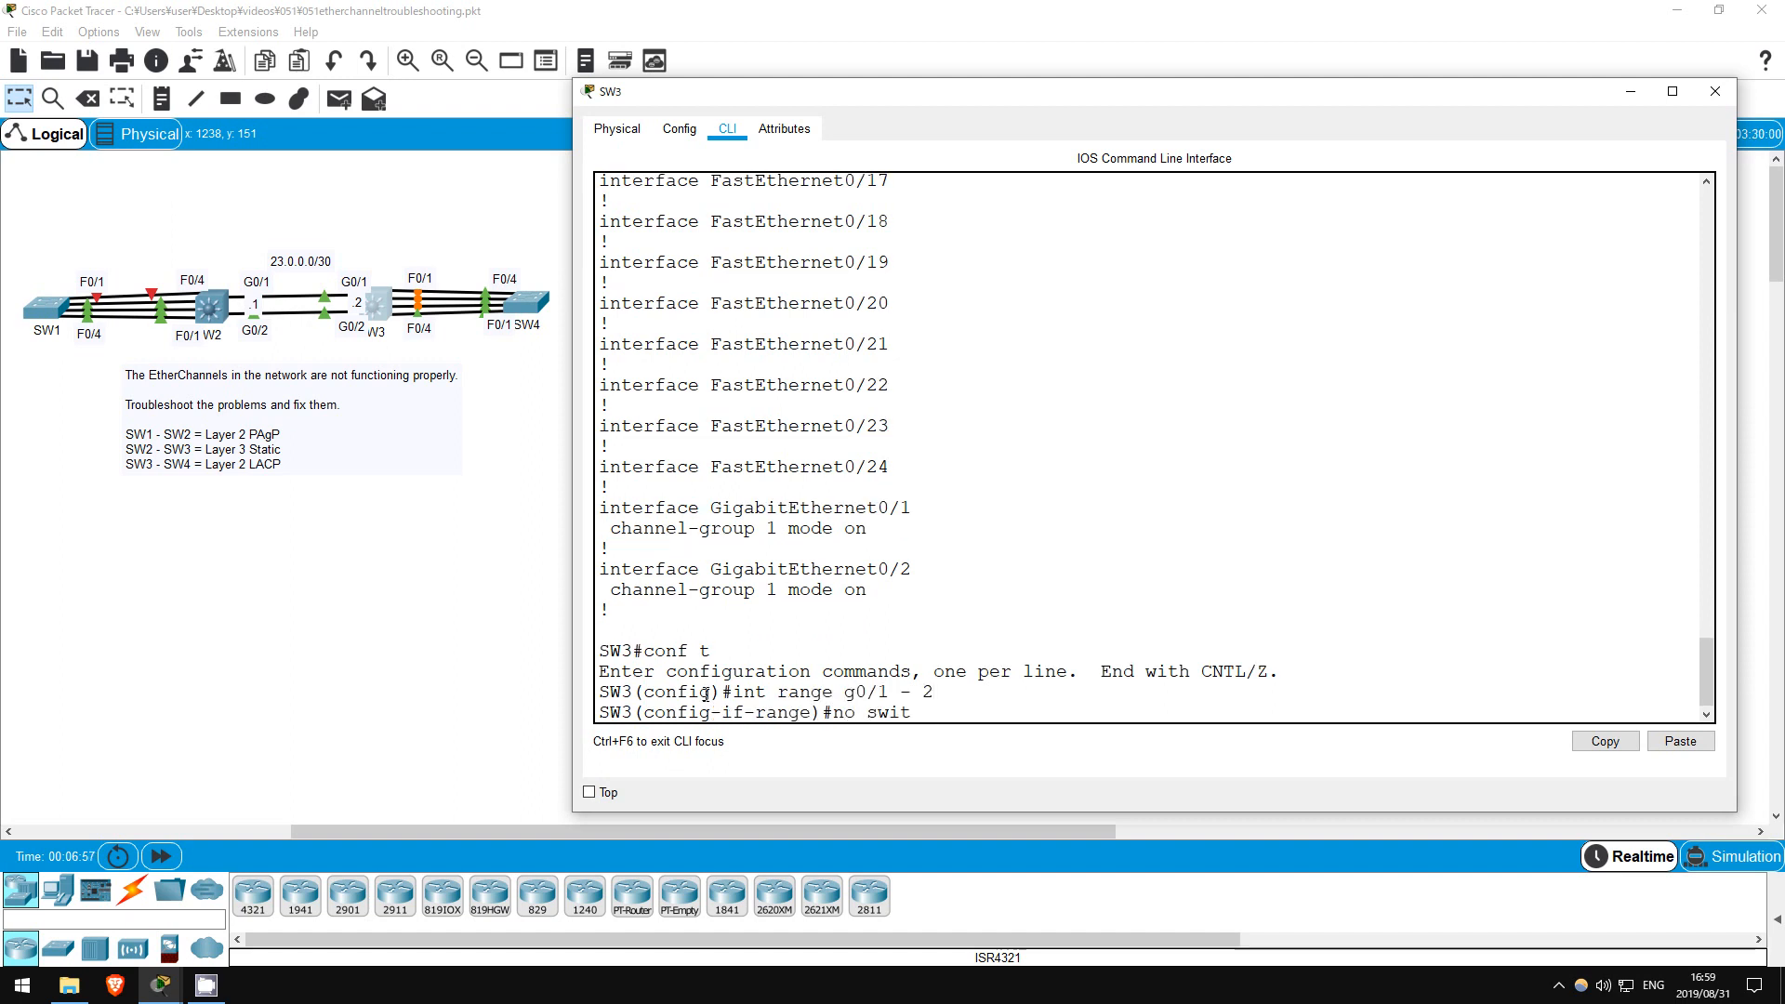
key(Return)
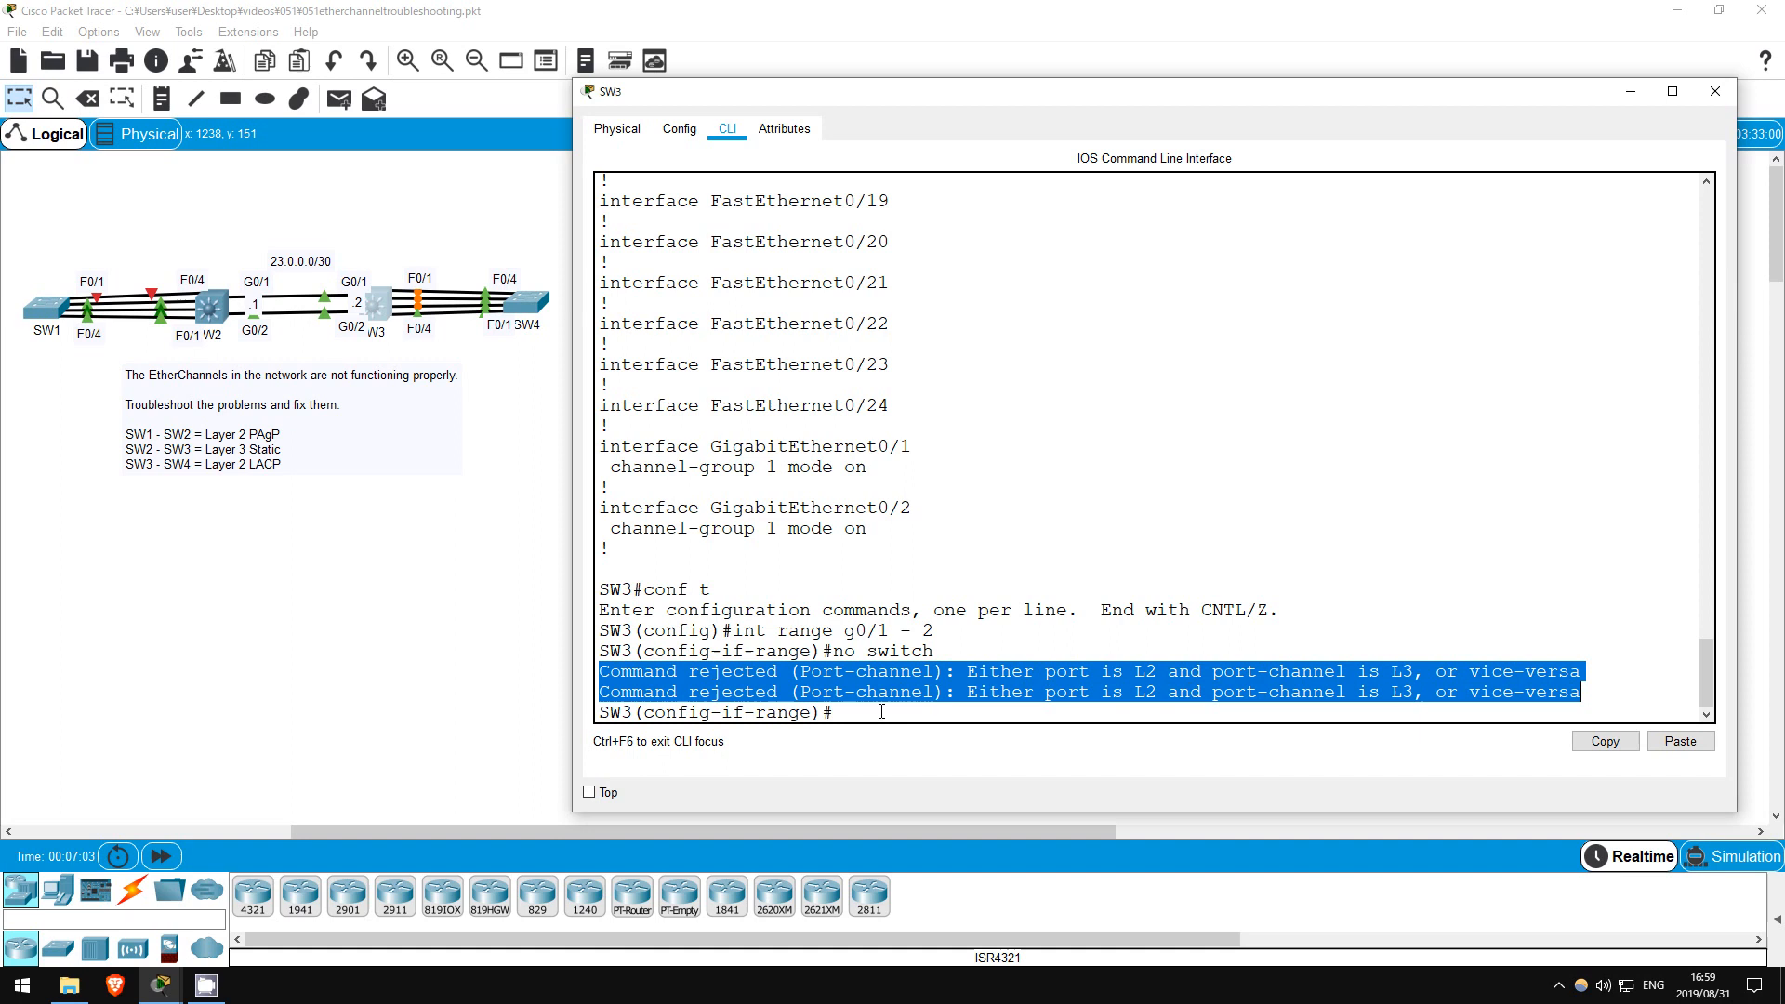
text(no channel-group 1)
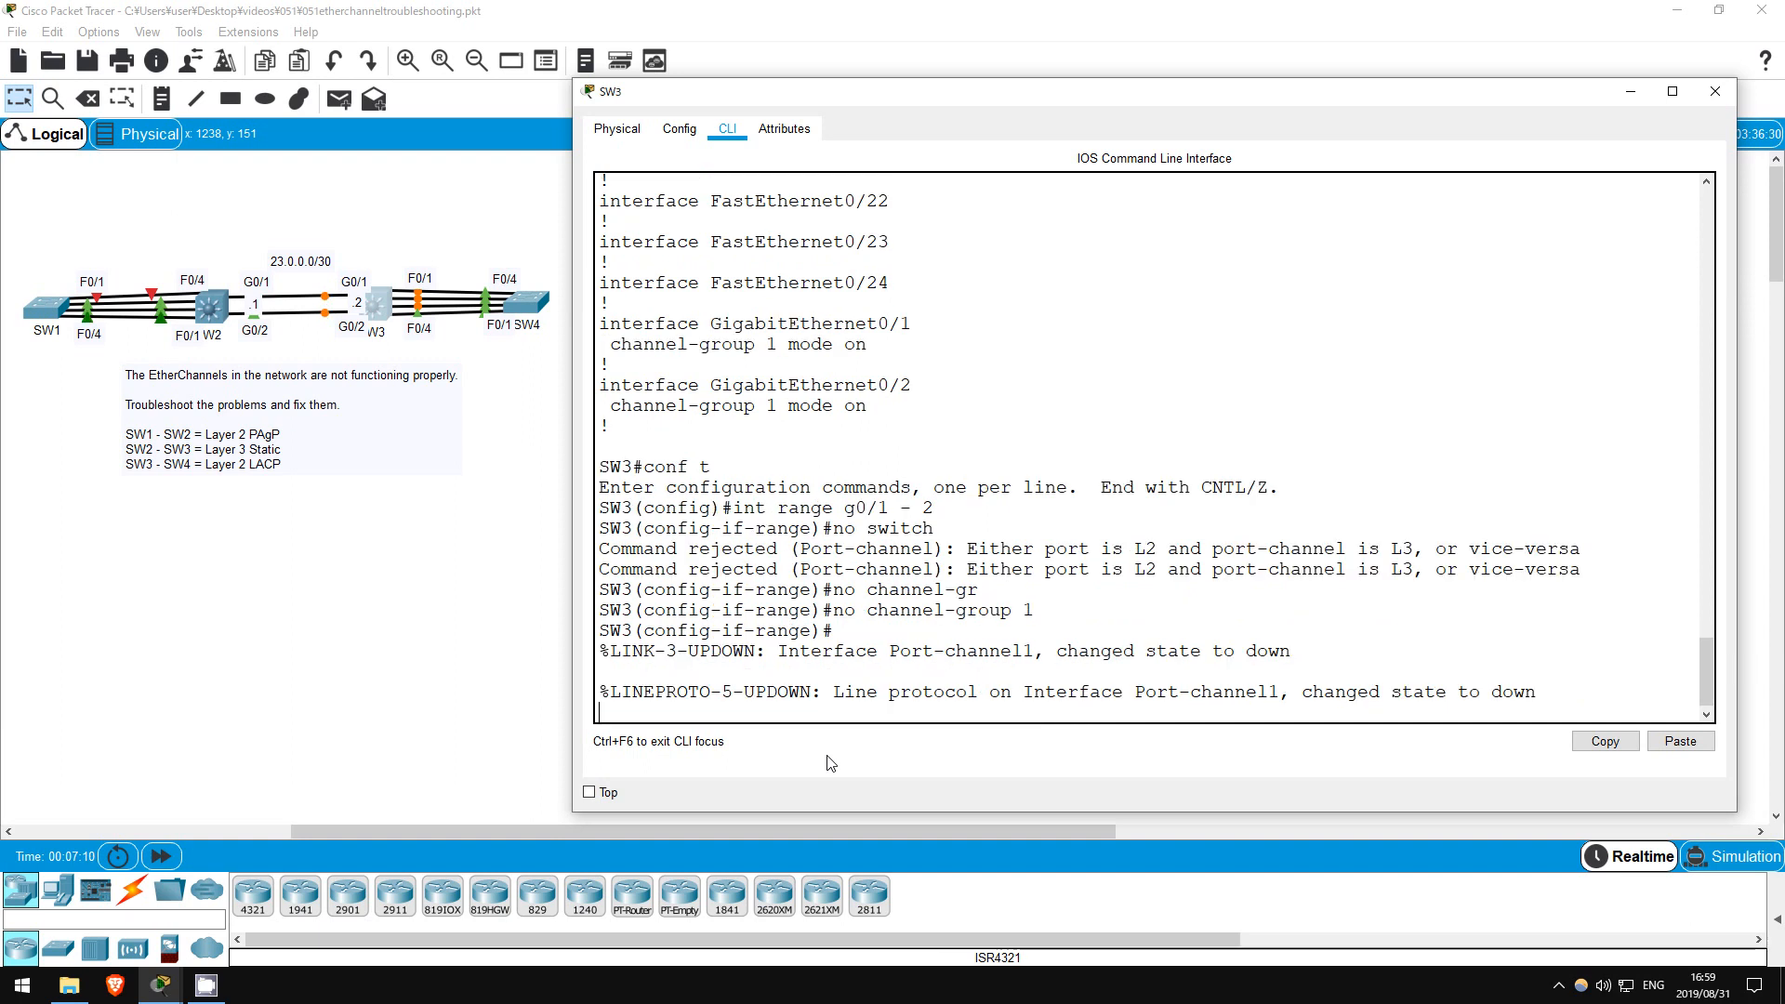
text(no int pol)
text(int range g0/1 - 2)
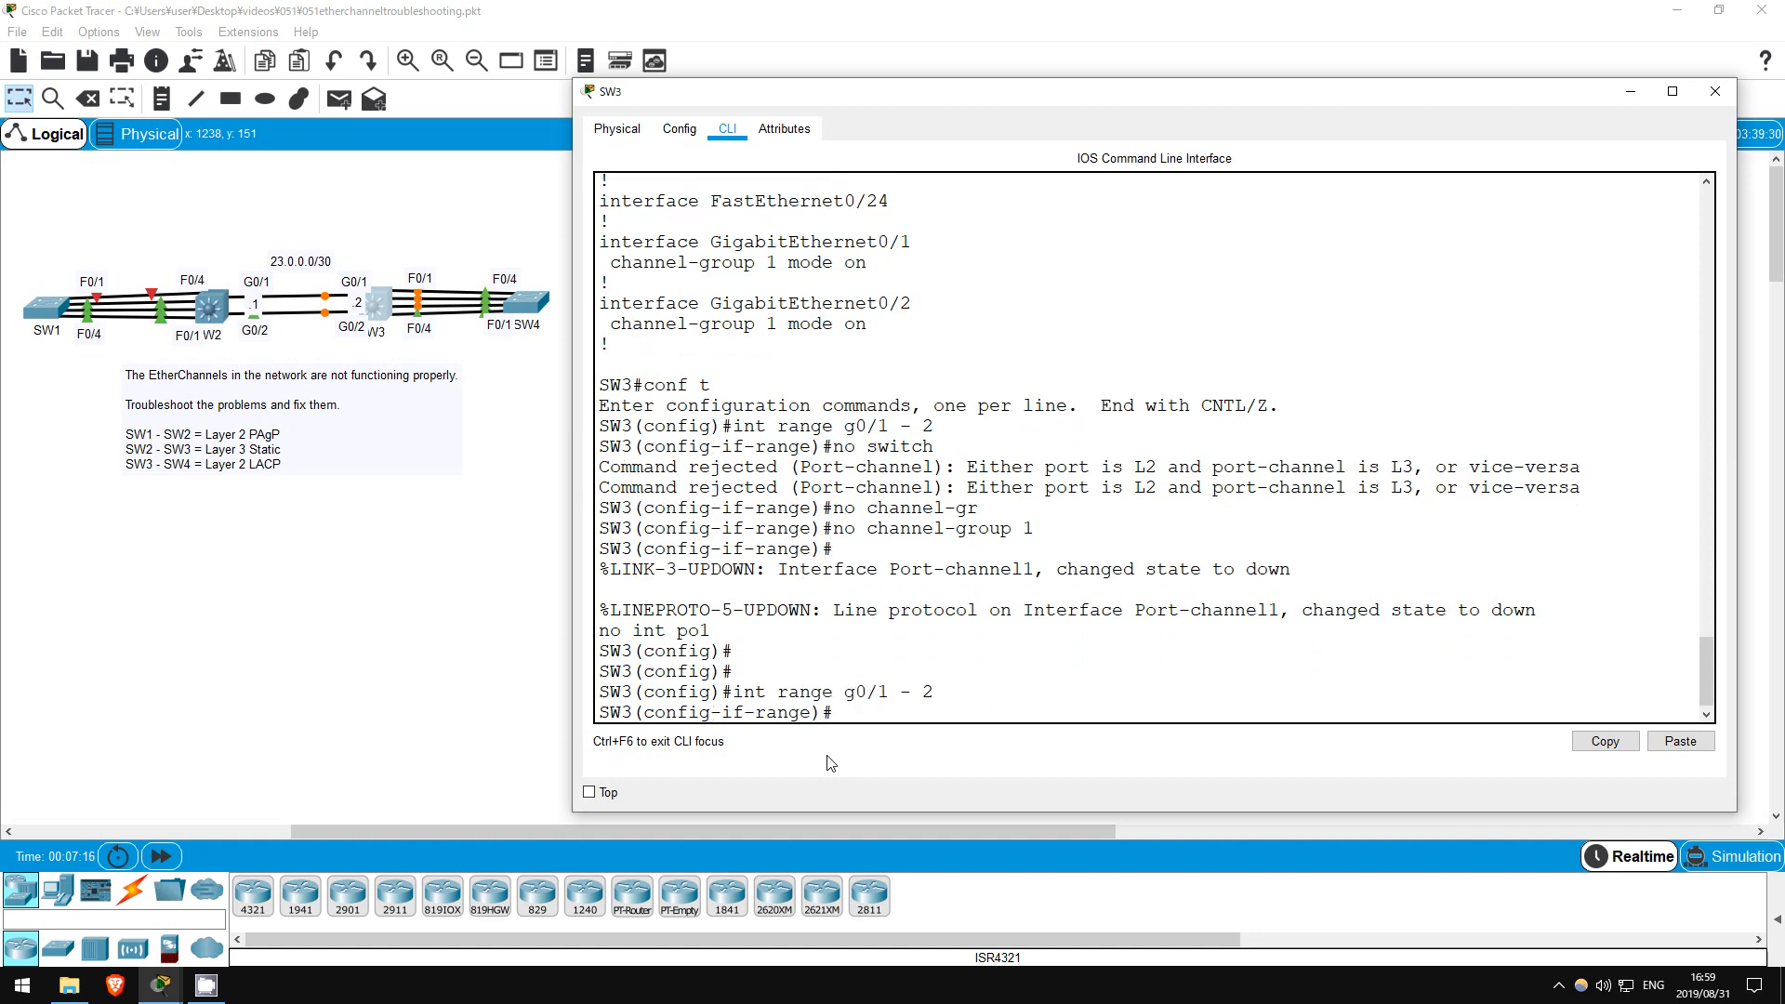
Re-add G0/1–2 to channel-group 1 mode on and give Po1 address 23.0.0.2 255.255.255.0.
text(ch)
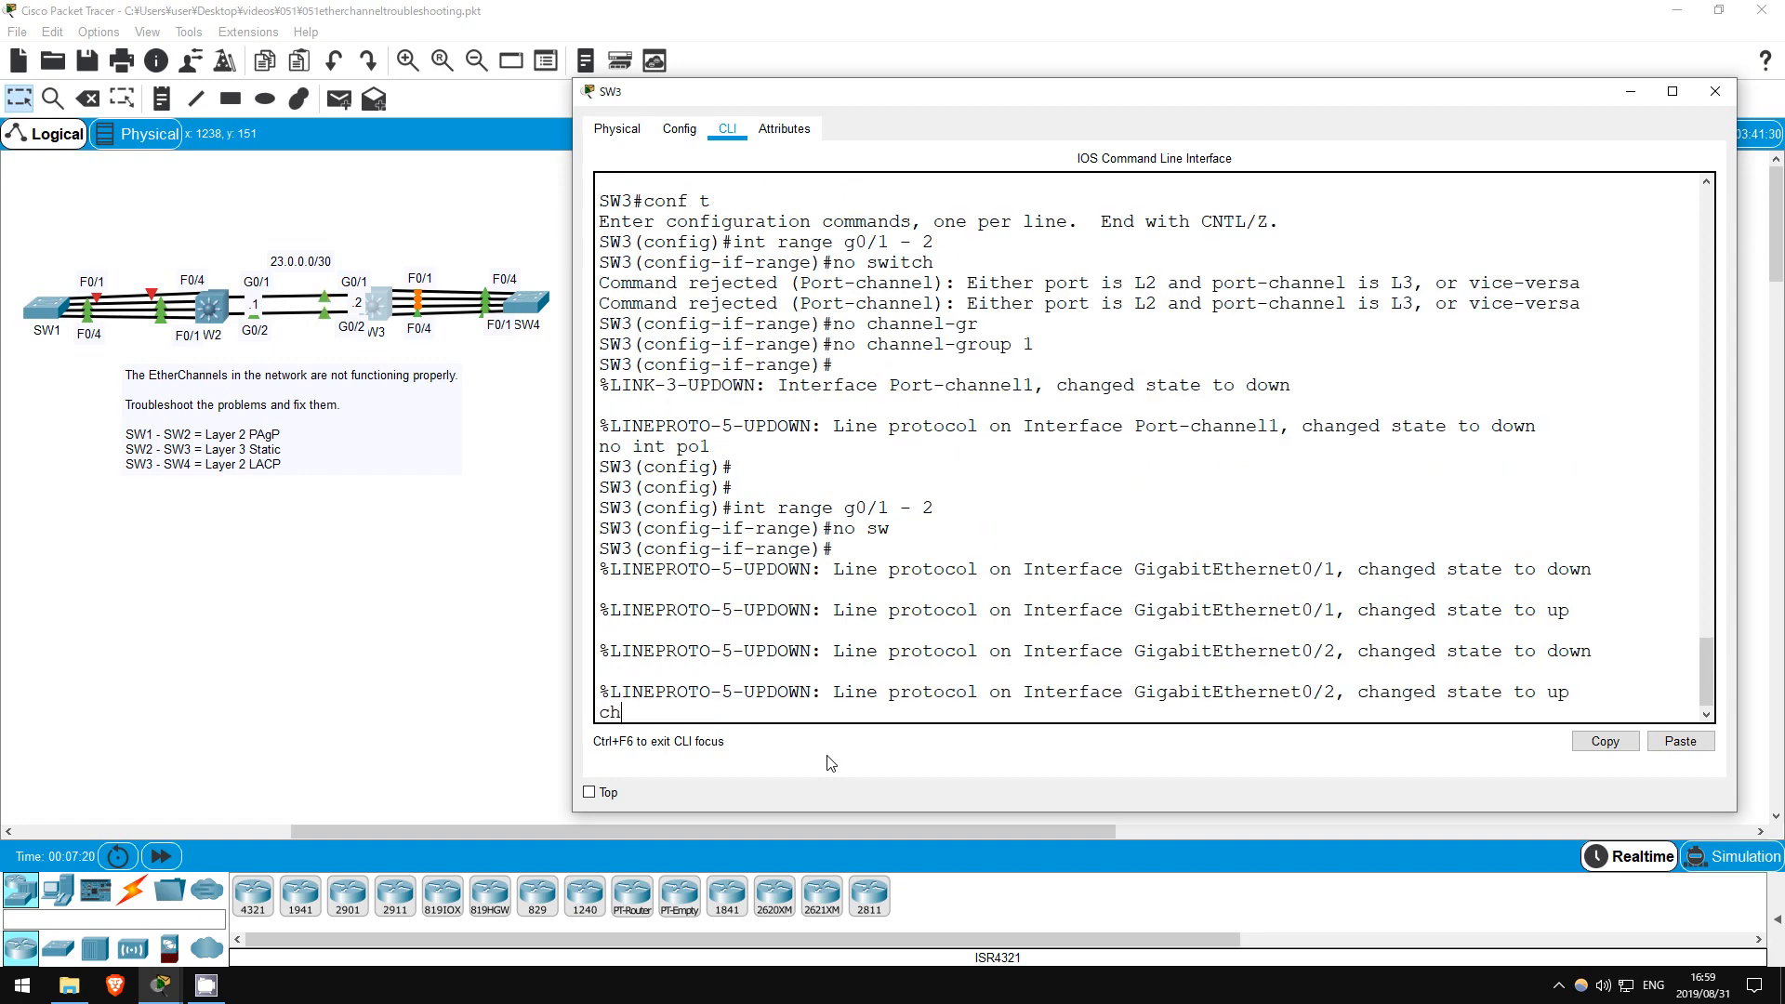
text(annel-gr)
text(ip)
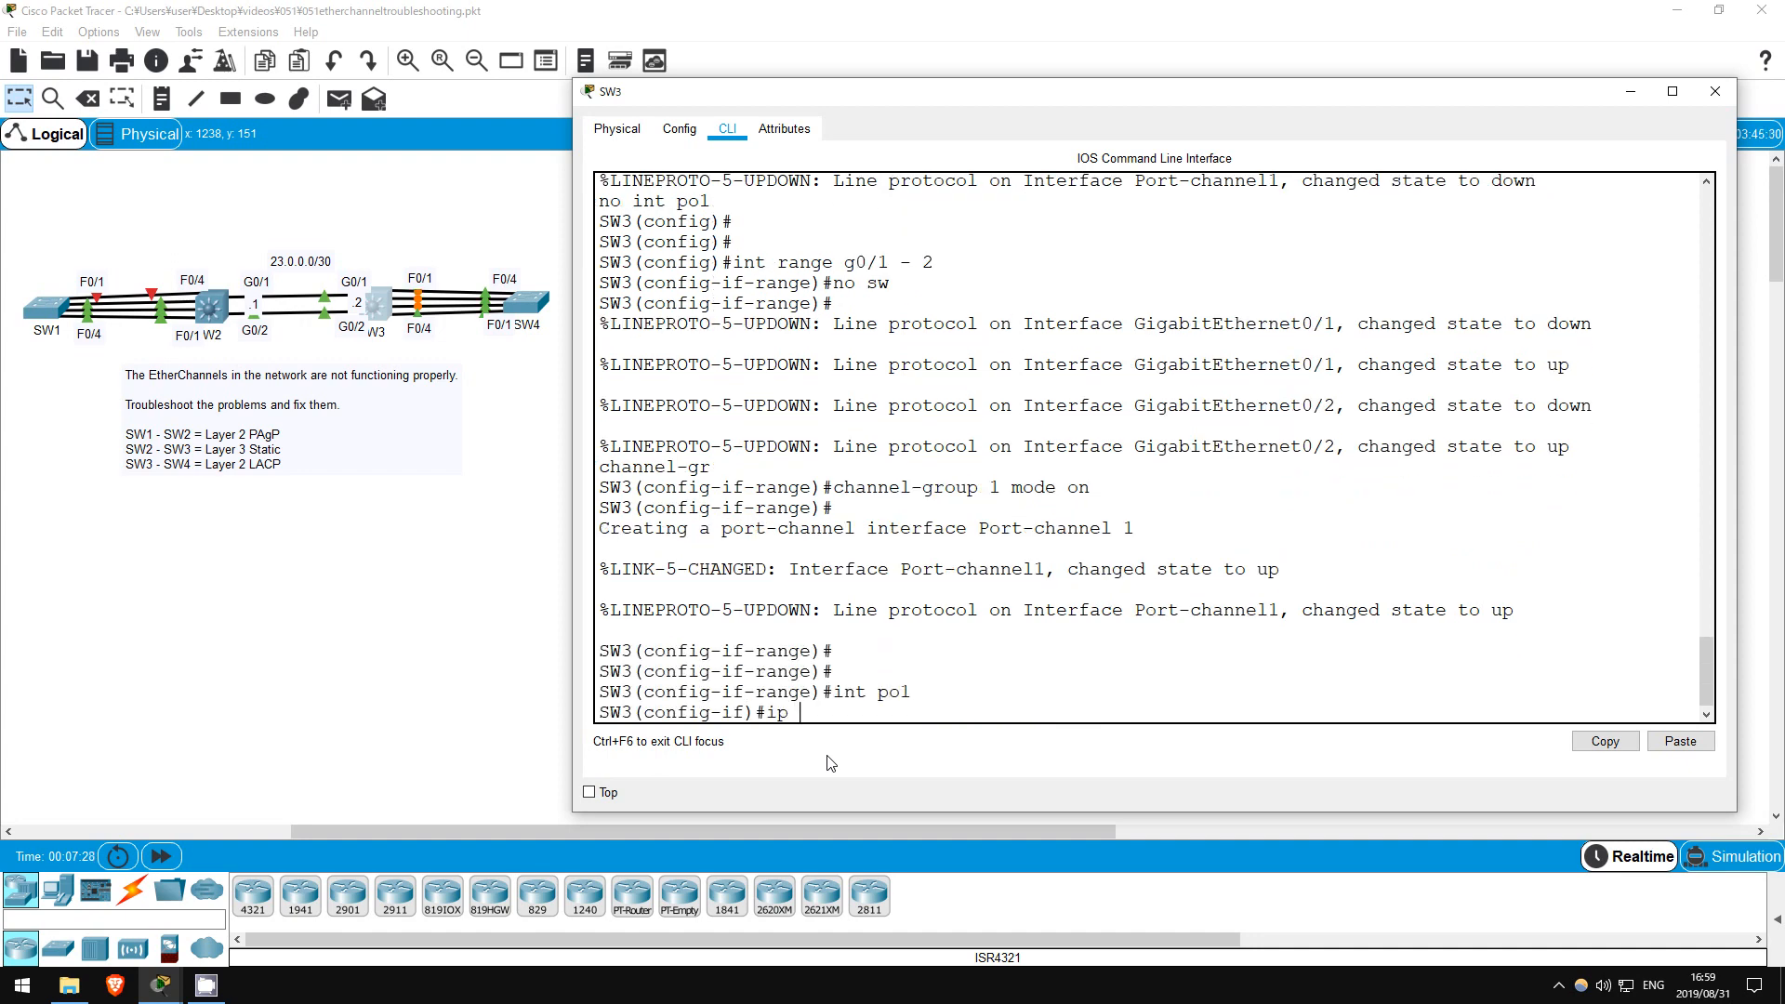
text(add 23.0.0.2 255.)
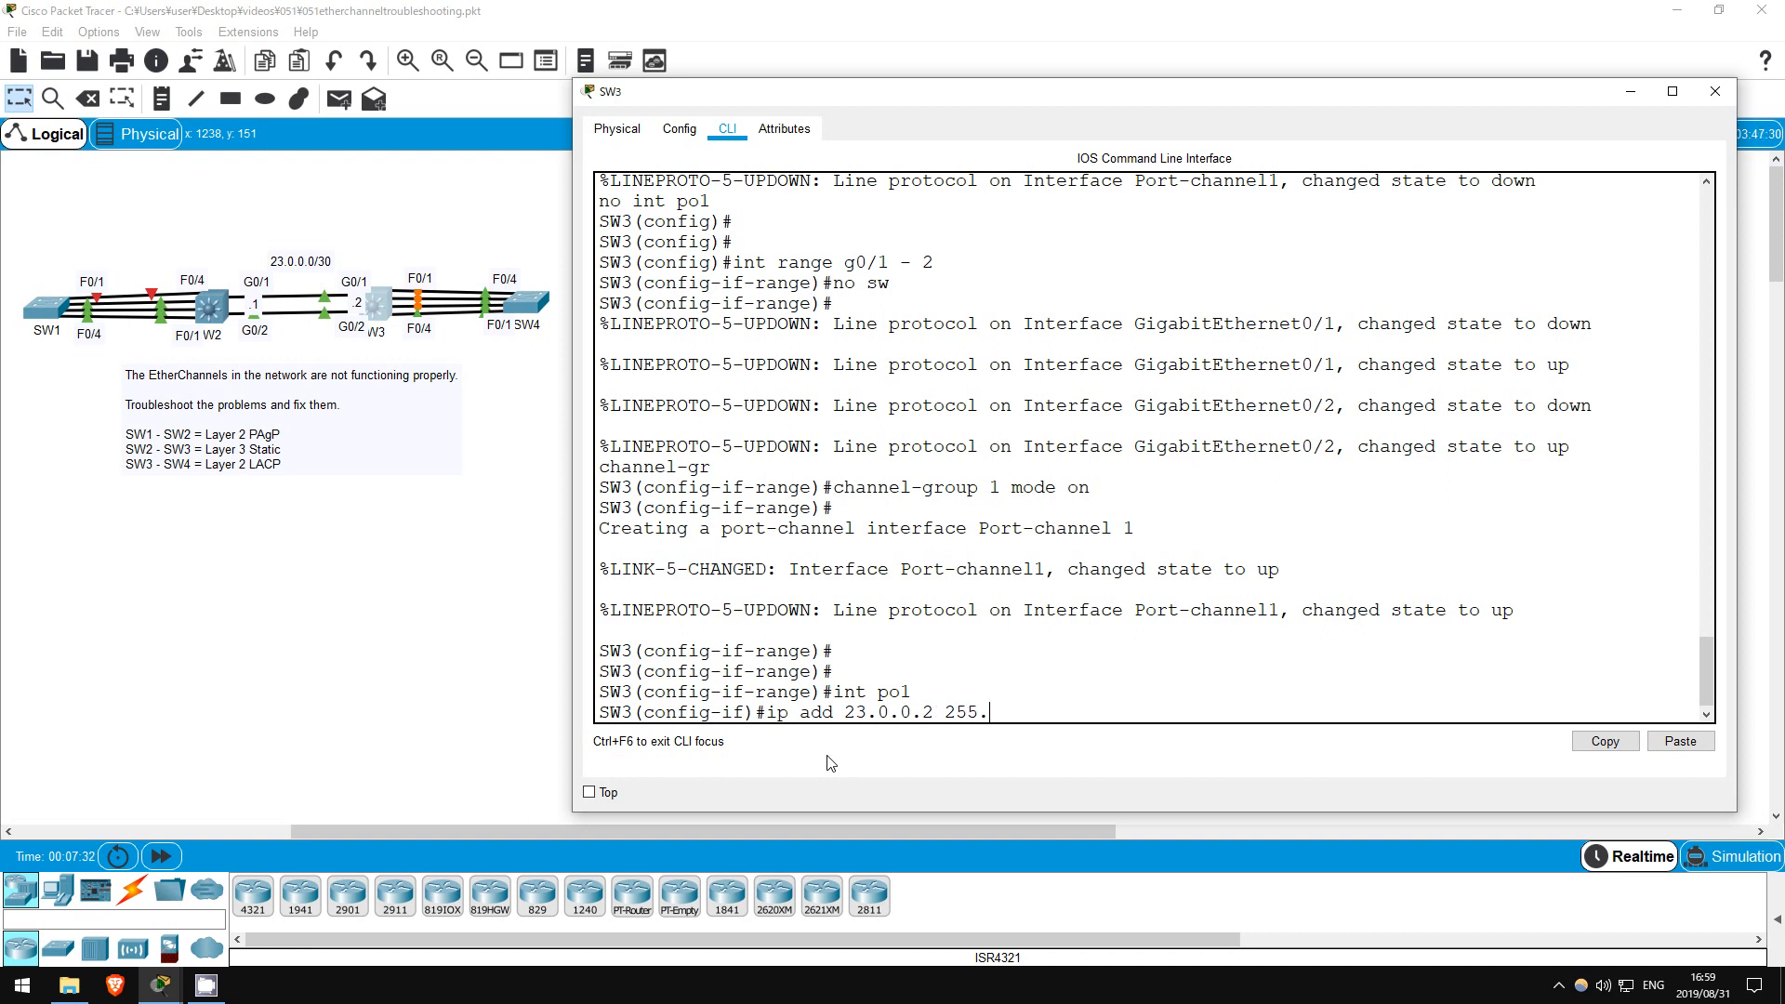
key(Return)
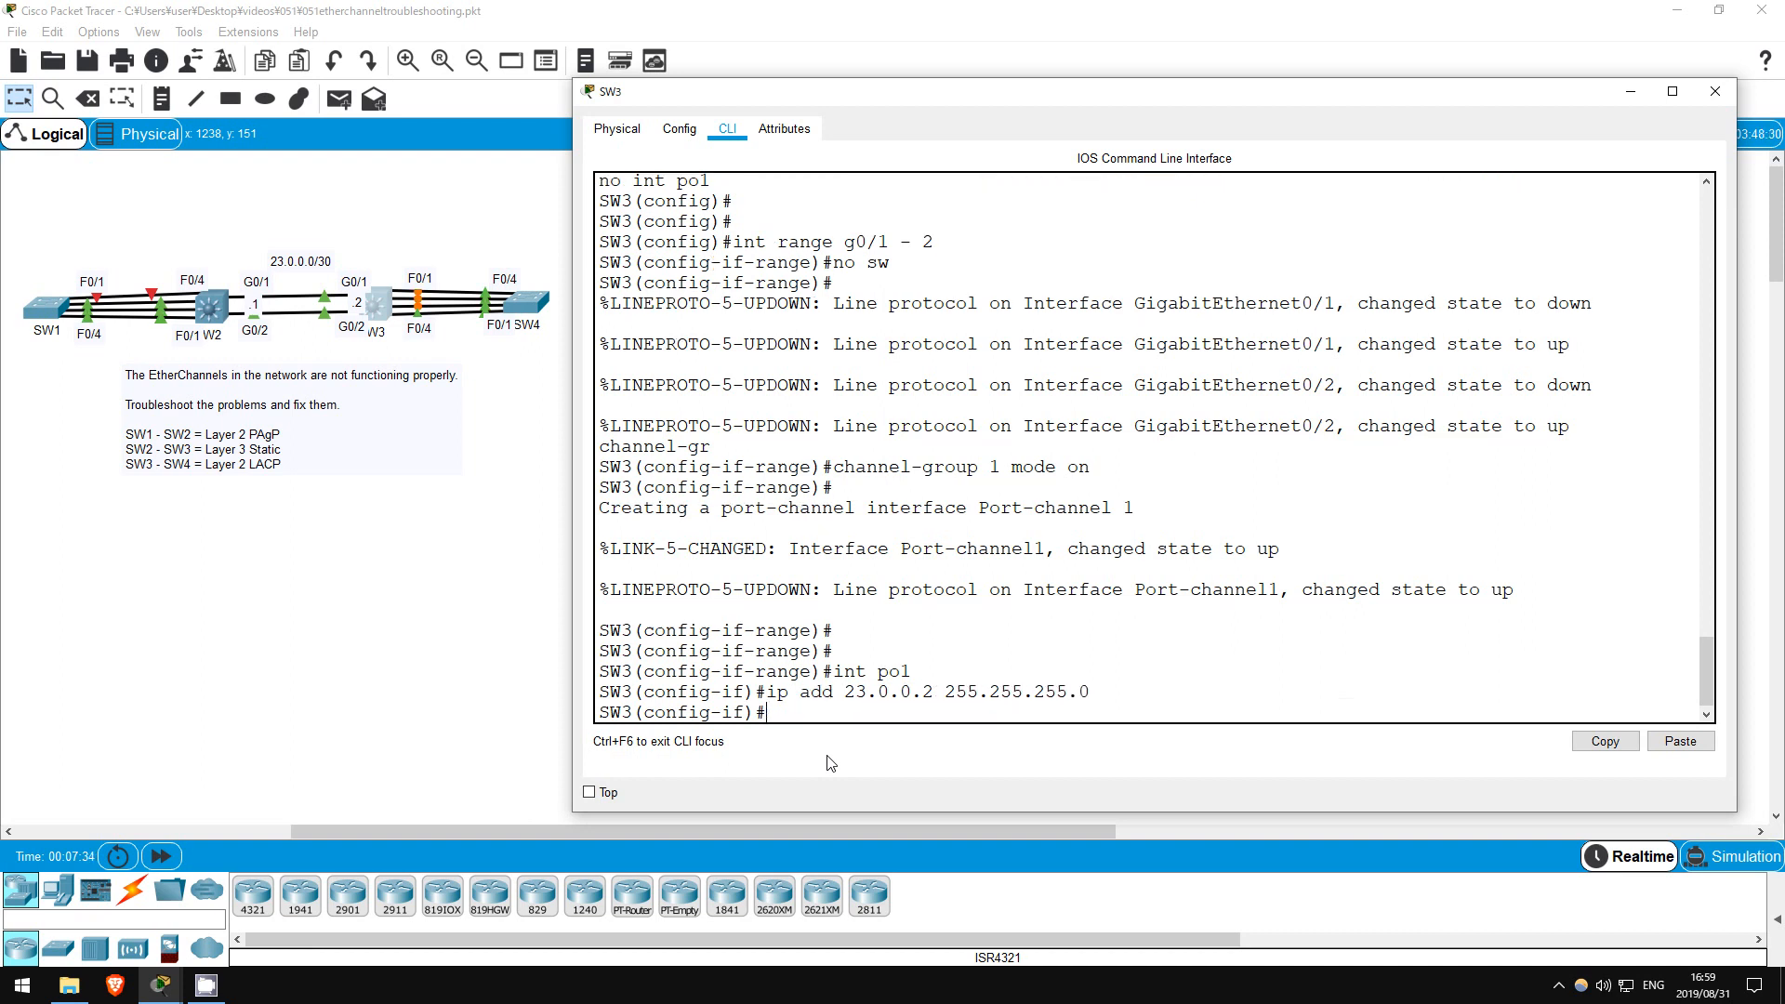
text(do sh eth sum)
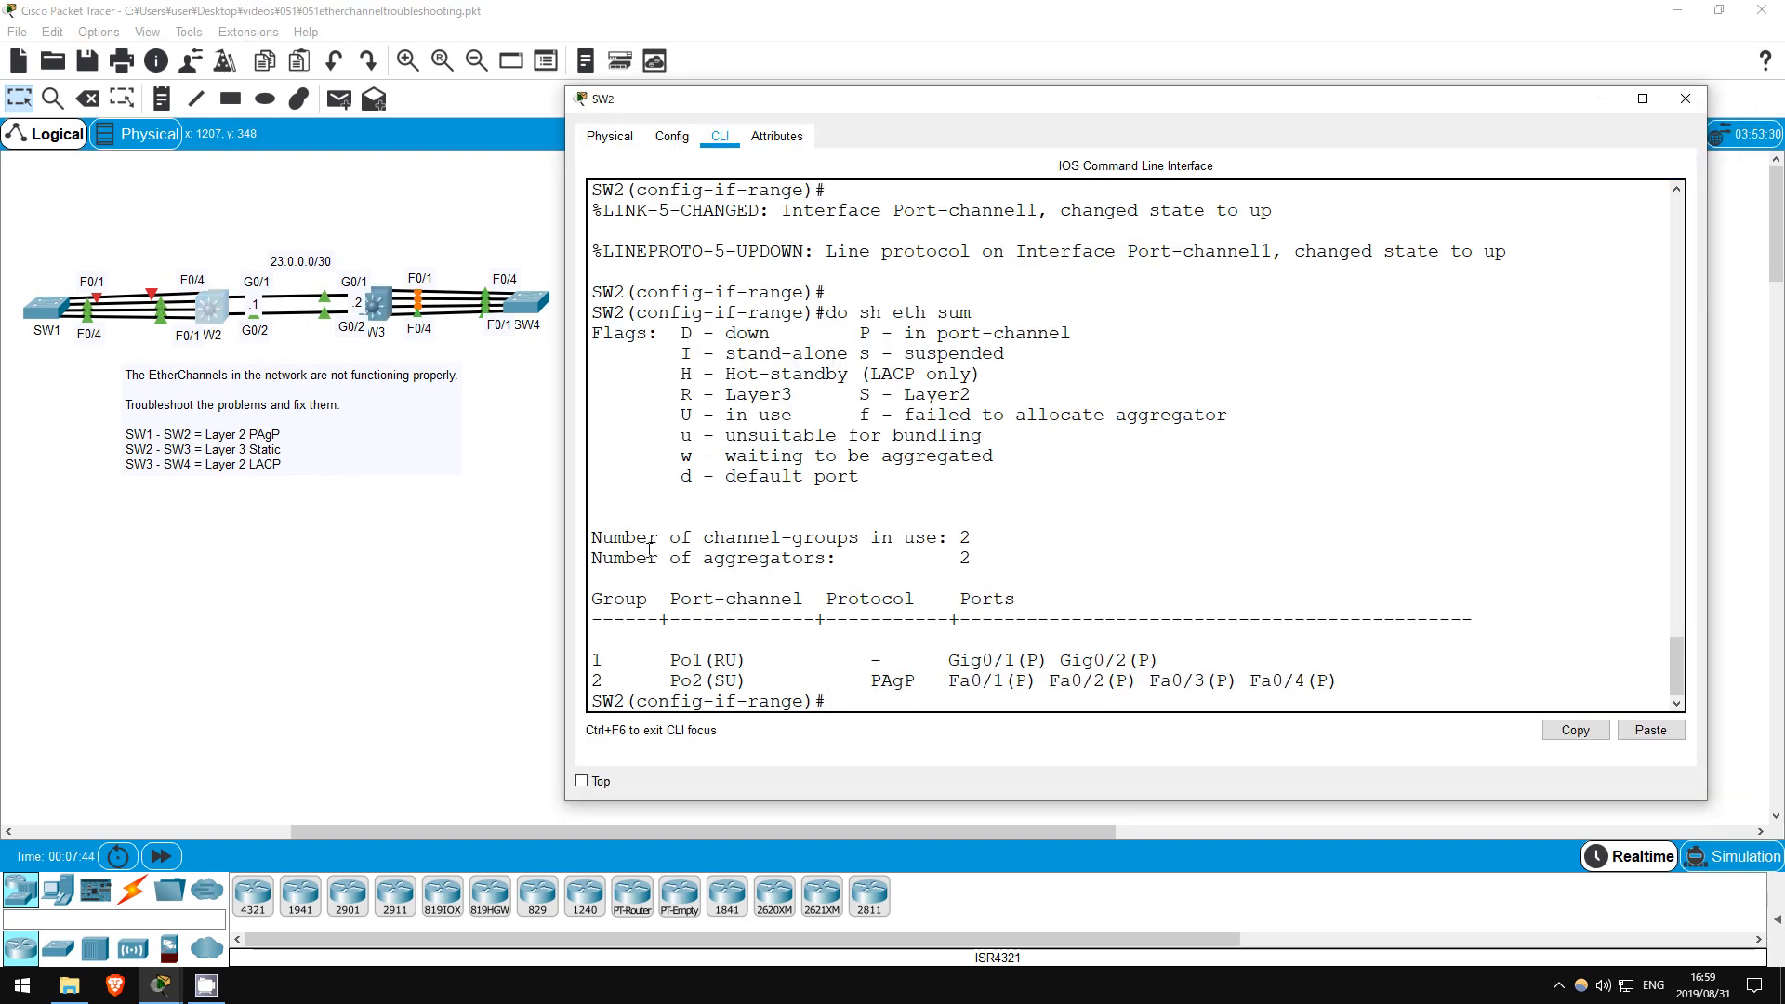
Verify SW2's Po1 is up with 'do sh eth sum' and ping 23.0.0.2 successfully.
text(do sh eth sum)
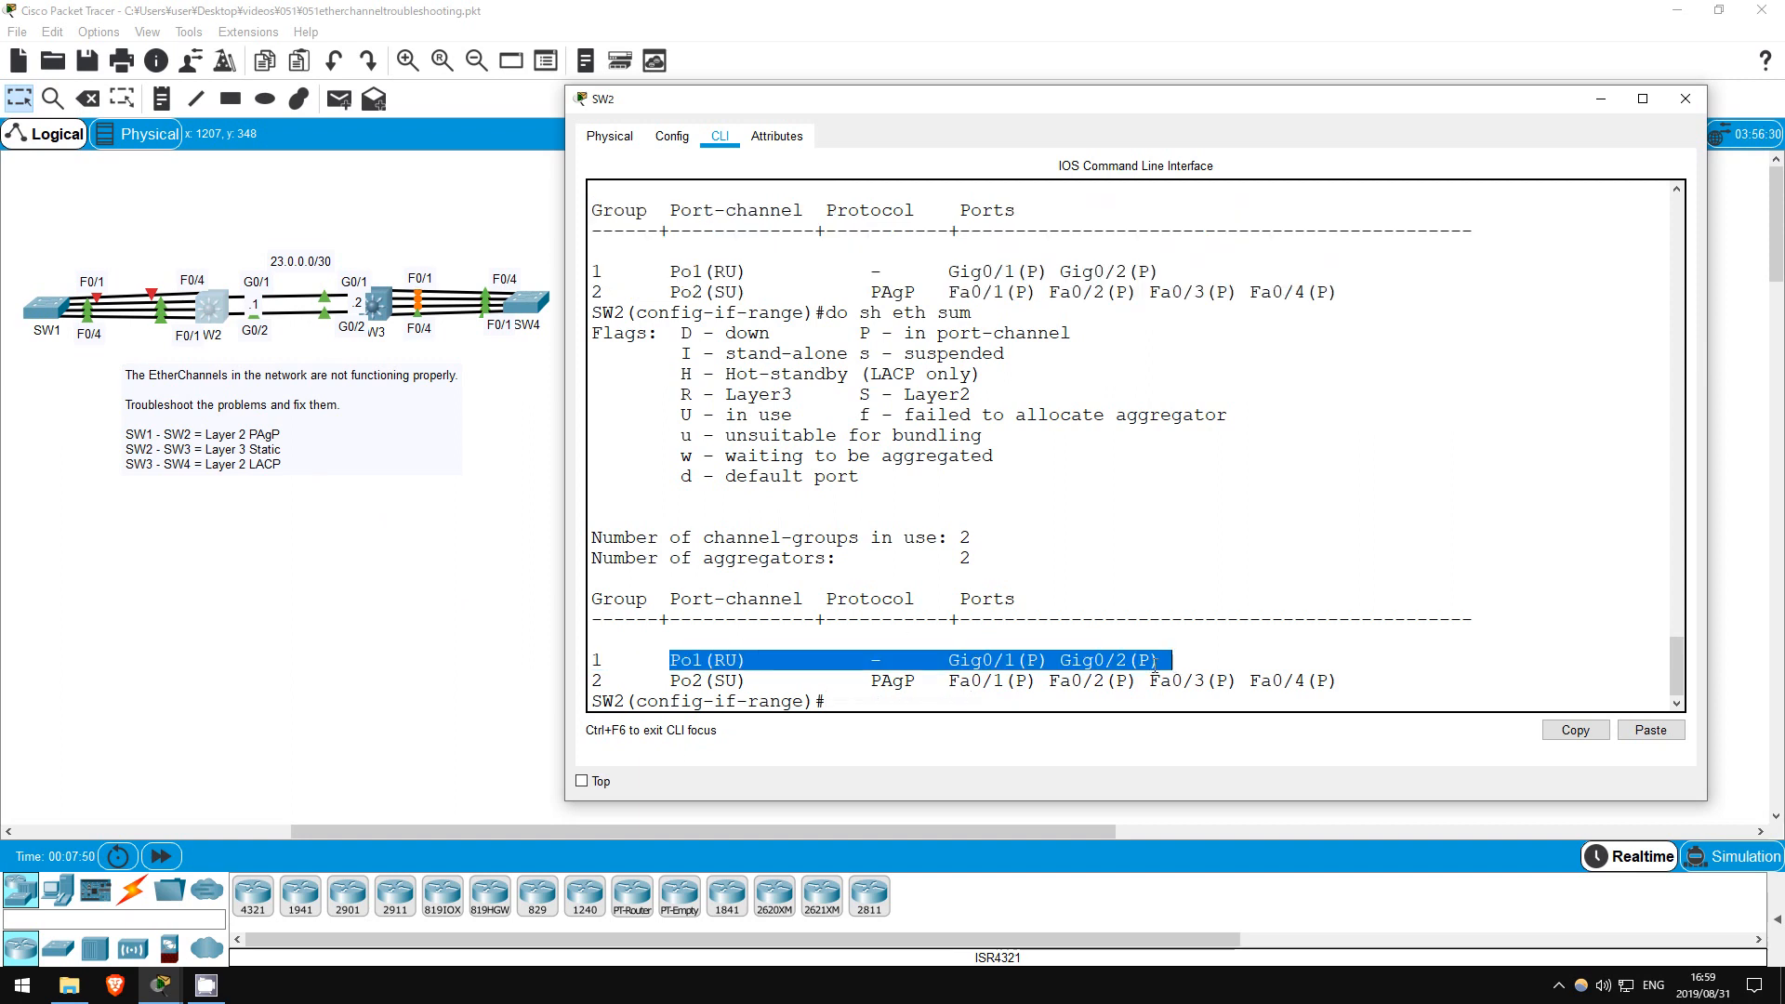
click(852, 700)
text(do ping)
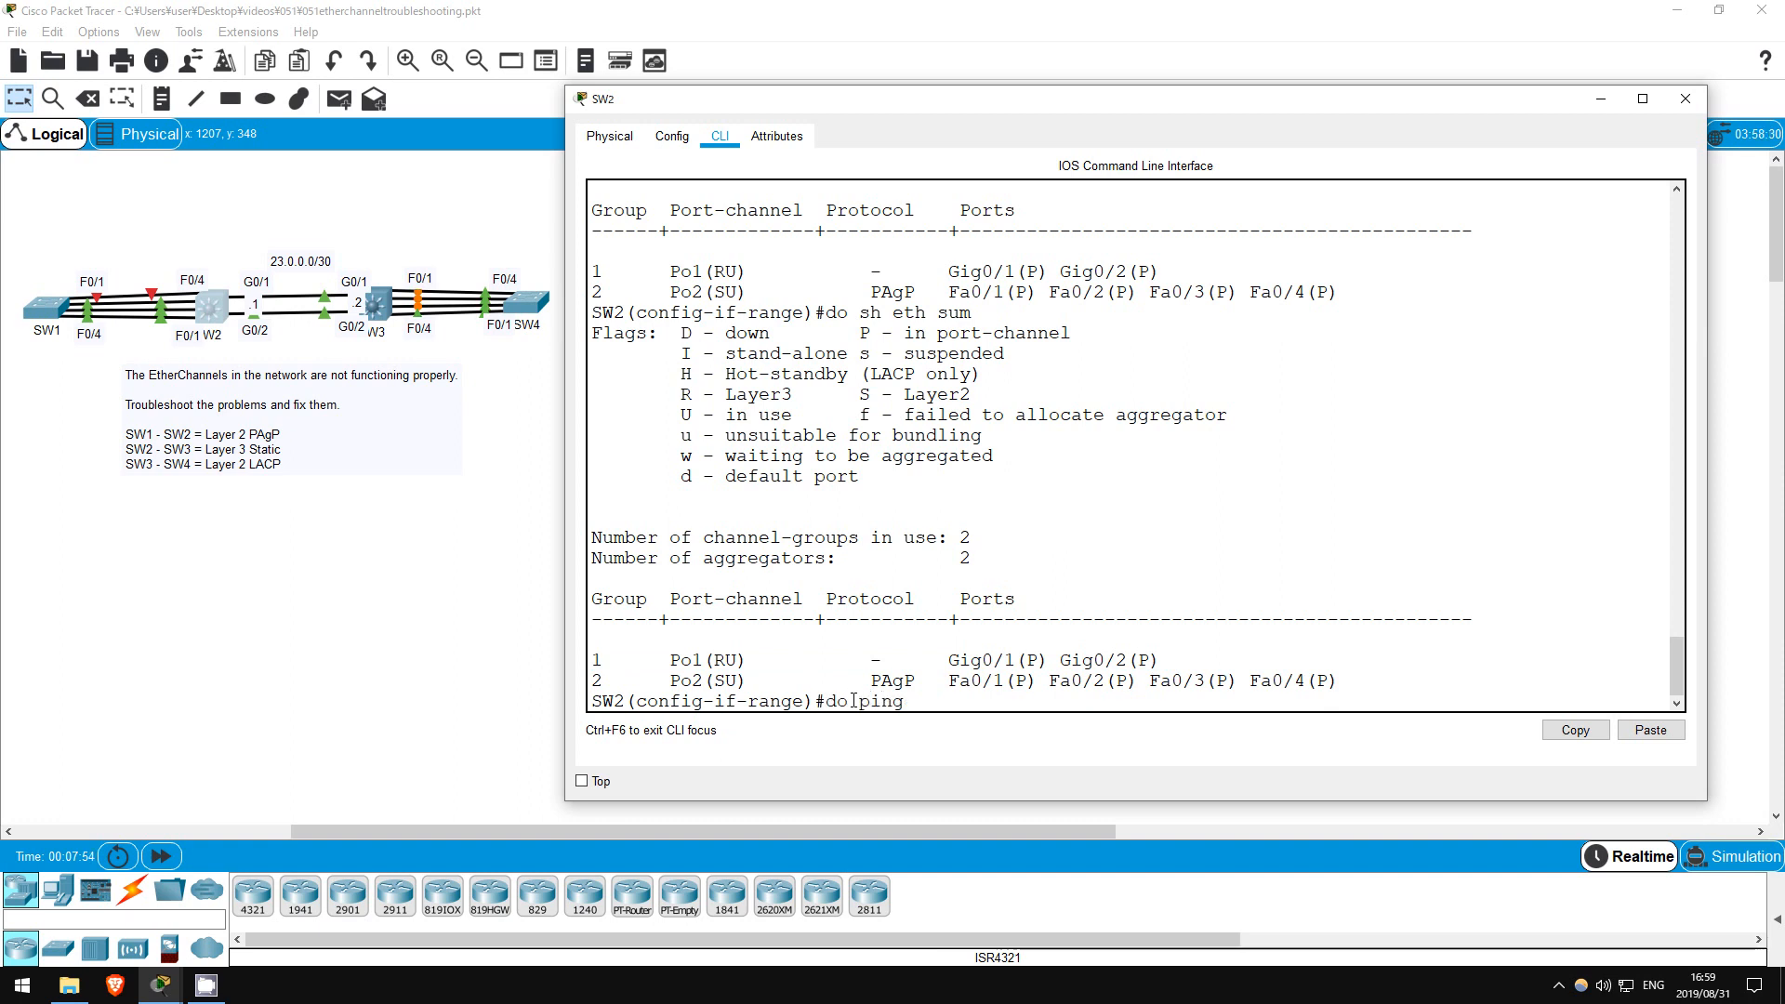
text(23.0.0.2)
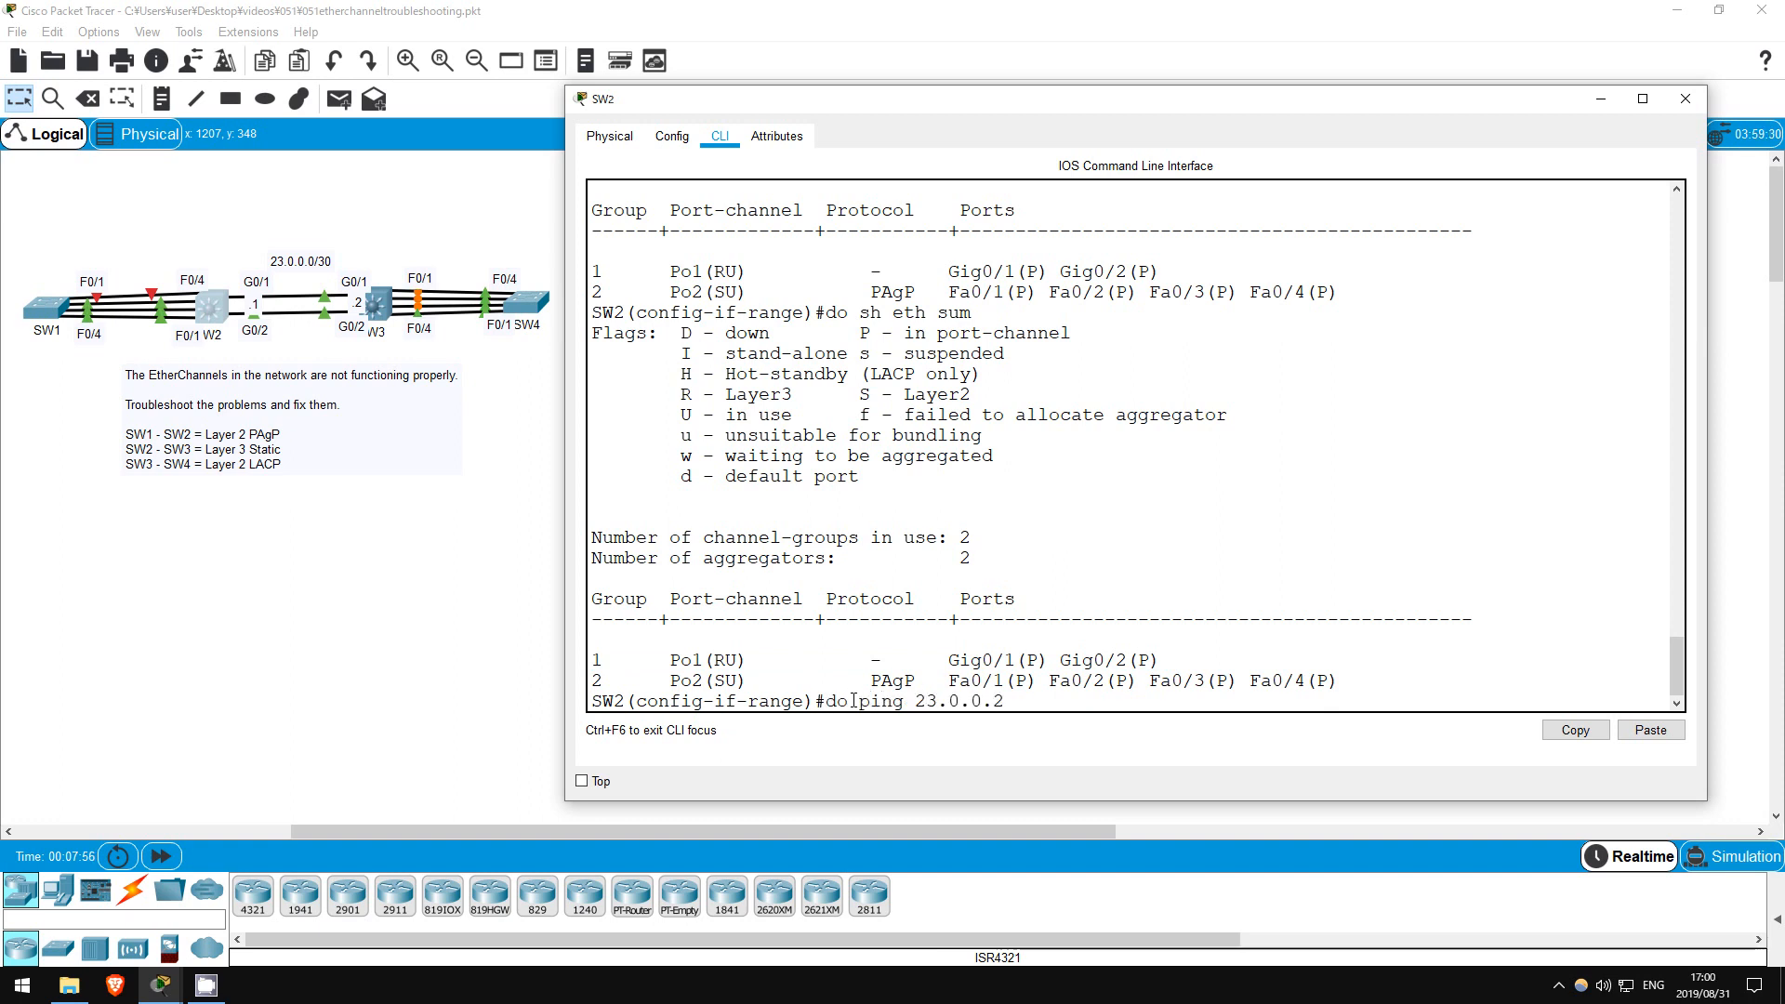
key(Return)
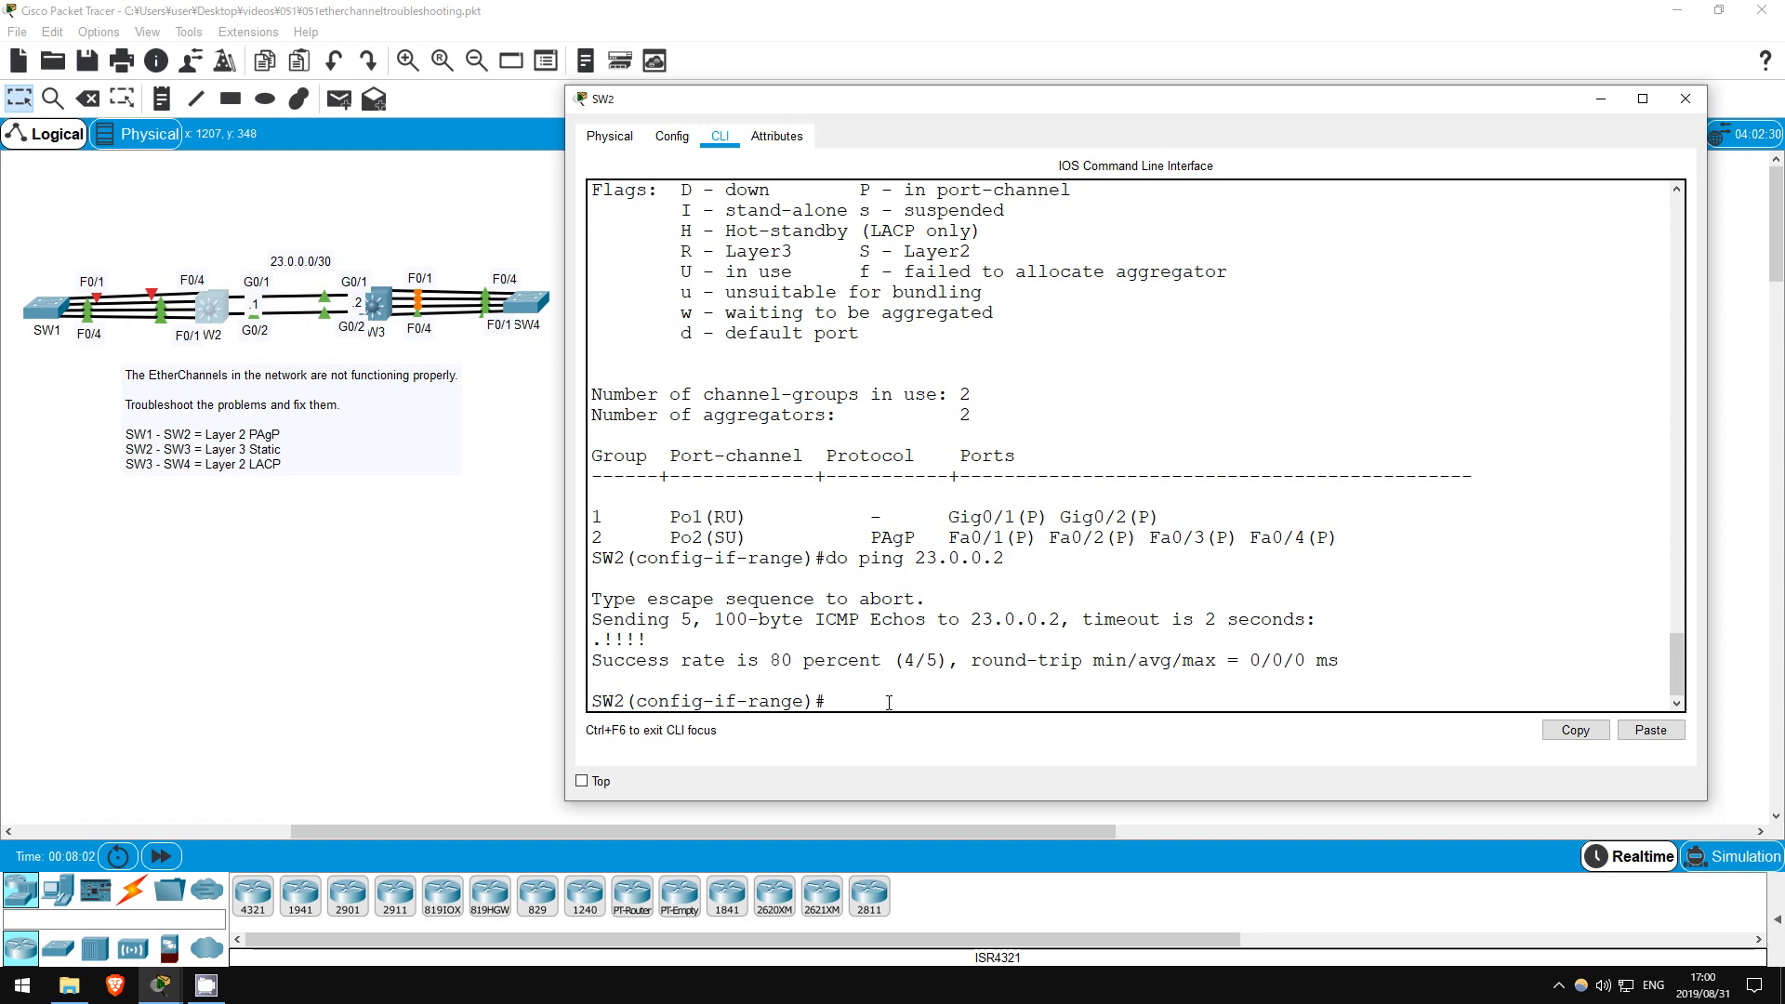
mouse_move(502, 440)
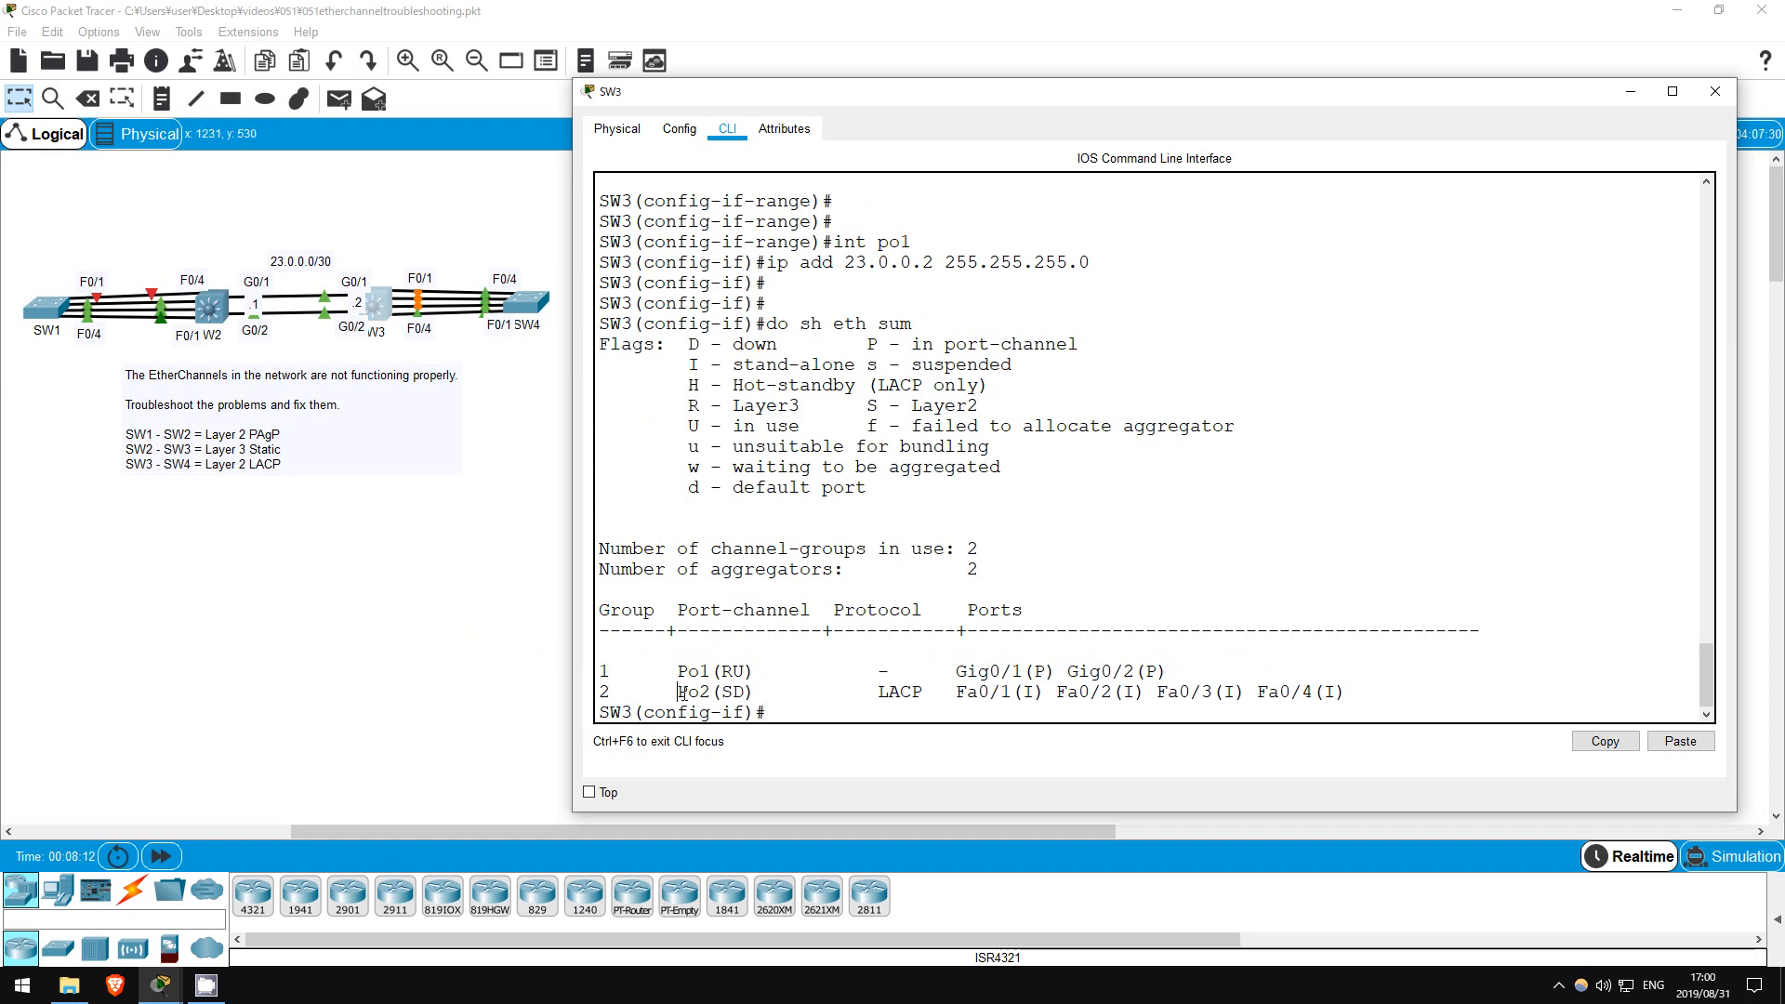
Note SW3's down Port-channel 2 with passive ports, then bring up SW4's window.
double_click(717, 692)
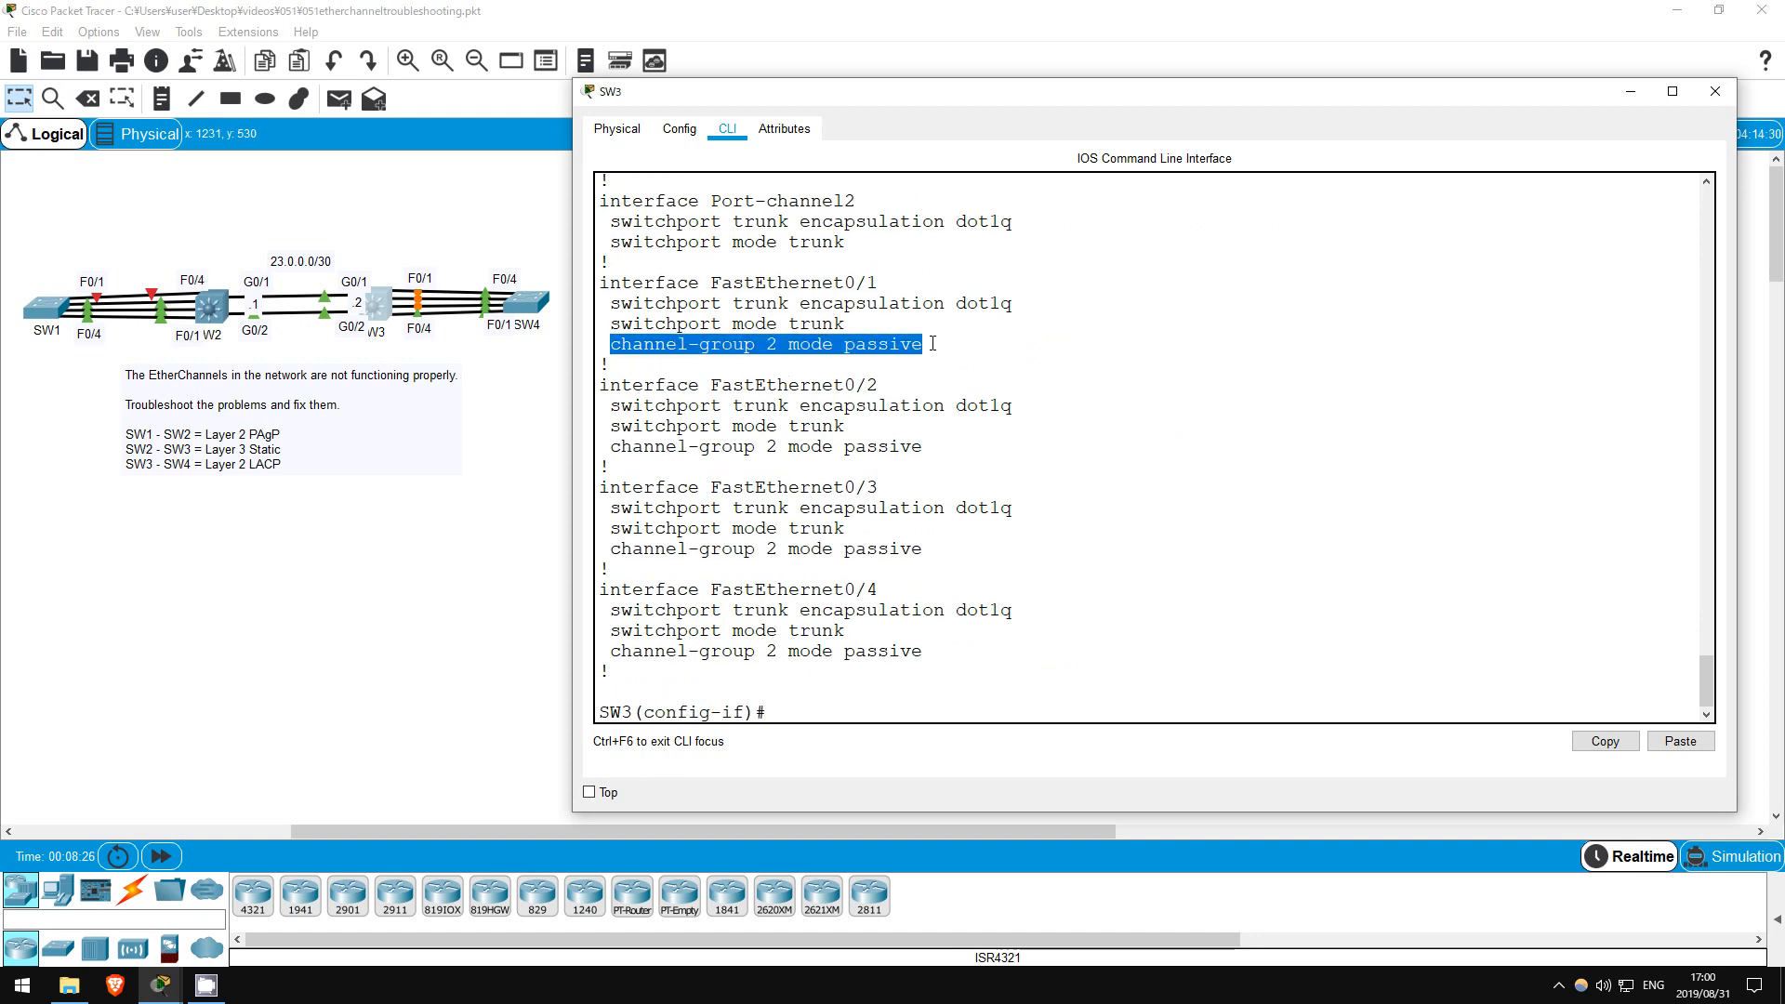
double_click(764, 446)
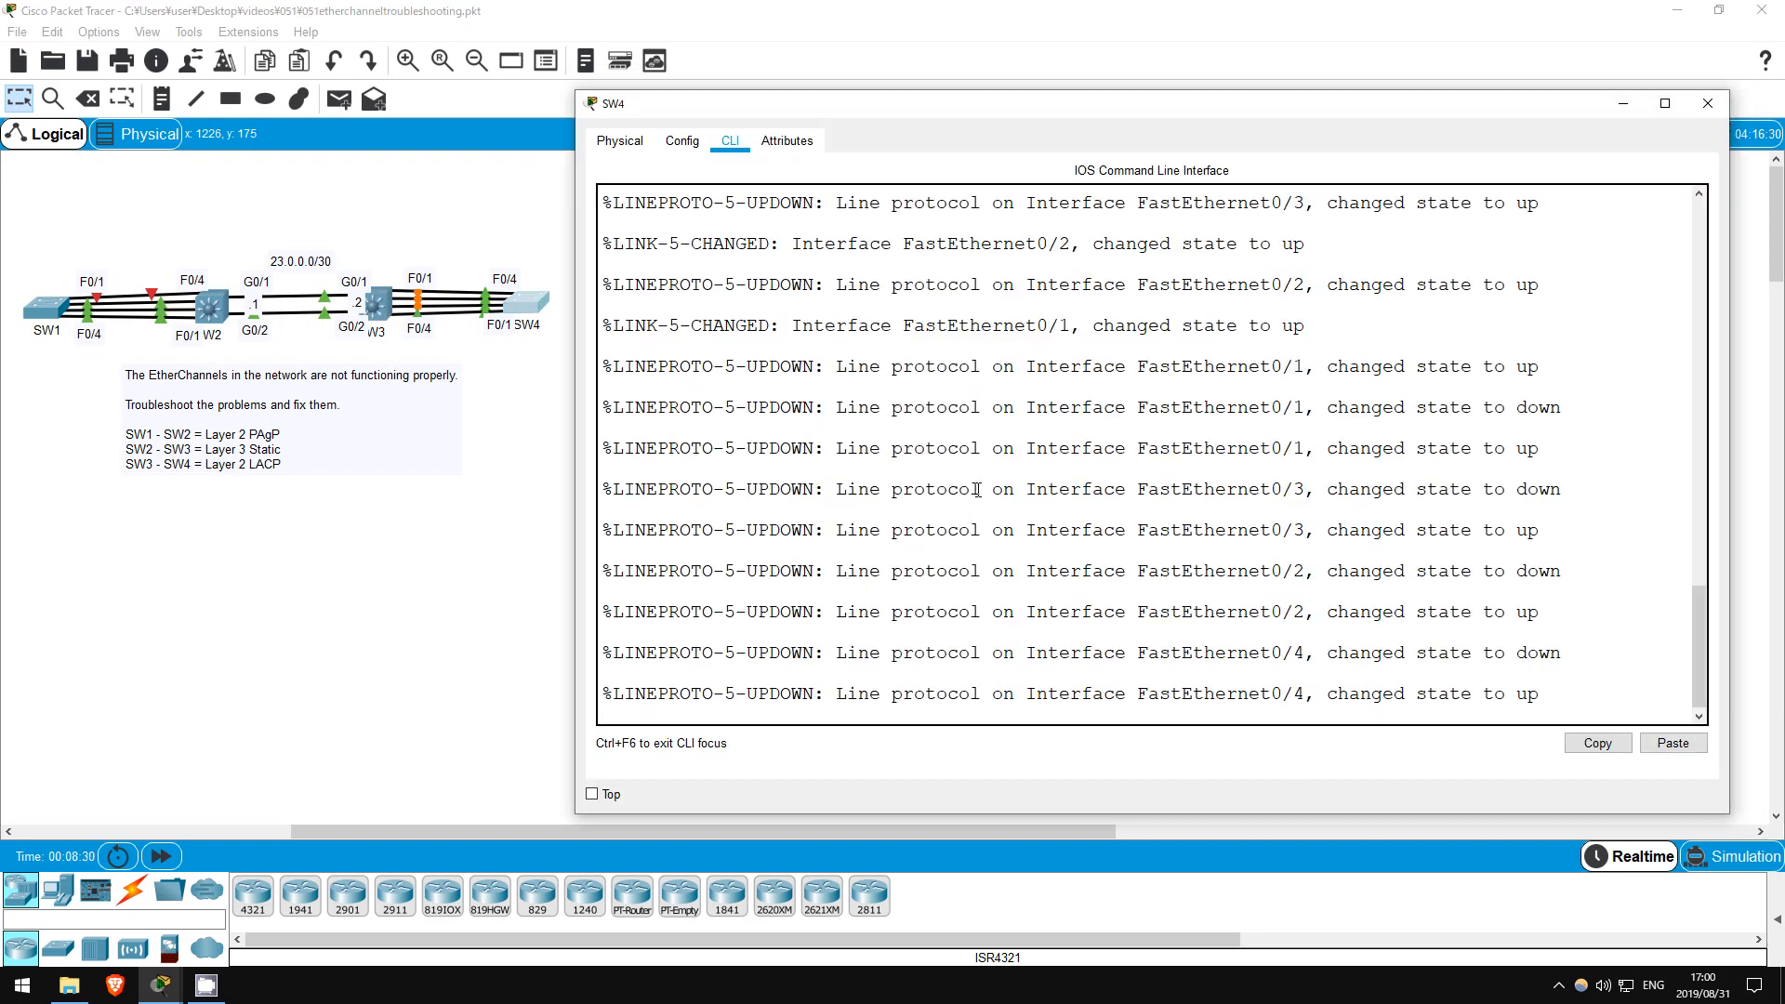
Enable SW4 and show its running config revealing F0/1–F0/4 passive in LACP group 1.
text(en)
text(sh eth sum)
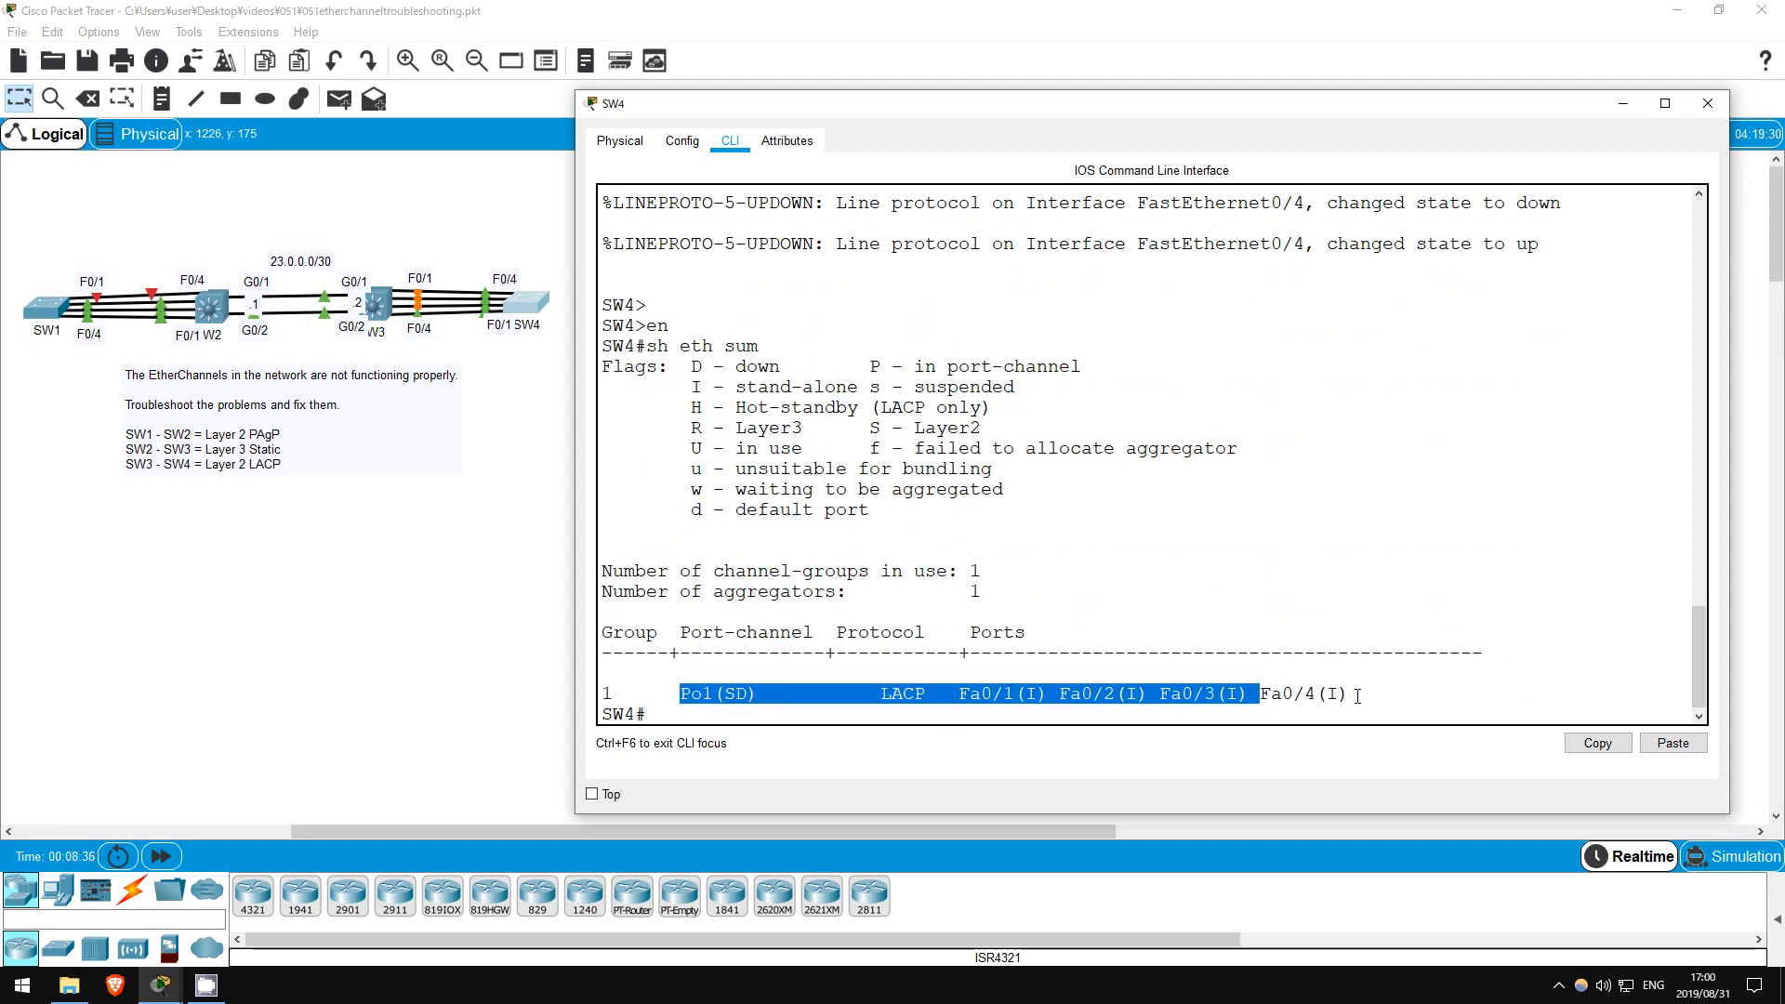
text(sh run)
text(int ra)
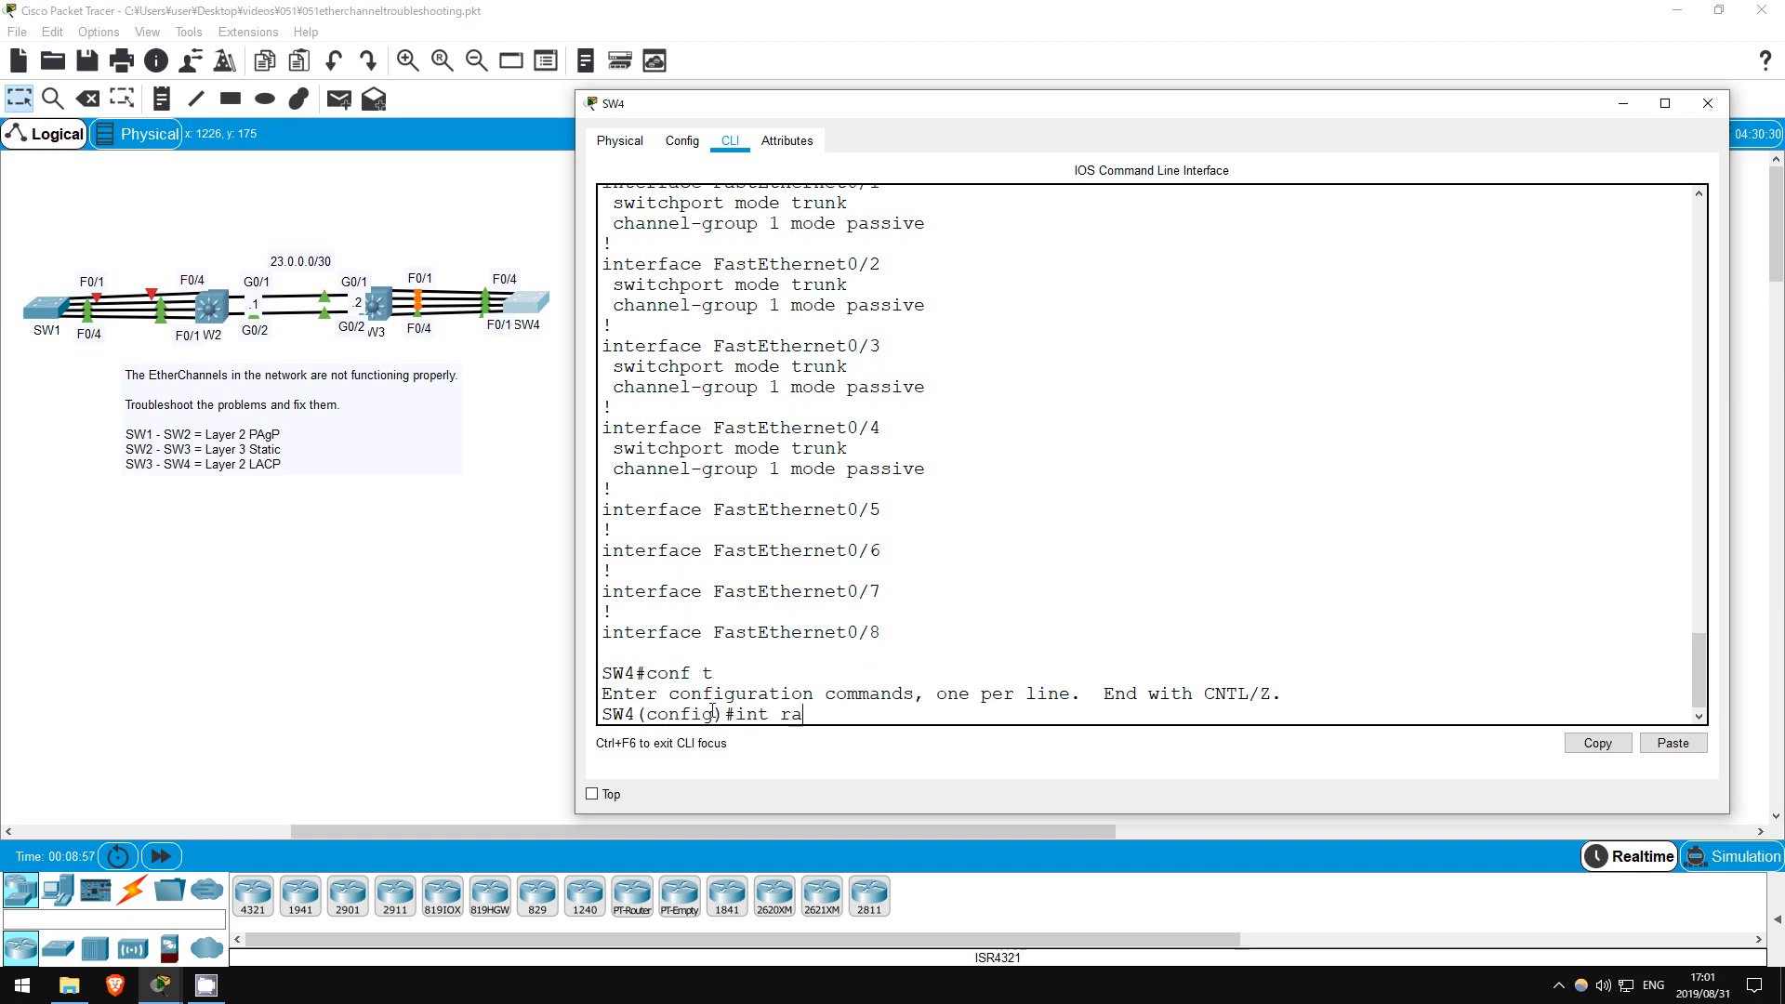
Set interface range f0/1-4 to channel-group 1 mode active and show the EtherChannel summary.
text(nge f0/1 - 4)
text(c)
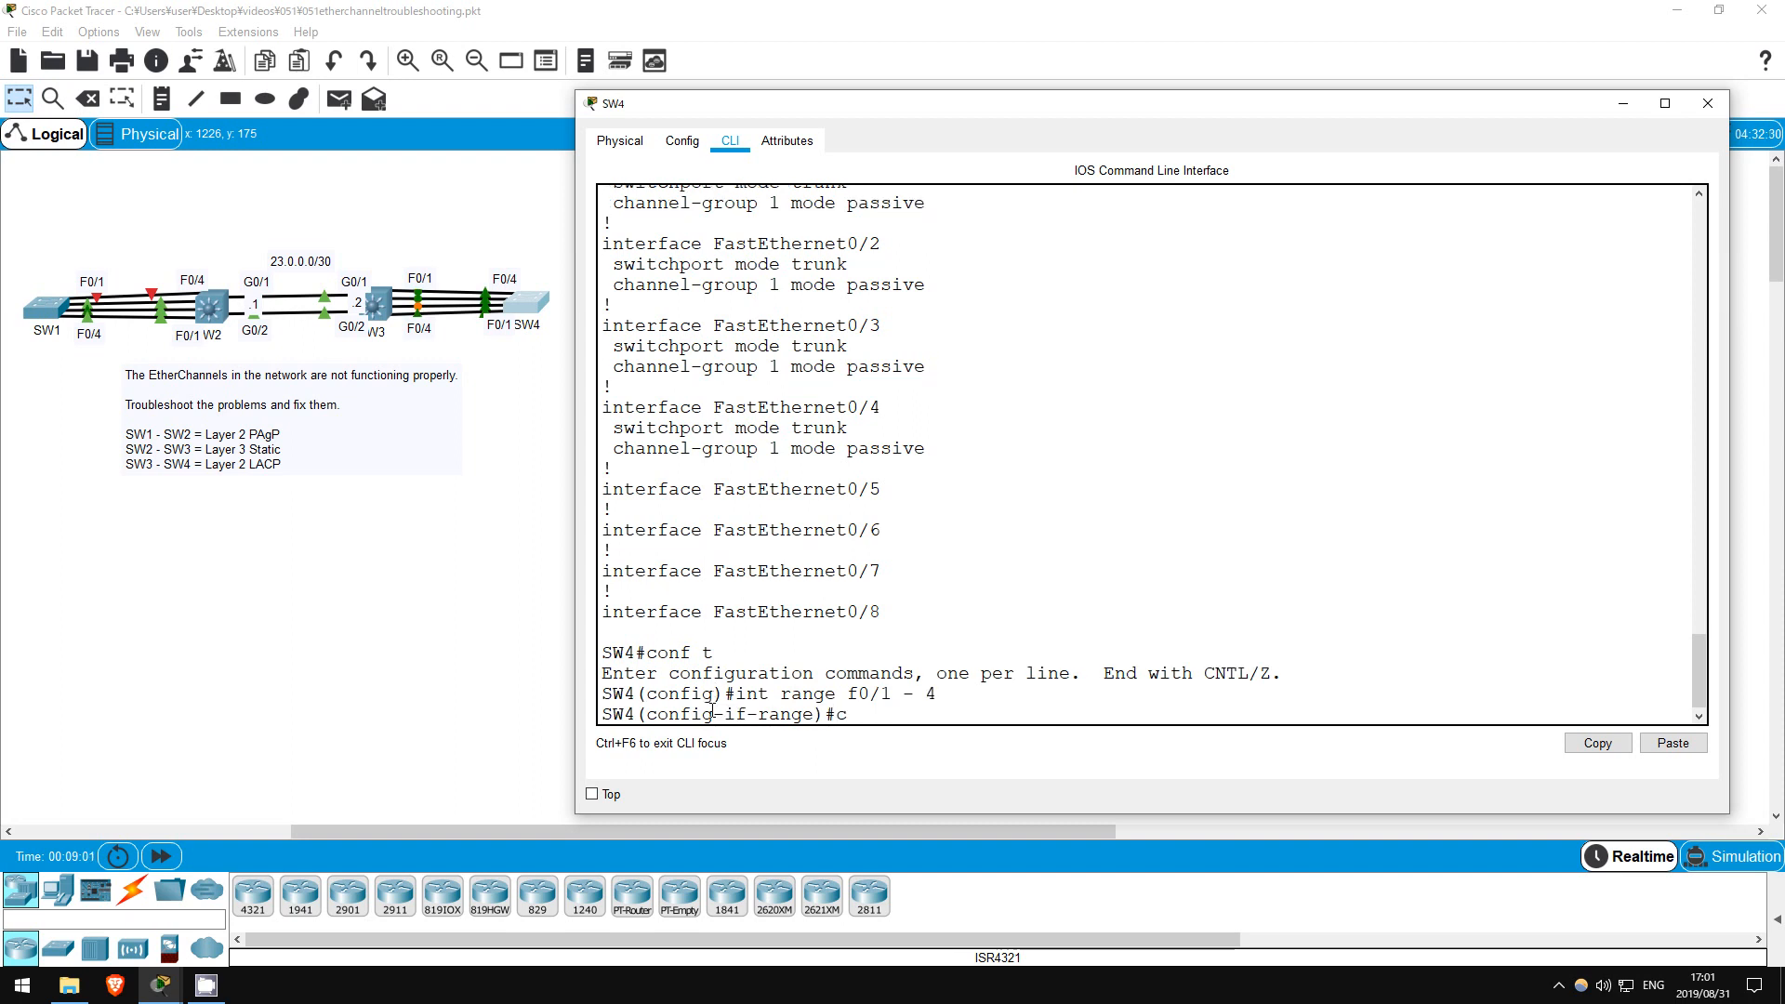
text(hannel)
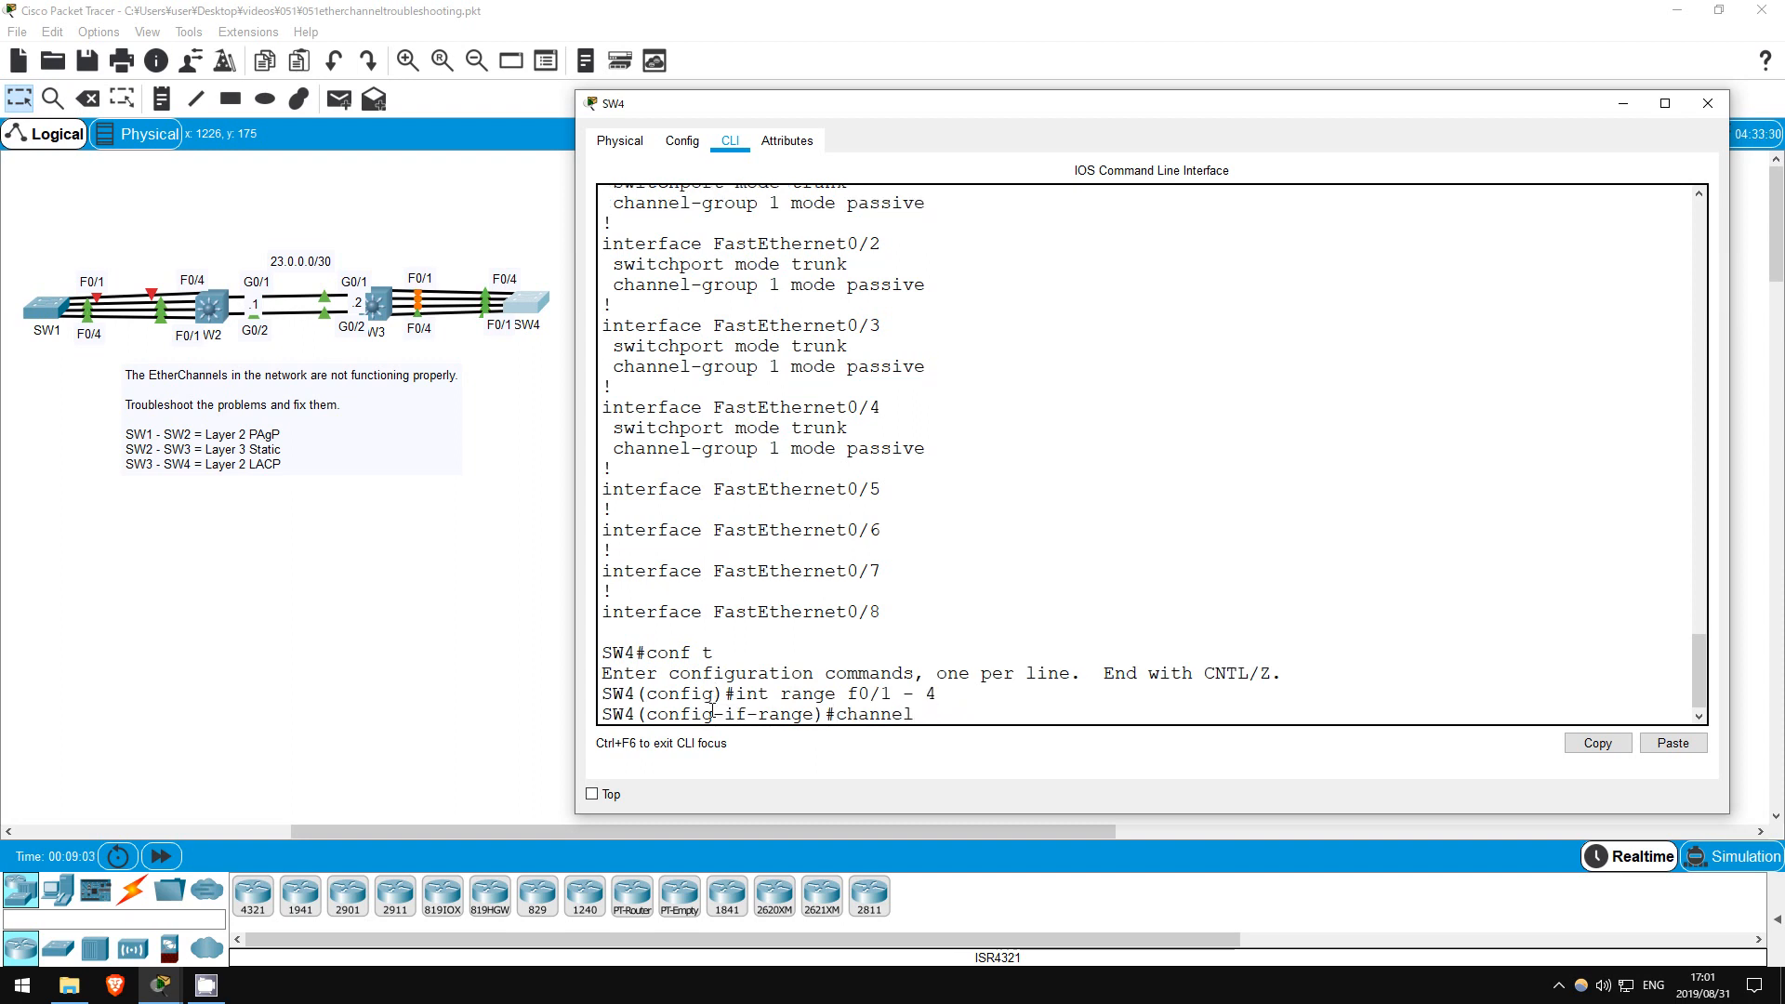
text(channel-group 1 mode active)
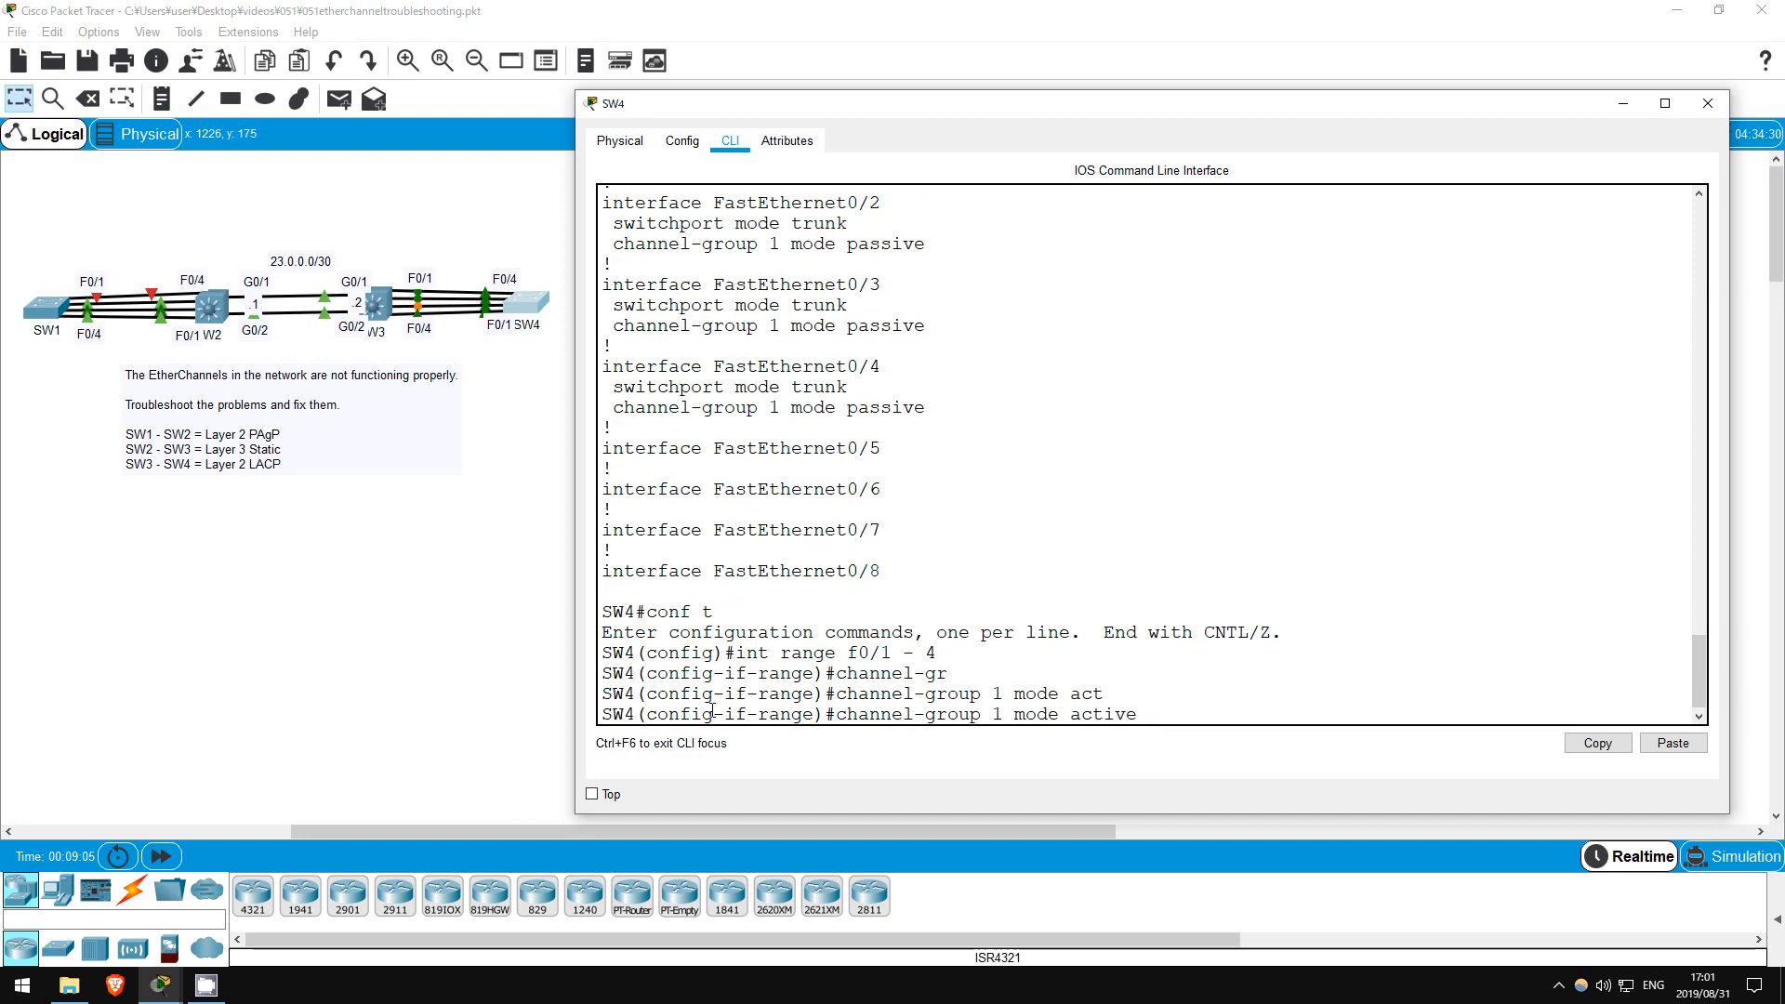
text(do sh eth s)
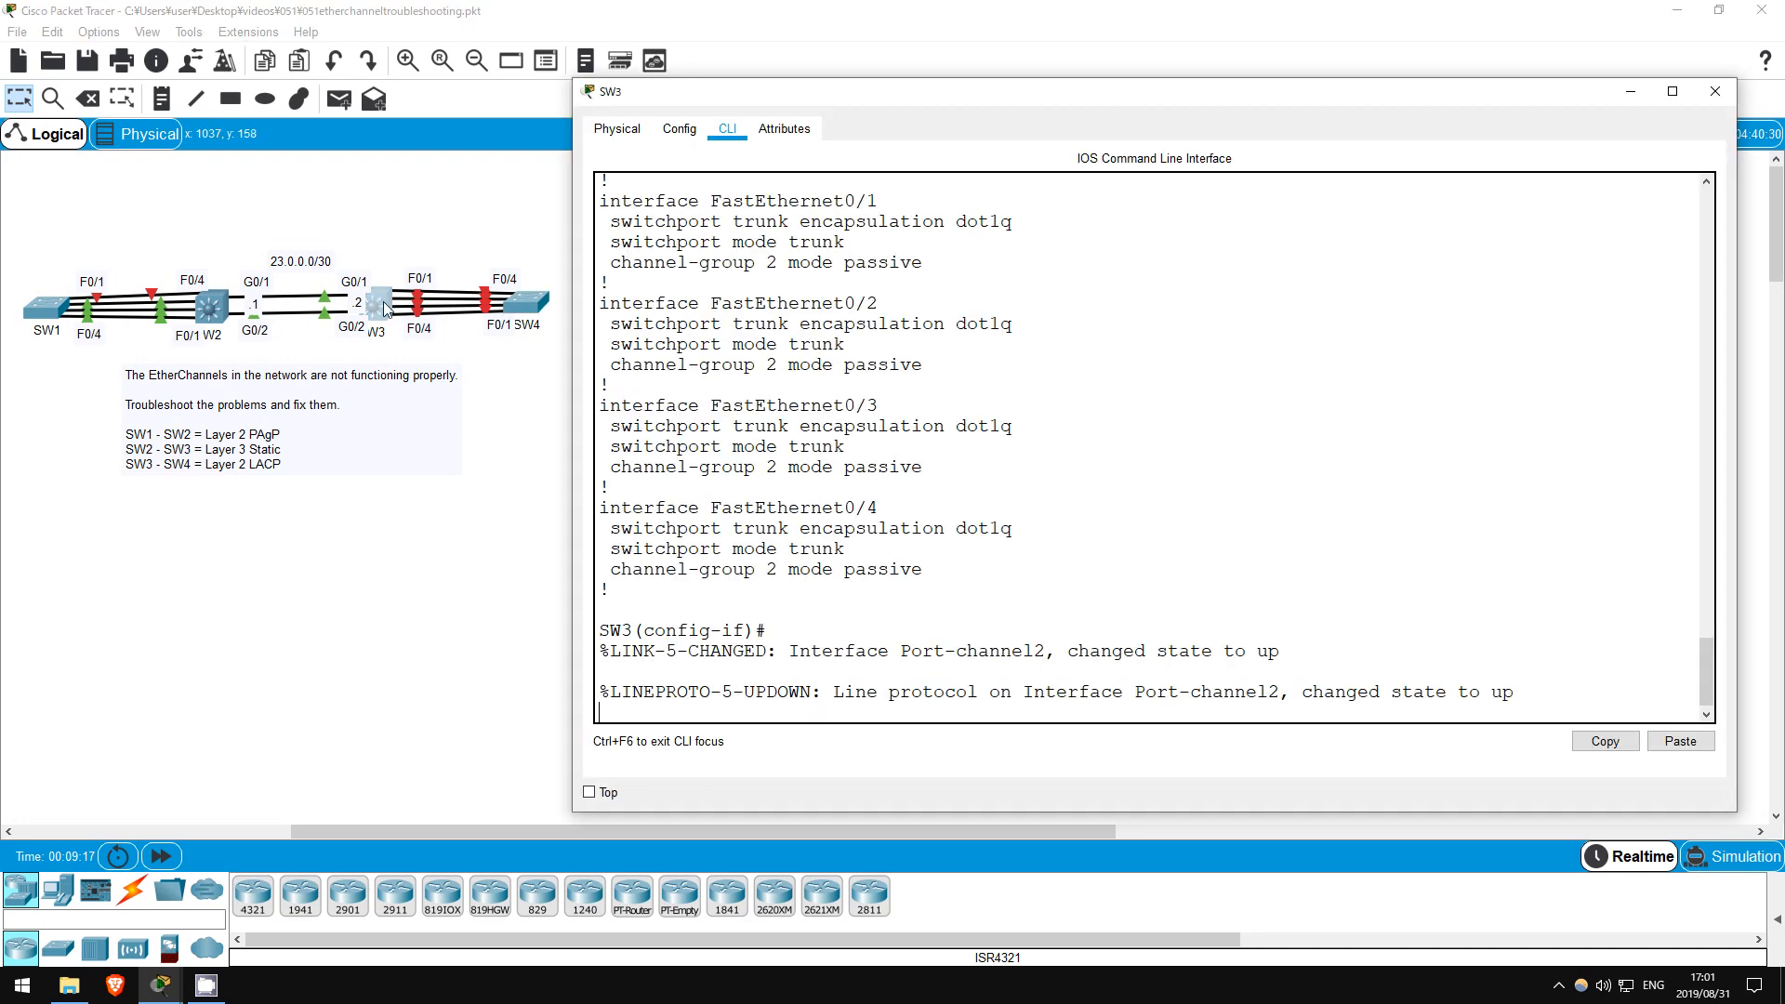
Confirm SW3's Po1 and LACP Po2 are in use with all ports bundled, then close SW3's window.
text(do sh eth sum)
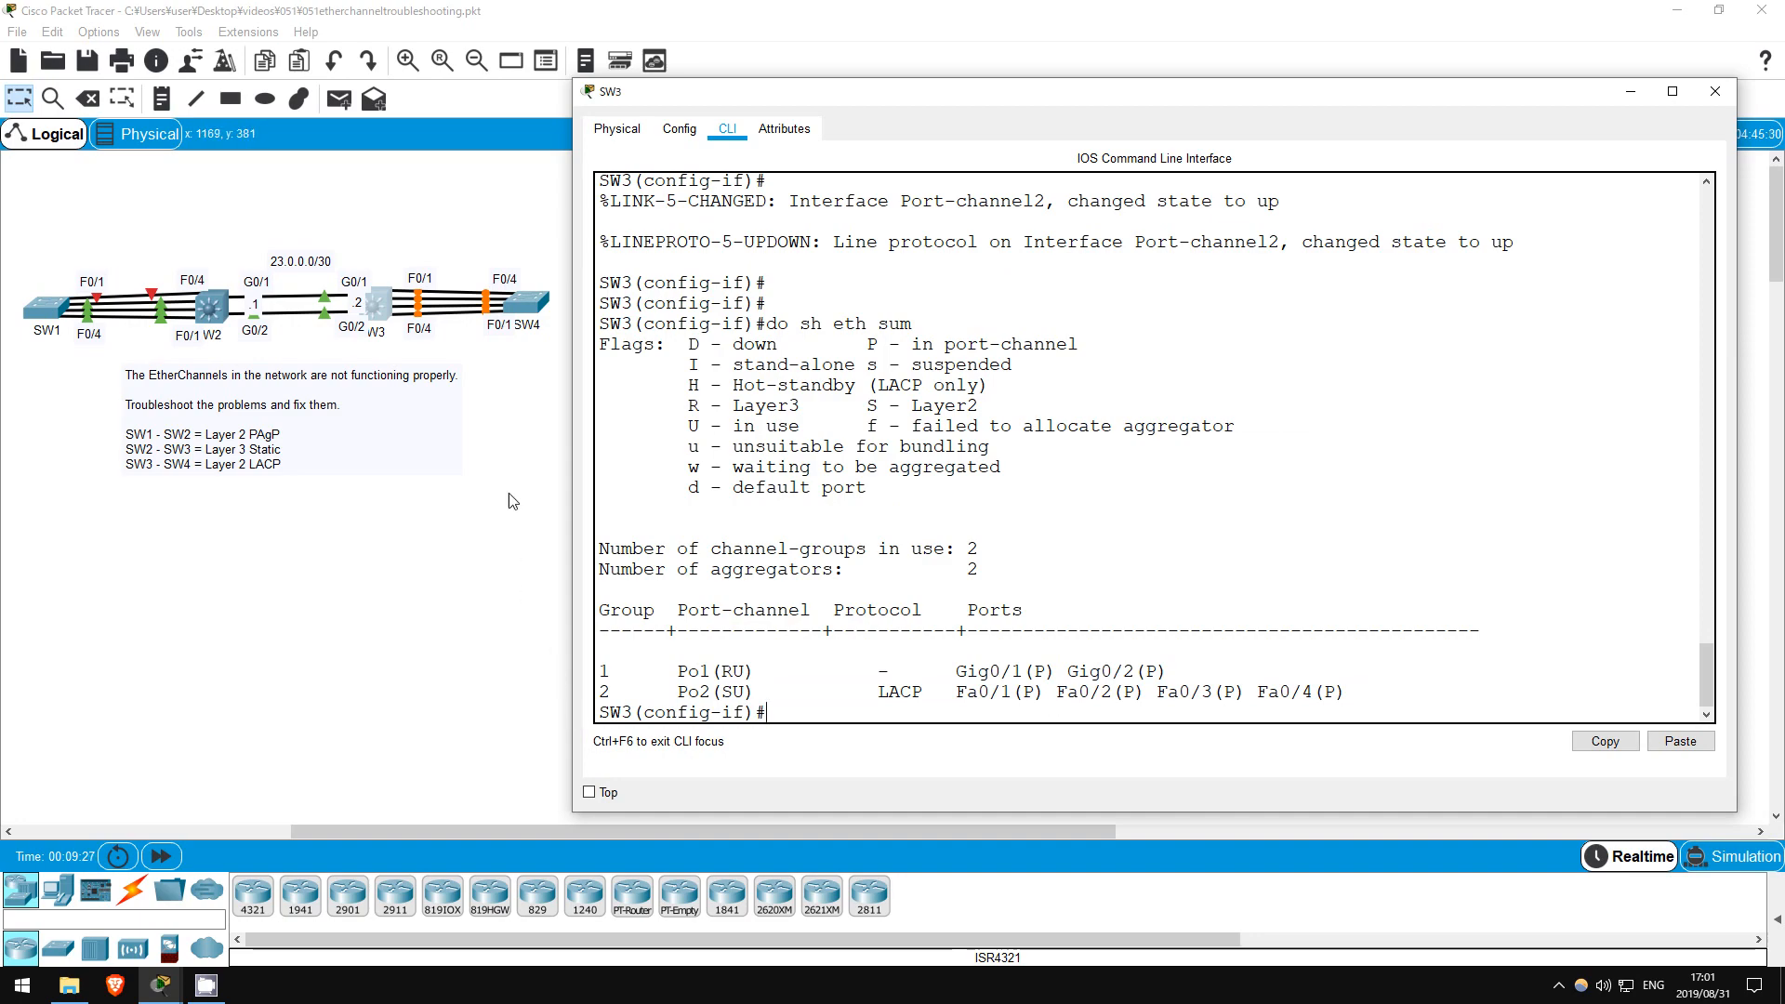
click(1715, 91)
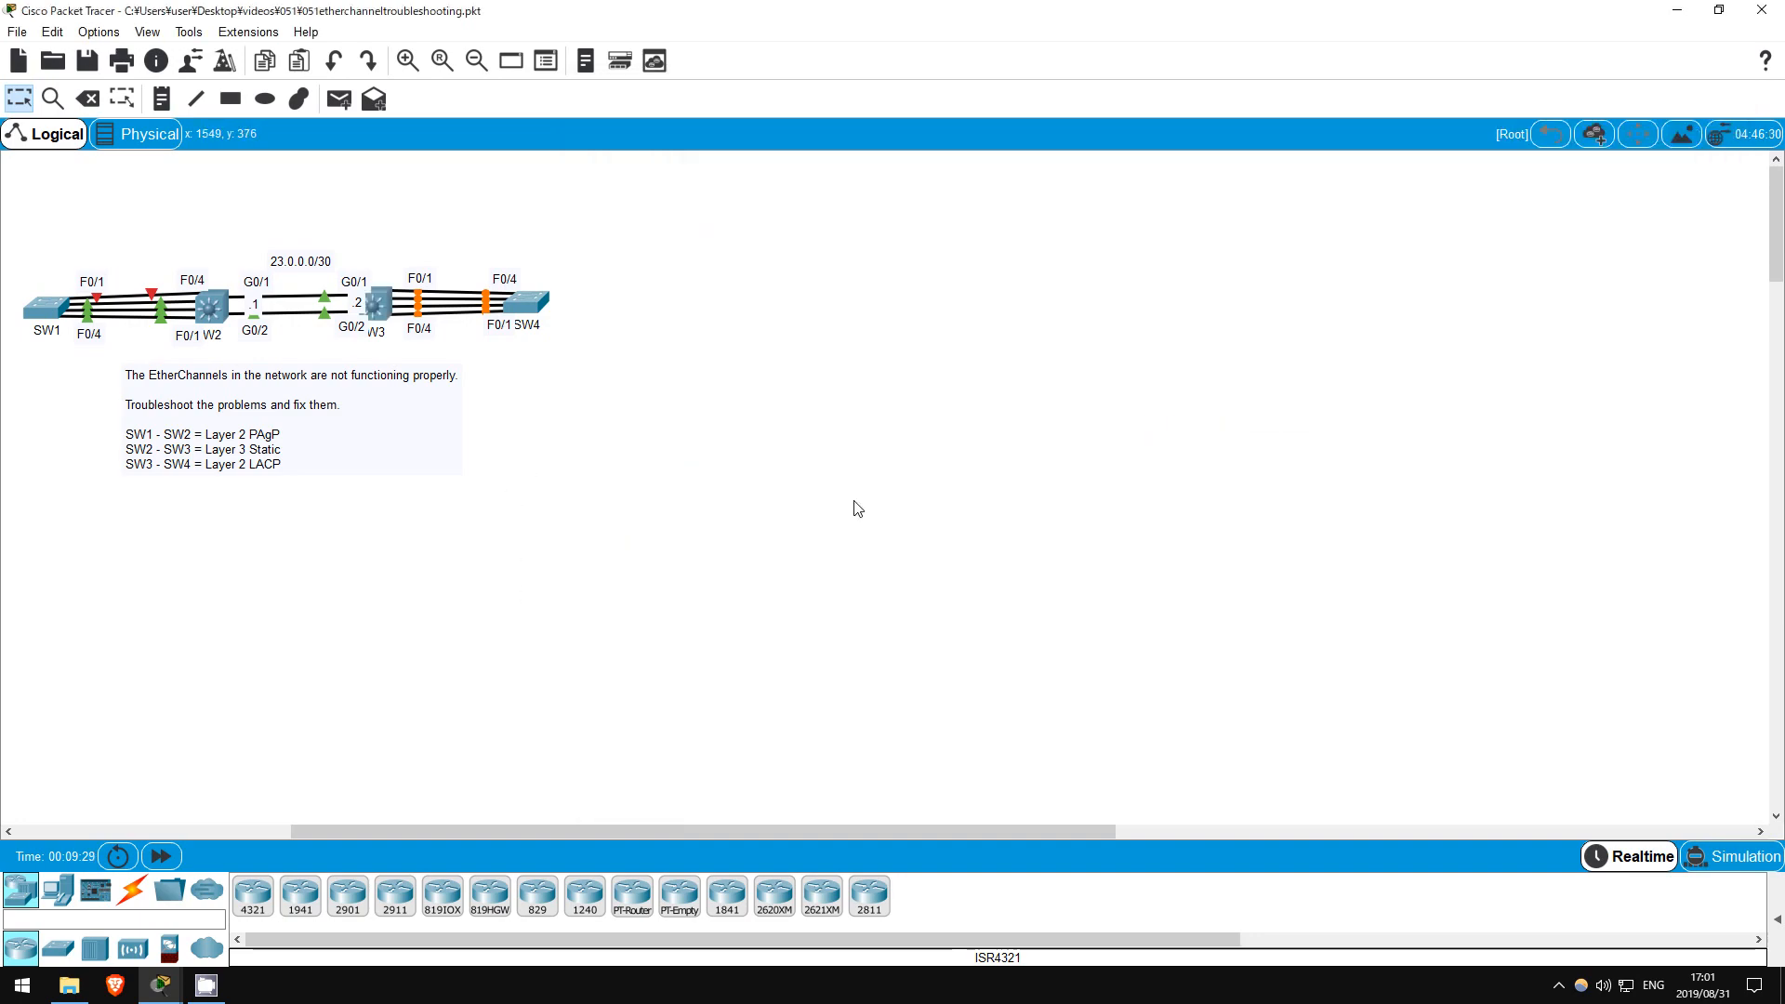